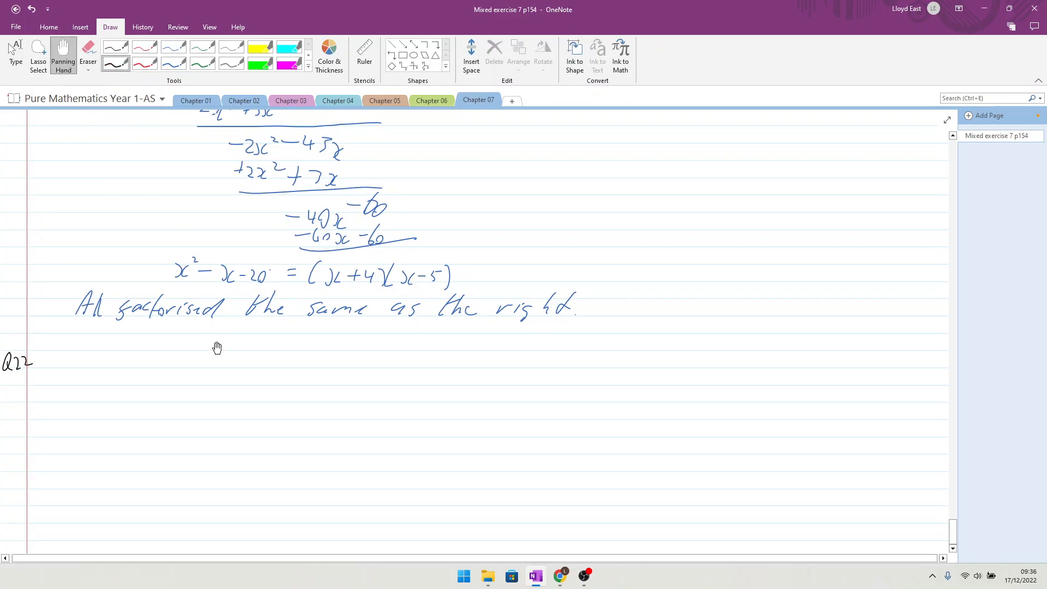
Scroll the page down to the blank space under the Q22 label.
{"action": "scroll", "scroll_direction": "down", "scroll_amount": 3}
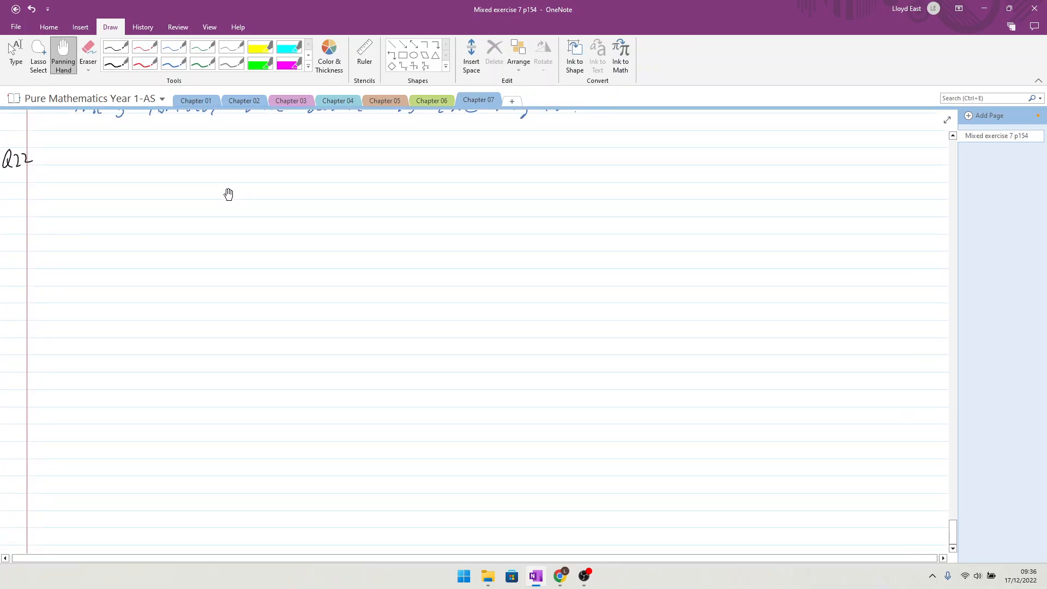
{"action": "mouse_move", "coordinate": [209, 211]}
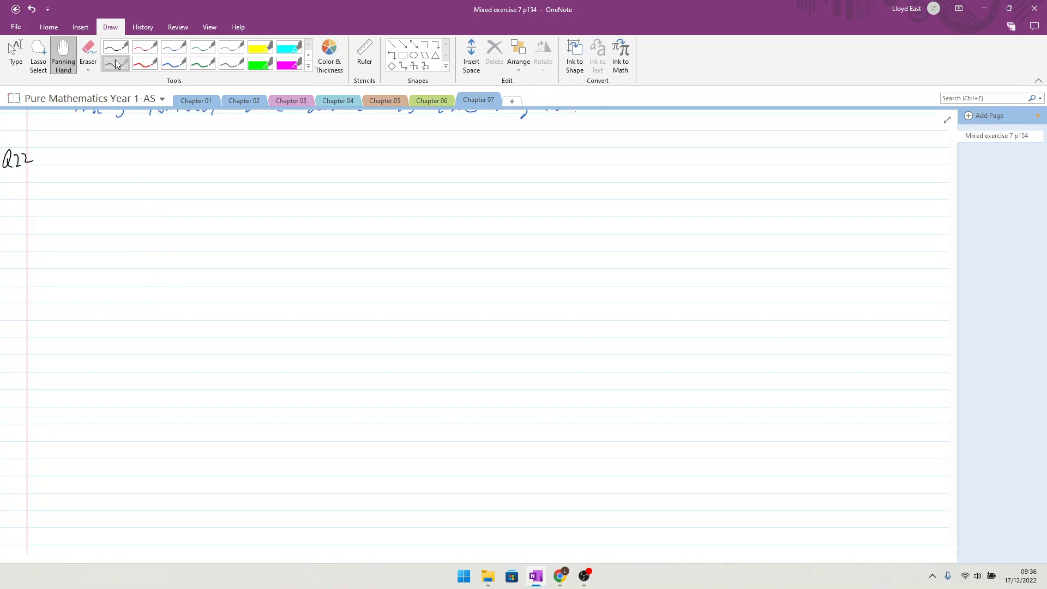
Handwrite the equation x² − kx + k = 0 beside Q22.
{"action": "left_click_drag", "start_coordinate": [114, 176], "coordinate": [126, 170]}
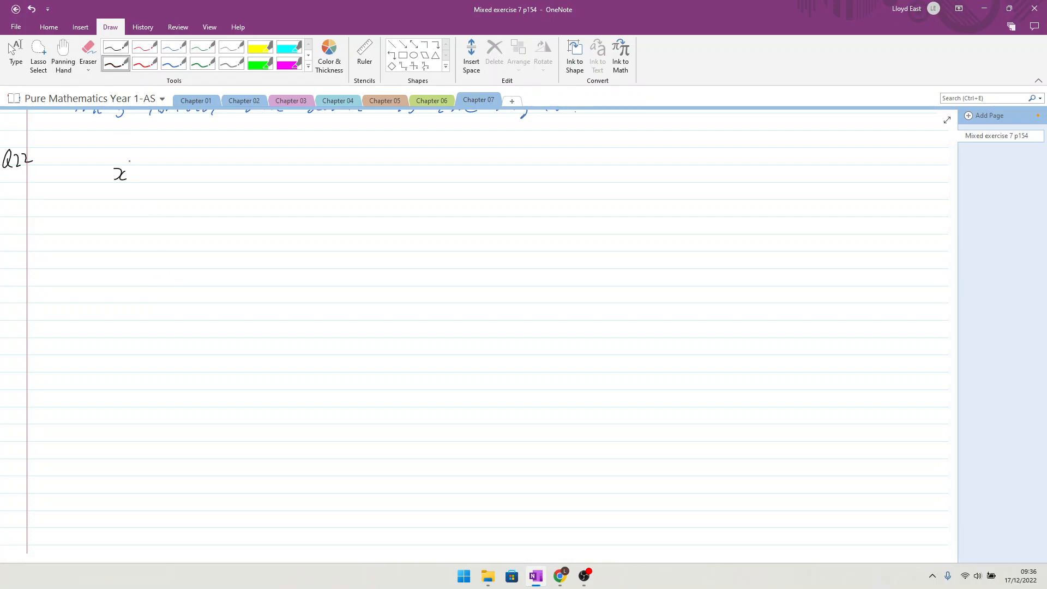
{"action": "left_click_drag", "start_coordinate": [130, 166], "coordinate": [145, 174]}
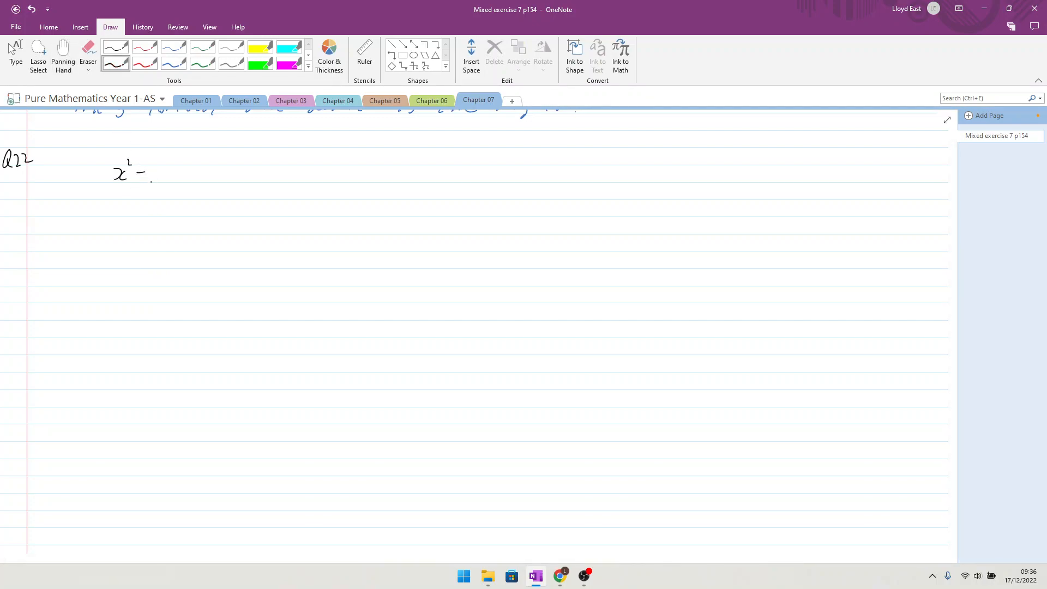
{"action": "left_click_drag", "start_coordinate": [151, 173], "coordinate": [170, 173]}
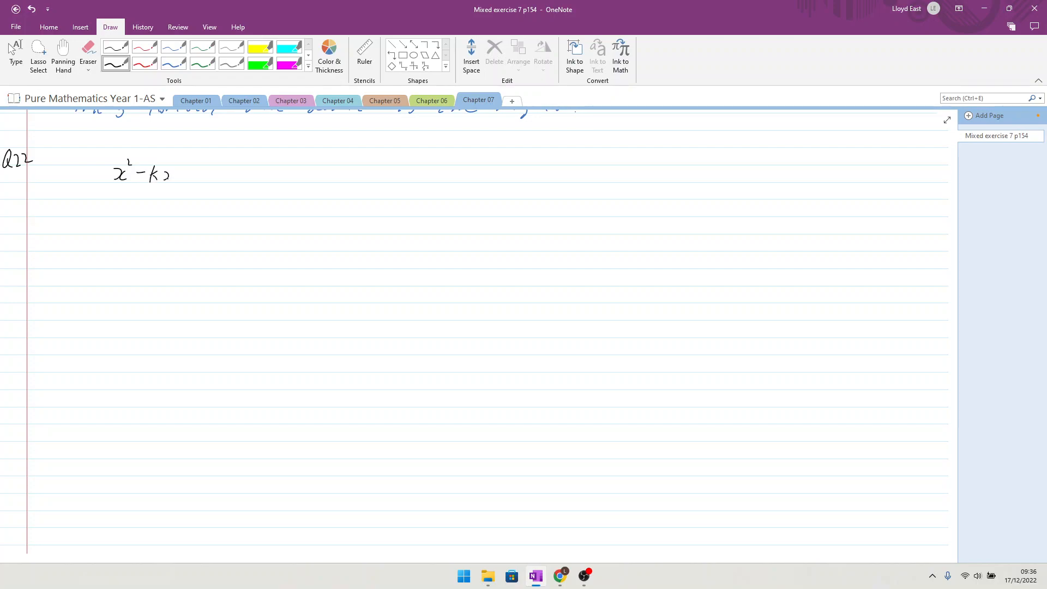
{"action": "left_click_drag", "start_coordinate": [170, 173], "coordinate": [189, 173]}
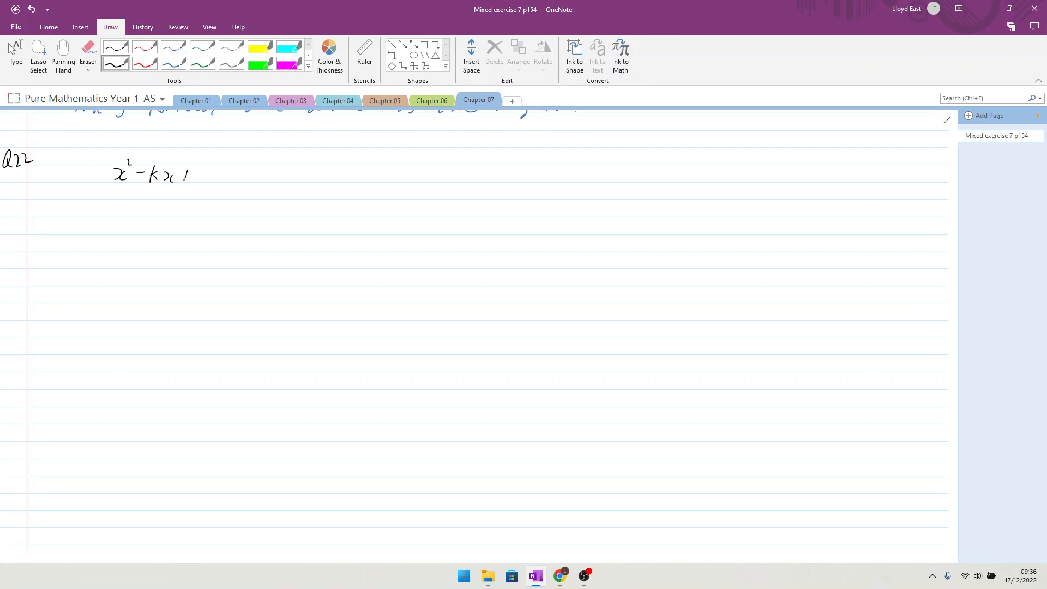
{"action": "left_click_drag", "start_coordinate": [192, 174], "coordinate": [206, 173]}
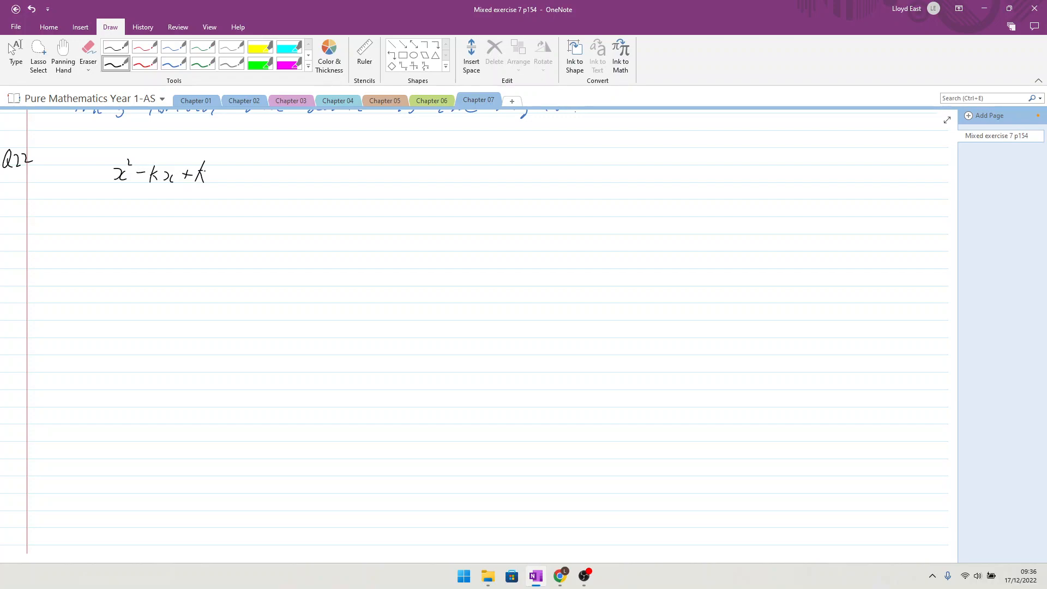
{"action": "left_click_drag", "start_coordinate": [221, 173], "coordinate": [240, 173]}
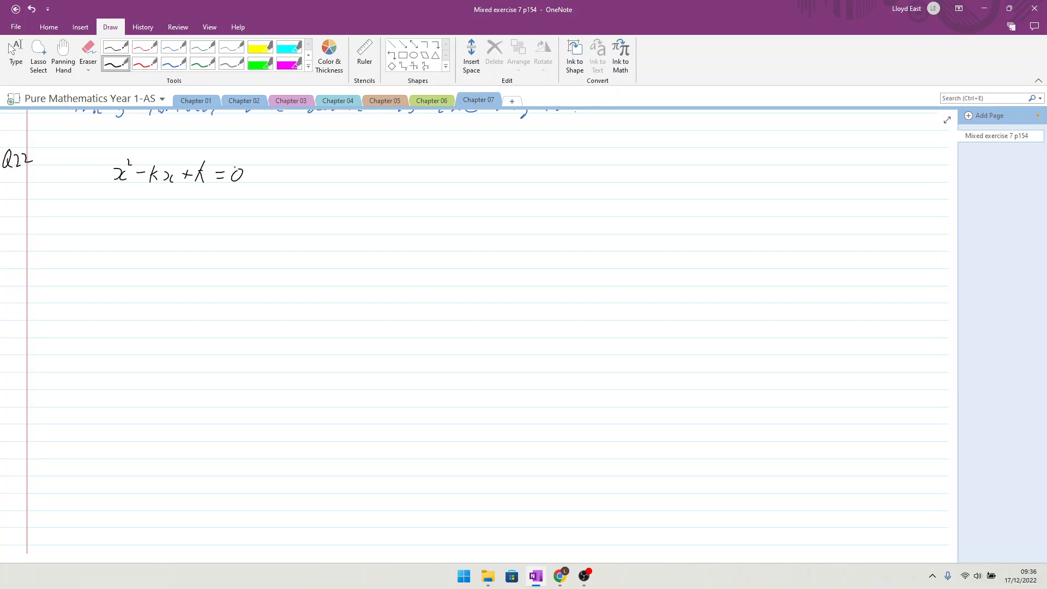
Note k = 4 to the right of the equation.
{"action": "left_click_drag", "start_coordinate": [350, 167], "coordinate": [361, 182]}
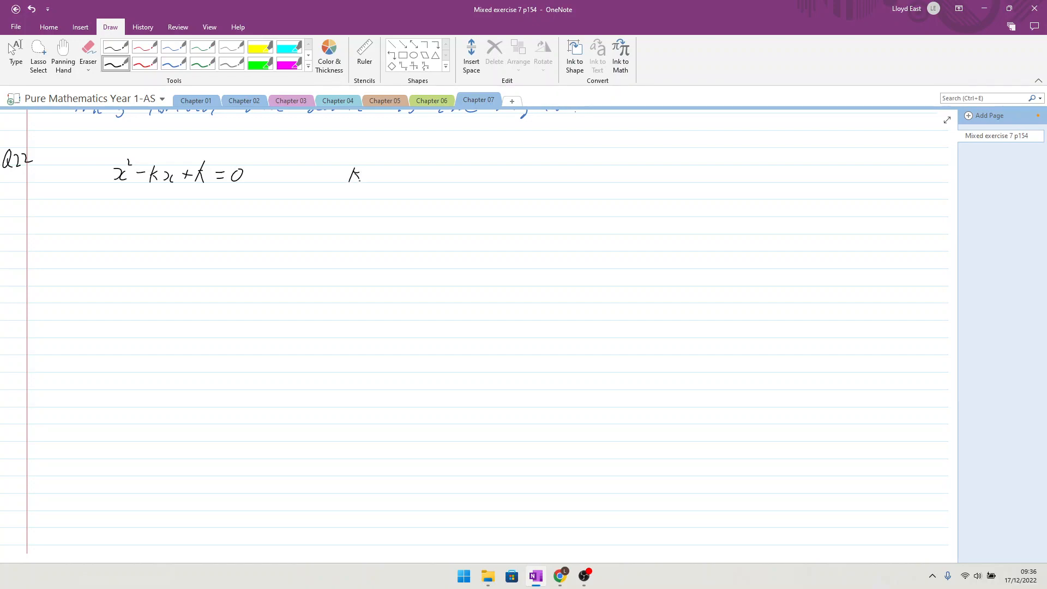
{"action": "left_click_drag", "start_coordinate": [364, 175], "coordinate": [384, 175]}
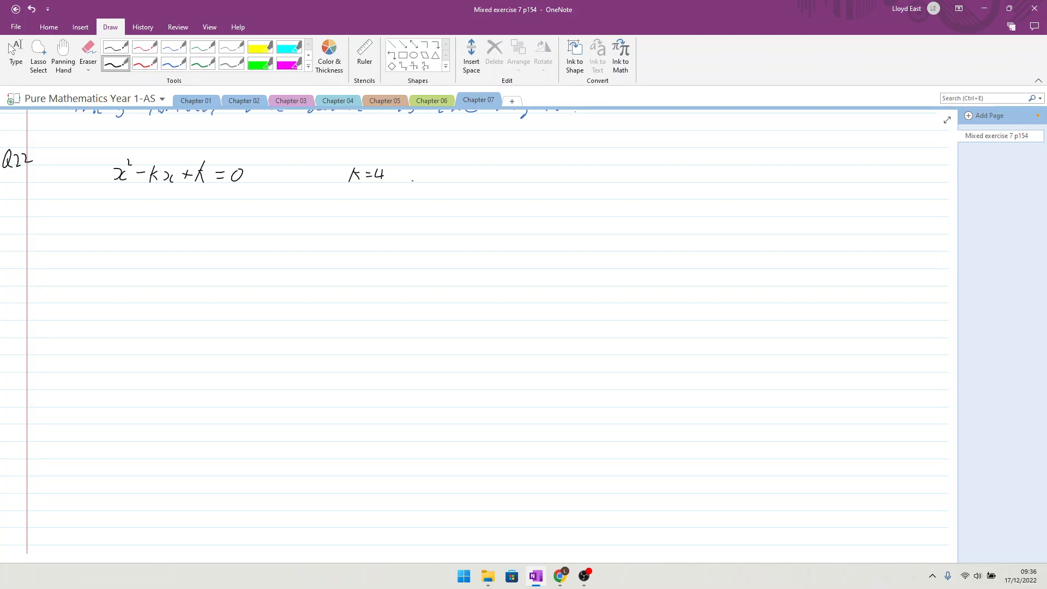
{"action": "left_click_drag", "start_coordinate": [411, 173], "coordinate": [440, 173]}
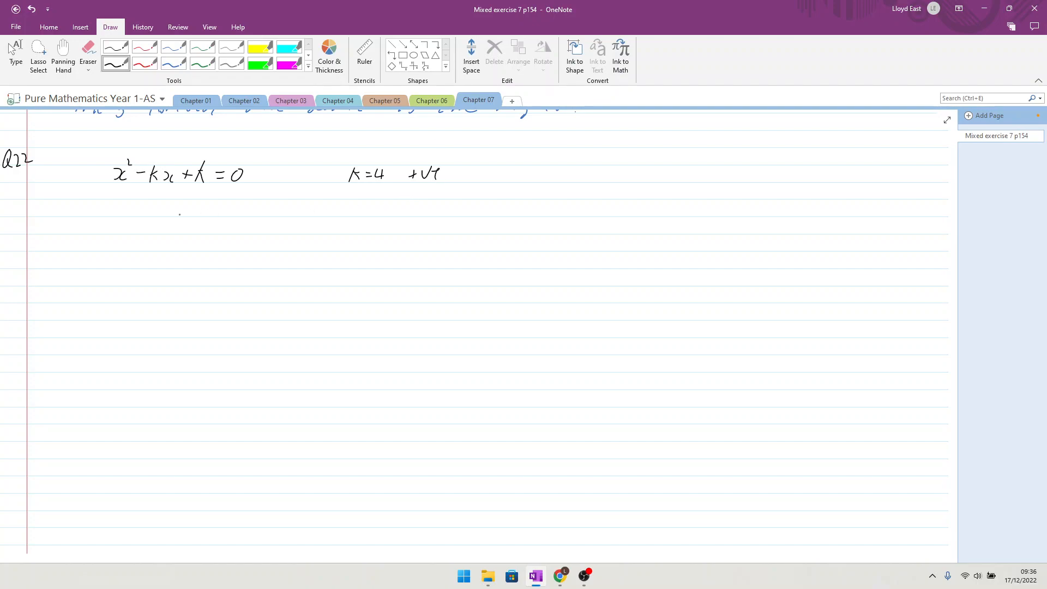
Write the substituted equation x² − 4x + 4 = 0 with 'equal roots' beside it.
{"action": "left_click_drag", "start_coordinate": [116, 227], "coordinate": [133, 216]}
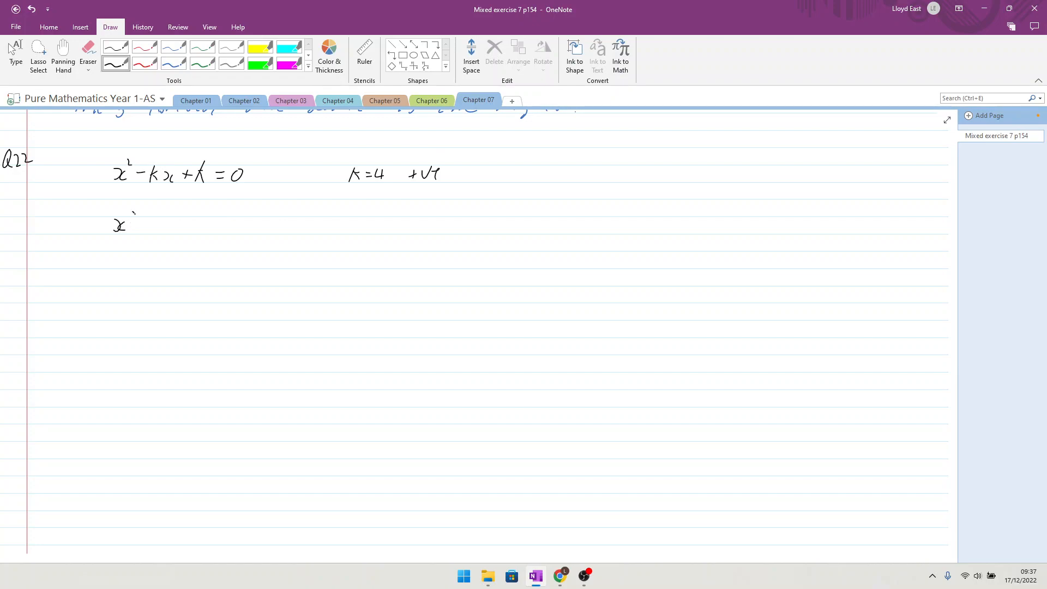
{"action": "left_click_drag", "start_coordinate": [140, 224], "coordinate": [173, 230]}
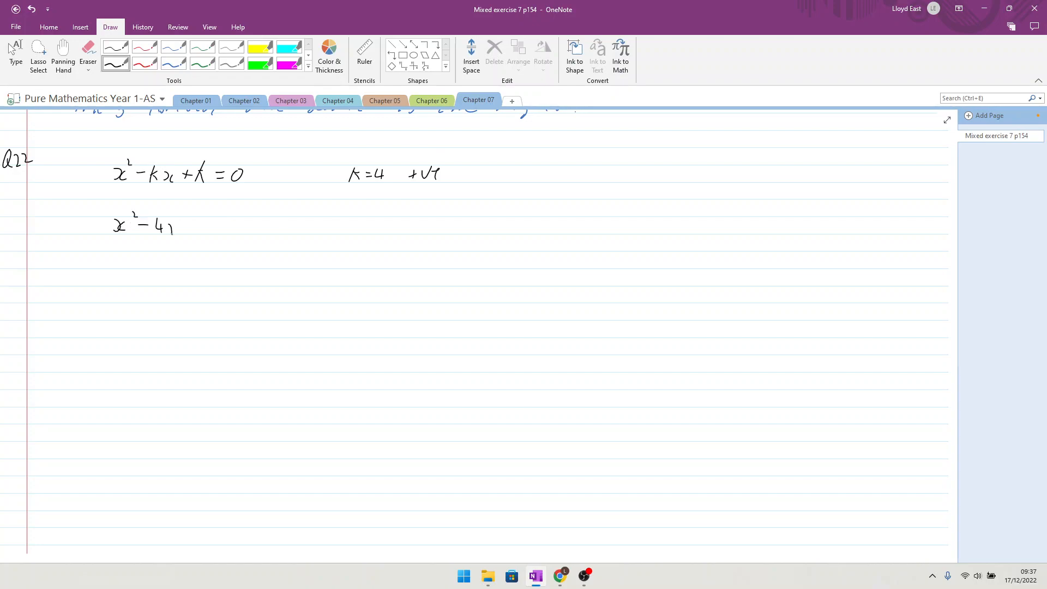
{"action": "left_click_drag", "start_coordinate": [167, 227], "coordinate": [205, 221]}
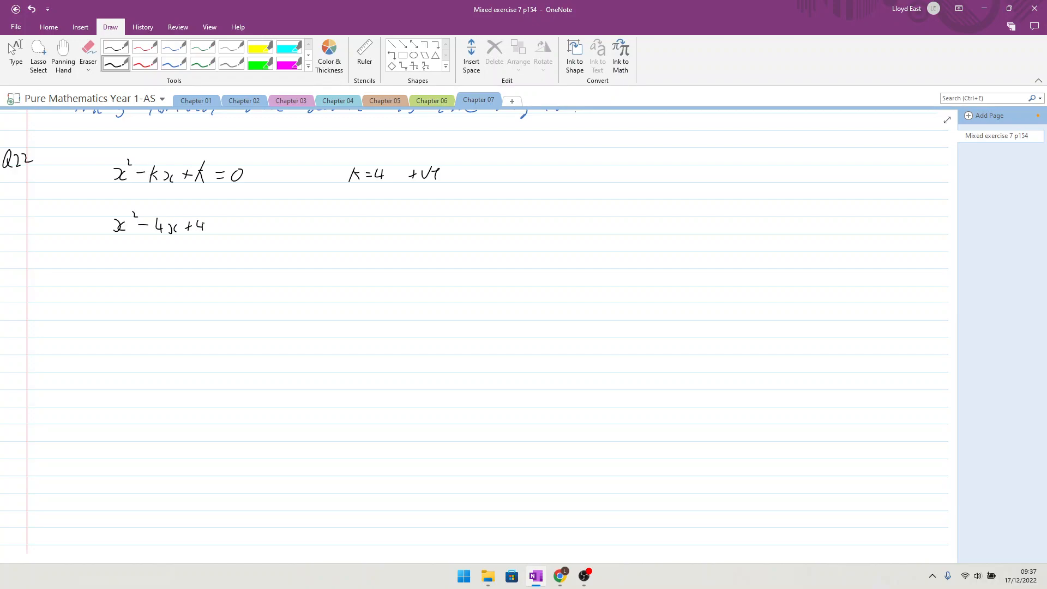
{"action": "left_click_drag", "start_coordinate": [220, 221], "coordinate": [230, 224]}
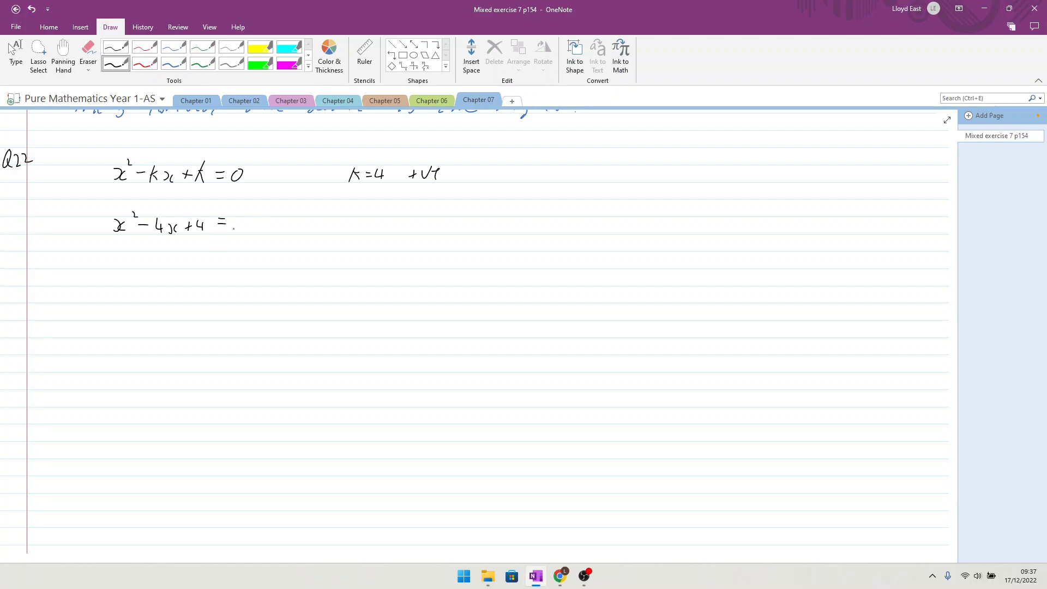
{"action": "left_click_drag", "start_coordinate": [236, 220], "coordinate": [240, 230]}
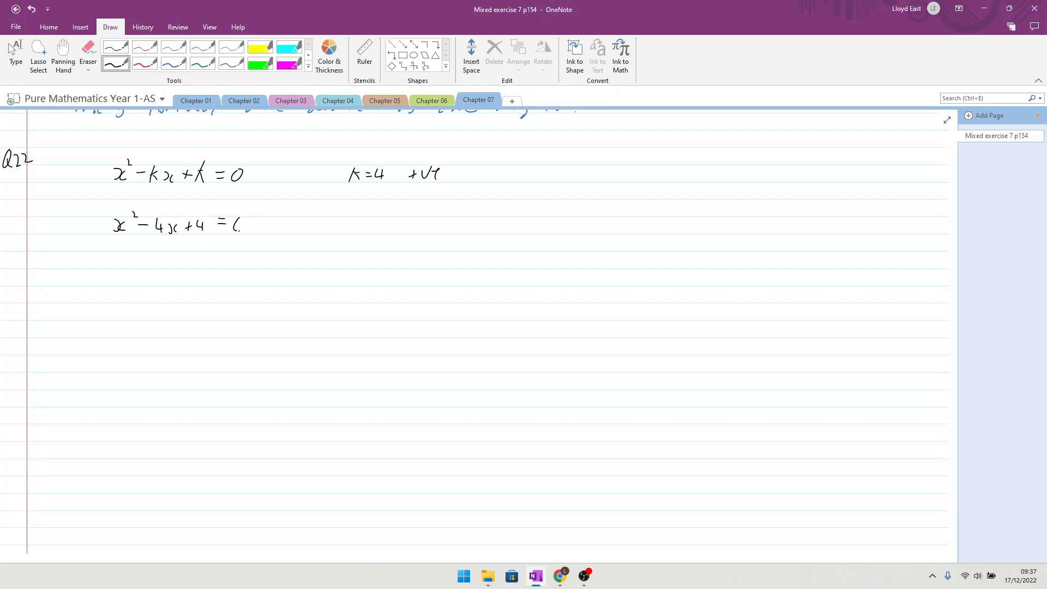
{"action": "left_click_drag", "start_coordinate": [236, 224], "coordinate": [245, 231]}
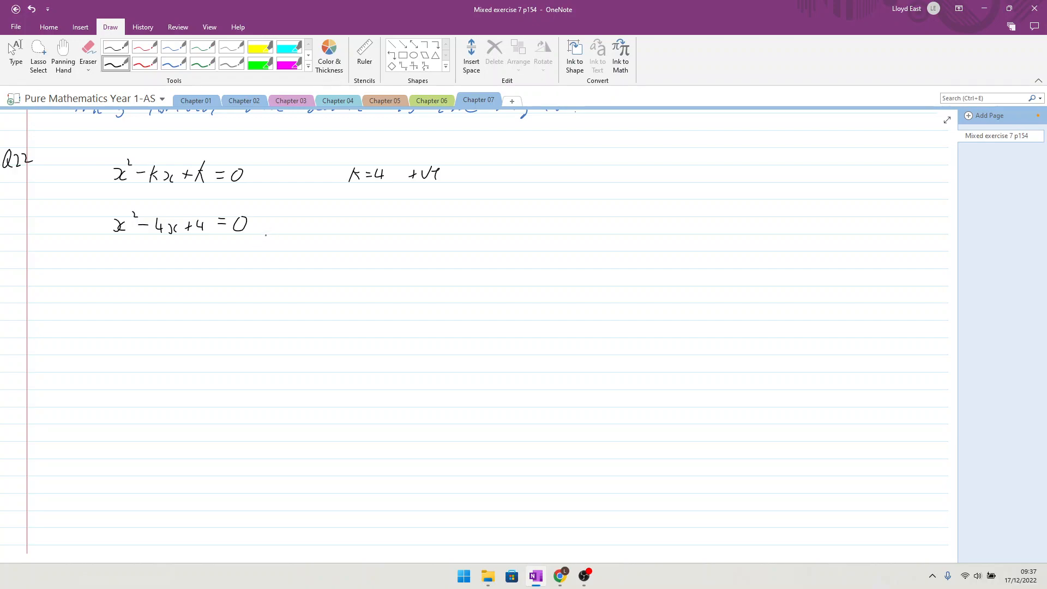
{"action": "left_click_drag", "start_coordinate": [311, 230], "coordinate": [353, 239]}
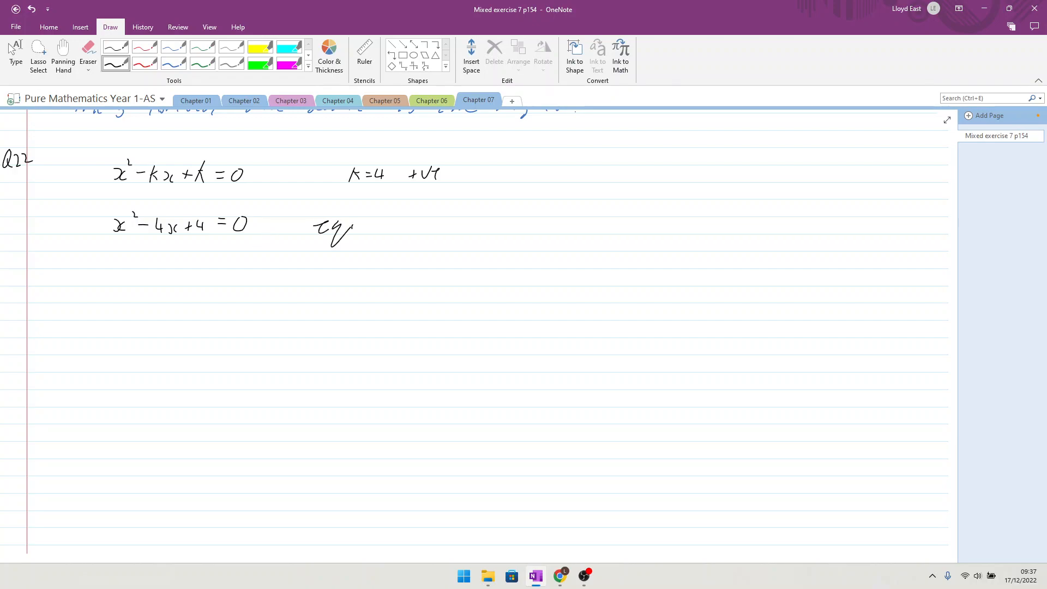
{"action": "left_click_drag", "start_coordinate": [347, 226], "coordinate": [427, 227]}
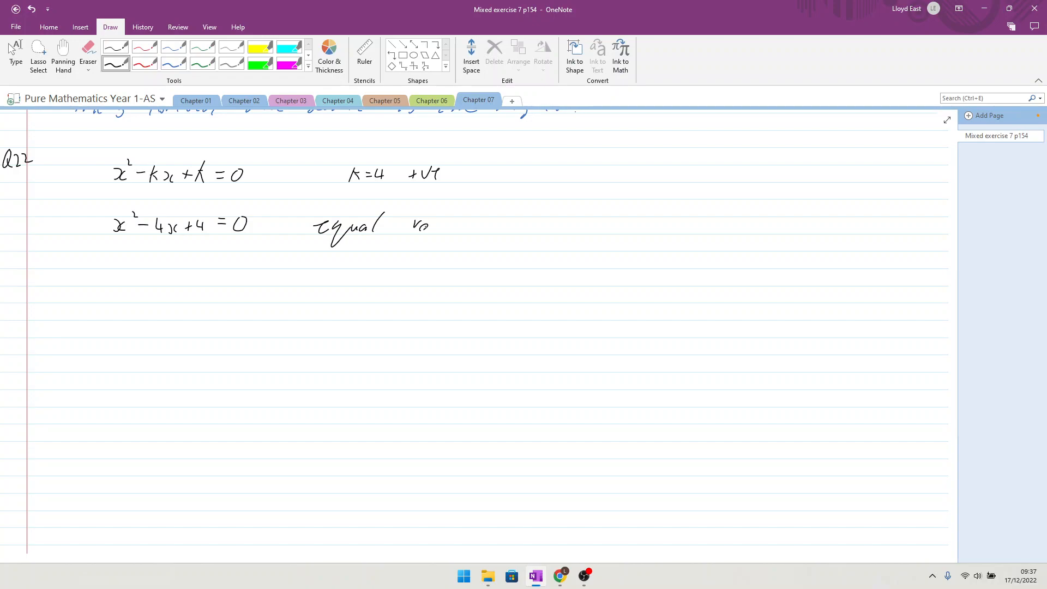
{"action": "left_click_drag", "start_coordinate": [411, 223], "coordinate": [450, 227]}
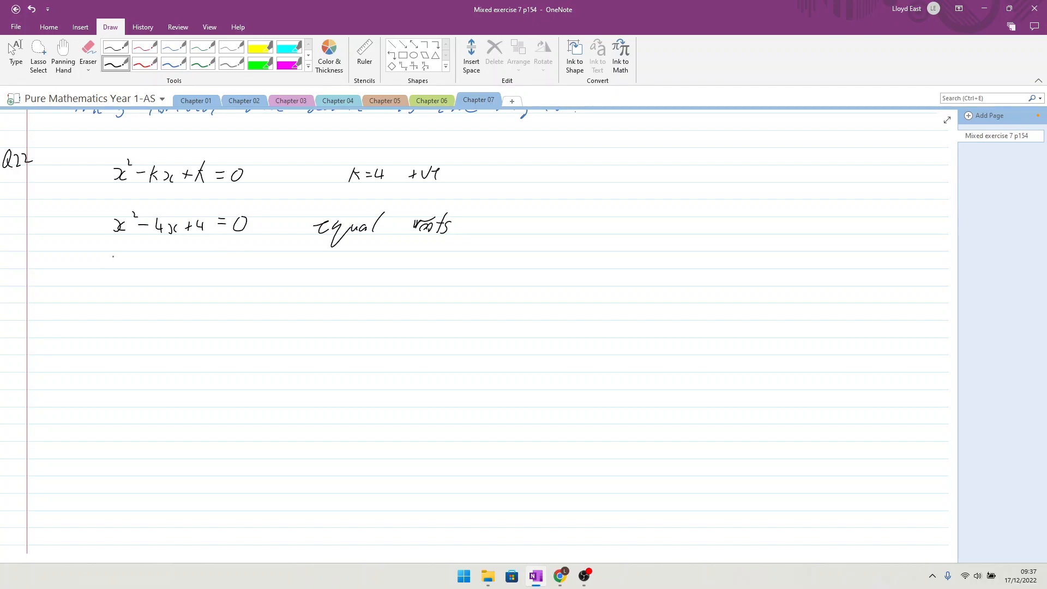
Factorise to (x − 2)(x − 2) = 0 and (x − 2)², noting 2 equal roots, then start the next question label.
{"action": "left_click_drag", "start_coordinate": [107, 267], "coordinate": [130, 257]}
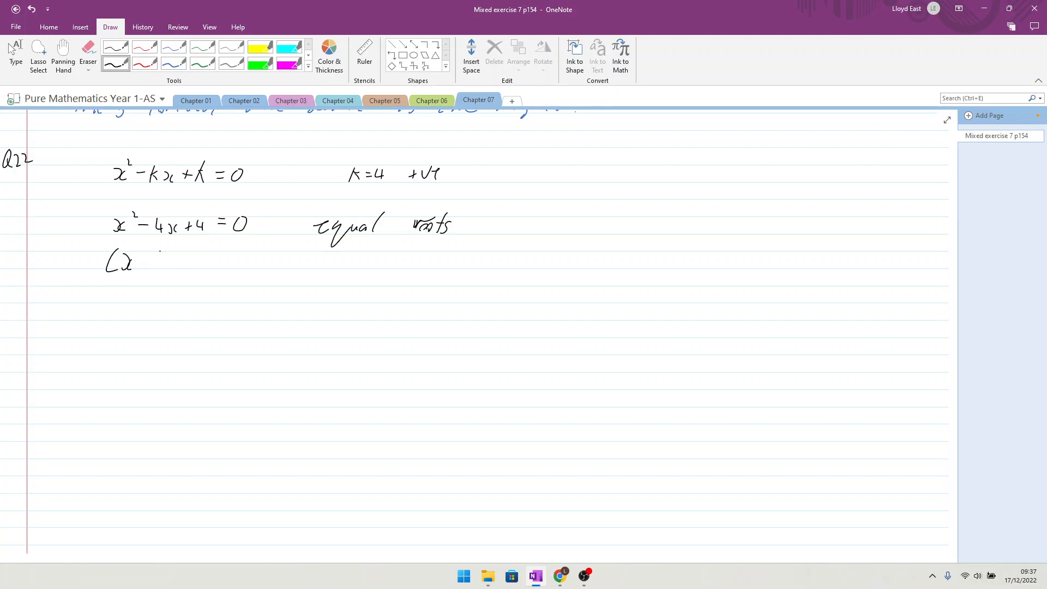
{"action": "left_click_drag", "start_coordinate": [141, 262], "coordinate": [163, 262]}
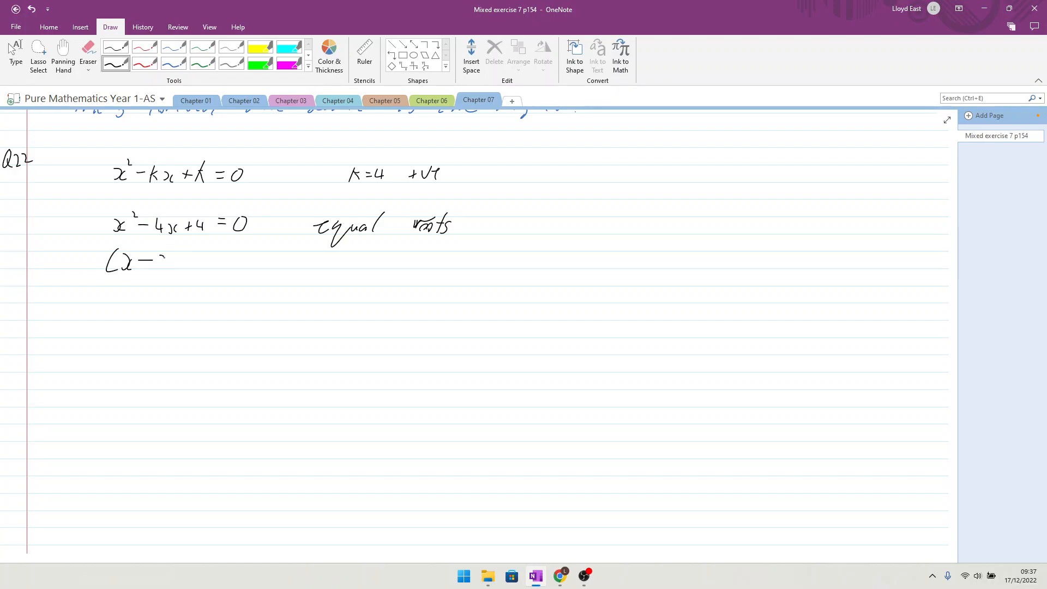
{"action": "left_click_drag", "start_coordinate": [161, 261], "coordinate": [200, 260]}
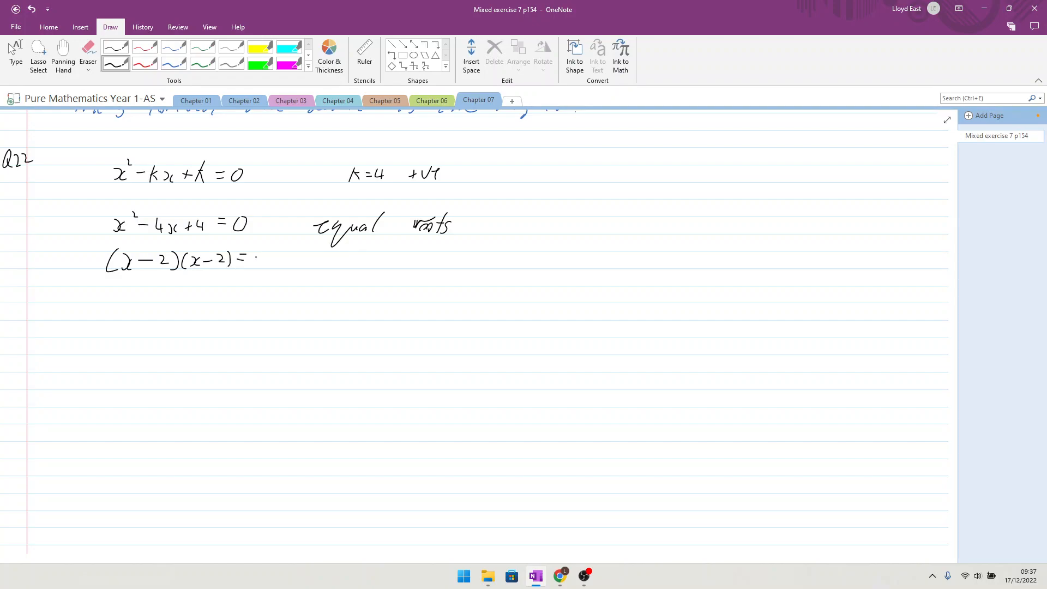
{"action": "left_click_drag", "start_coordinate": [251, 260], "coordinate": [261, 260]}
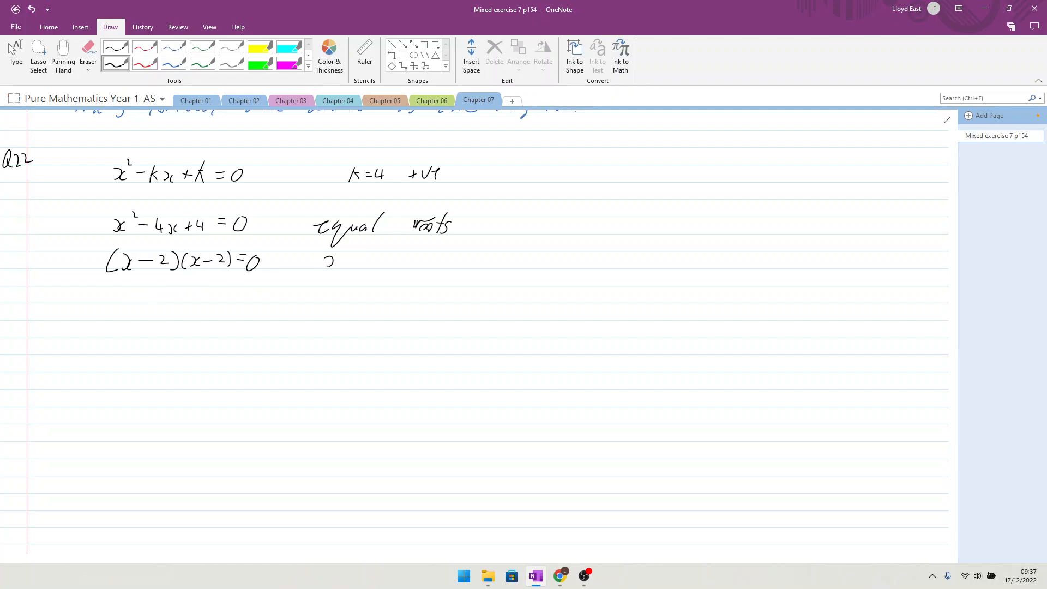
{"action": "left_click_drag", "start_coordinate": [353, 261], "coordinate": [391, 264]}
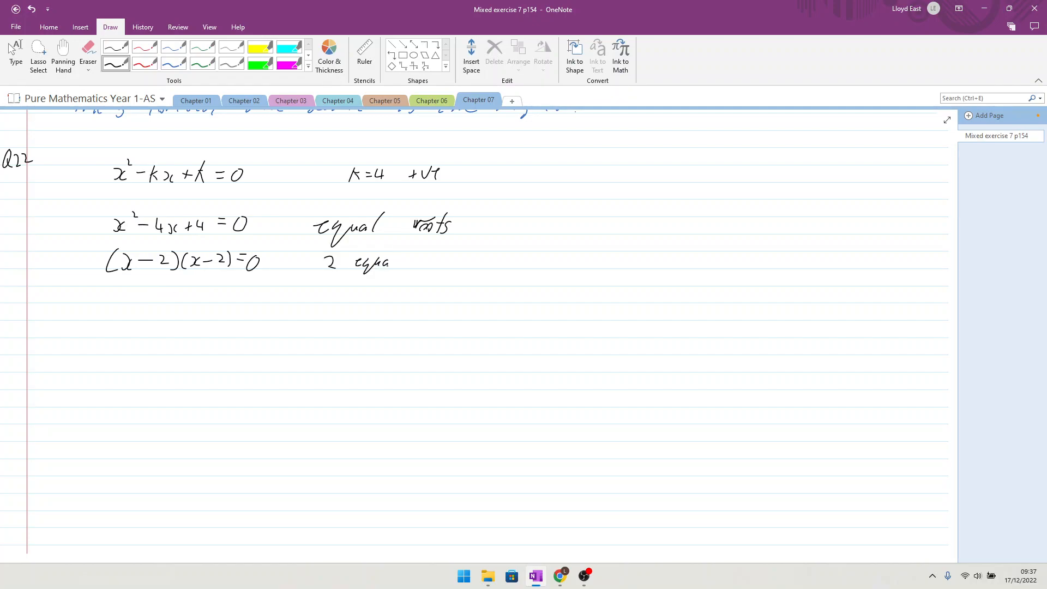
{"action": "left_click_drag", "start_coordinate": [421, 260], "coordinate": [468, 260]}
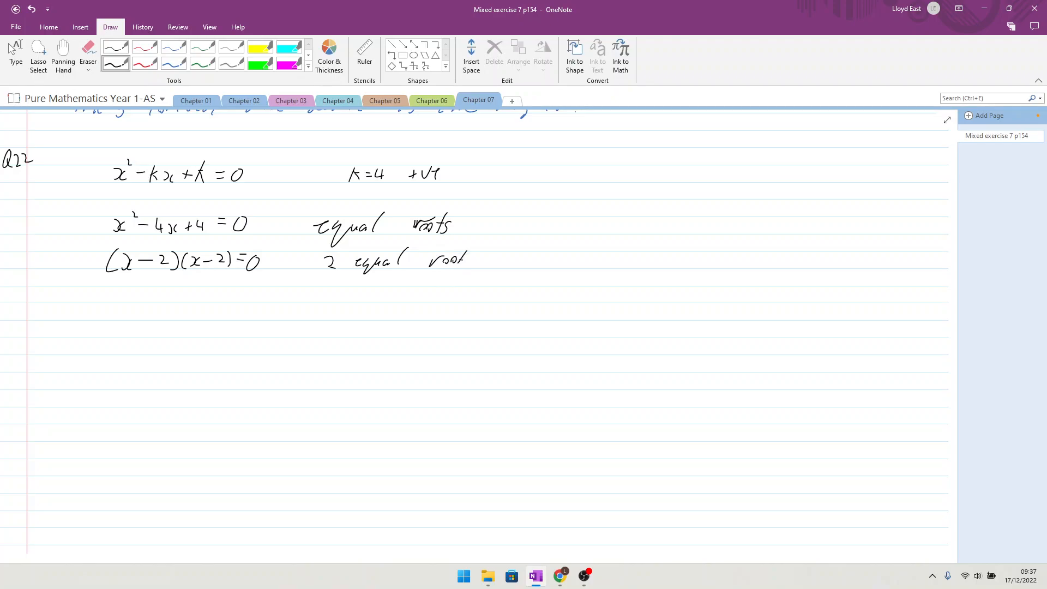
{"action": "left_click_drag", "start_coordinate": [127, 287], "coordinate": [138, 304]}
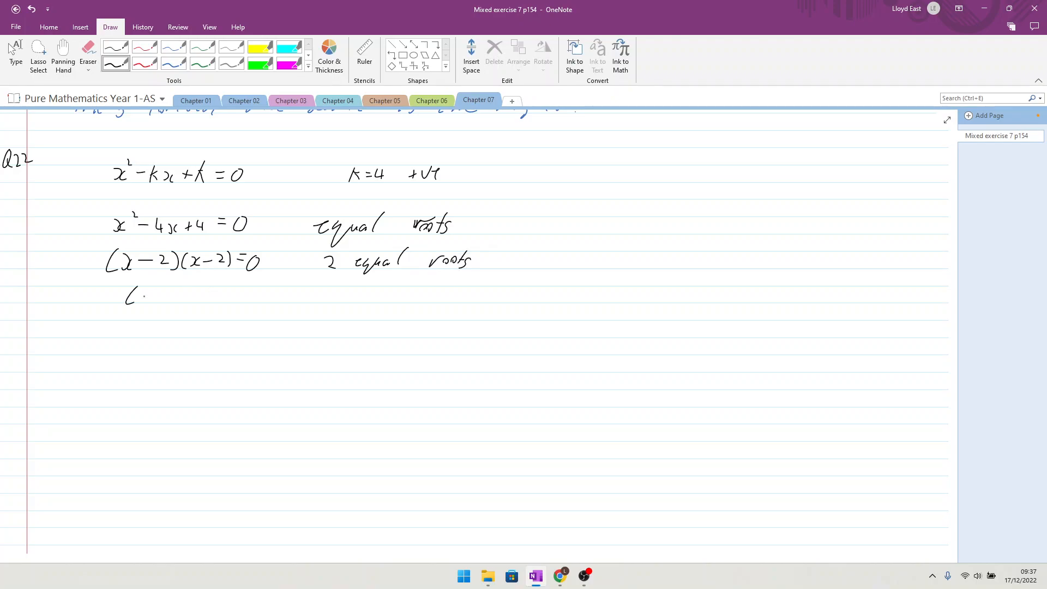
{"action": "left_click_drag", "start_coordinate": [133, 296], "coordinate": [183, 296]}
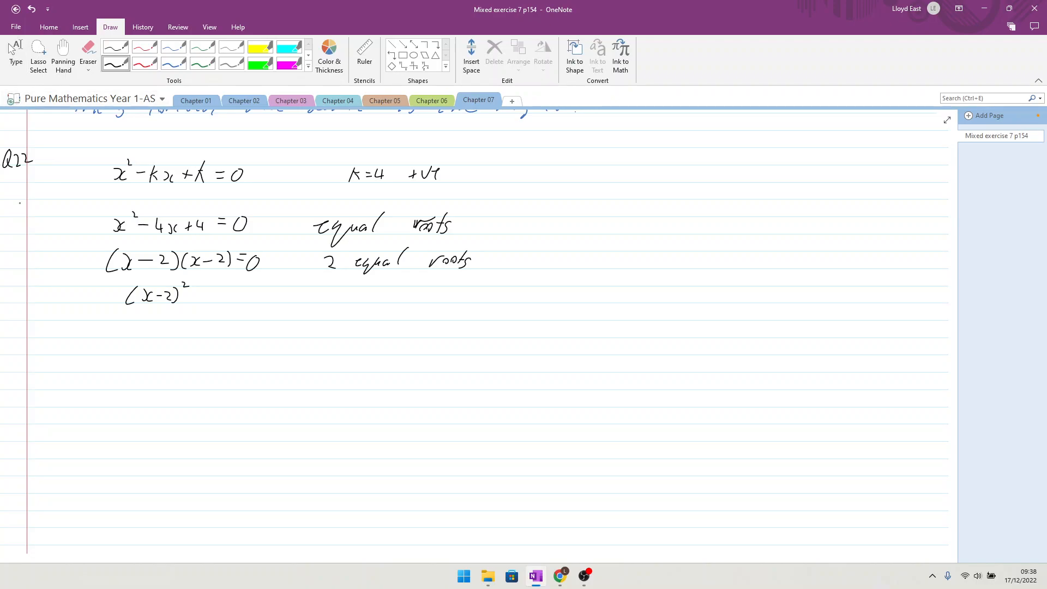
{"action": "left_click_drag", "start_coordinate": [10, 340], "coordinate": [10, 358]}
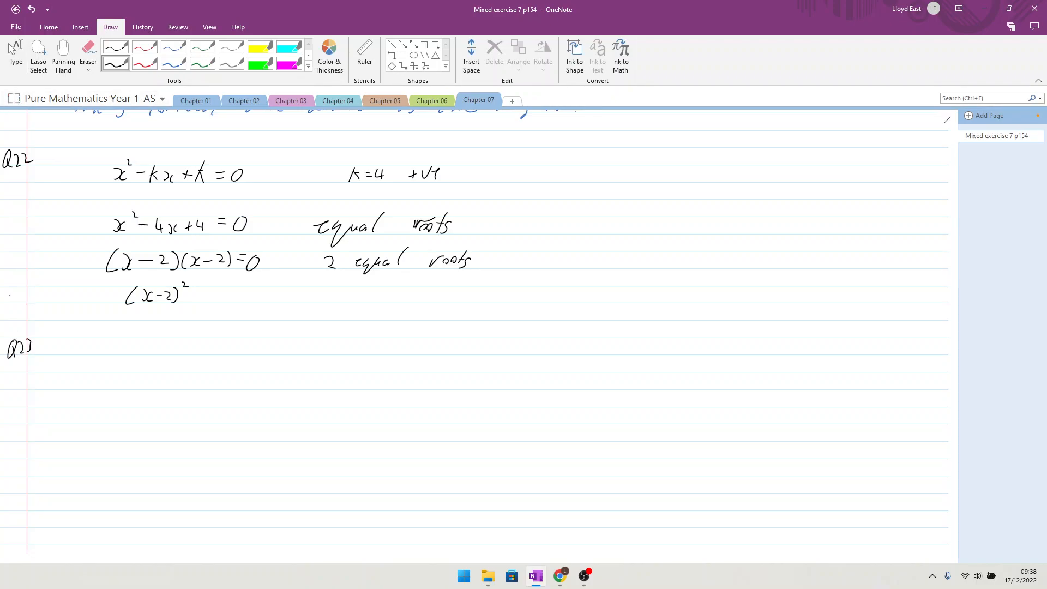
Switch to the Panning Hand to move around the page.
{"action": "left_click", "coordinate": [62, 49]}
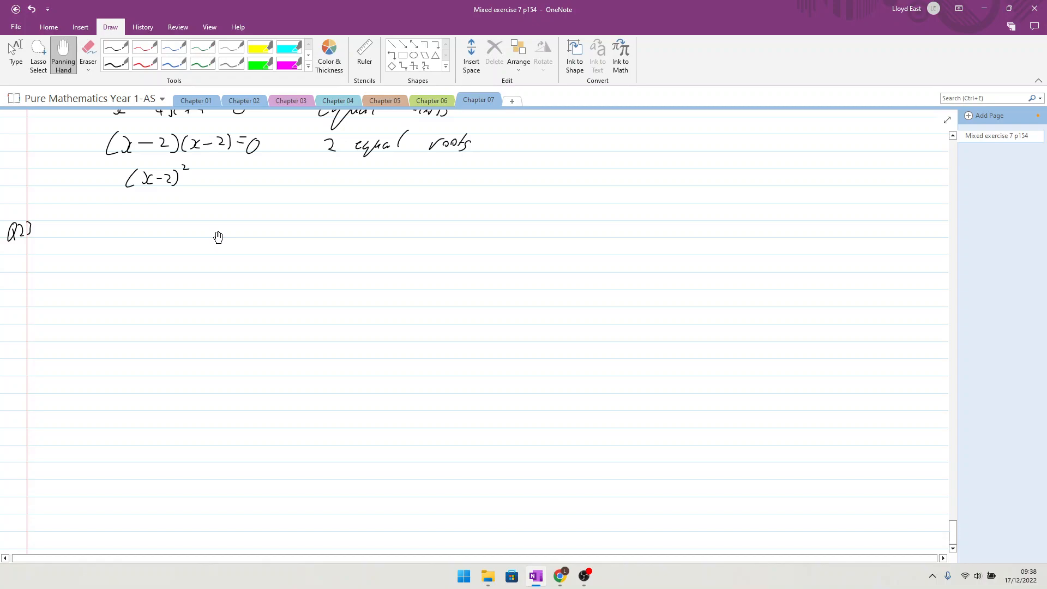
{"action": "mouse_move", "coordinate": [221, 225]}
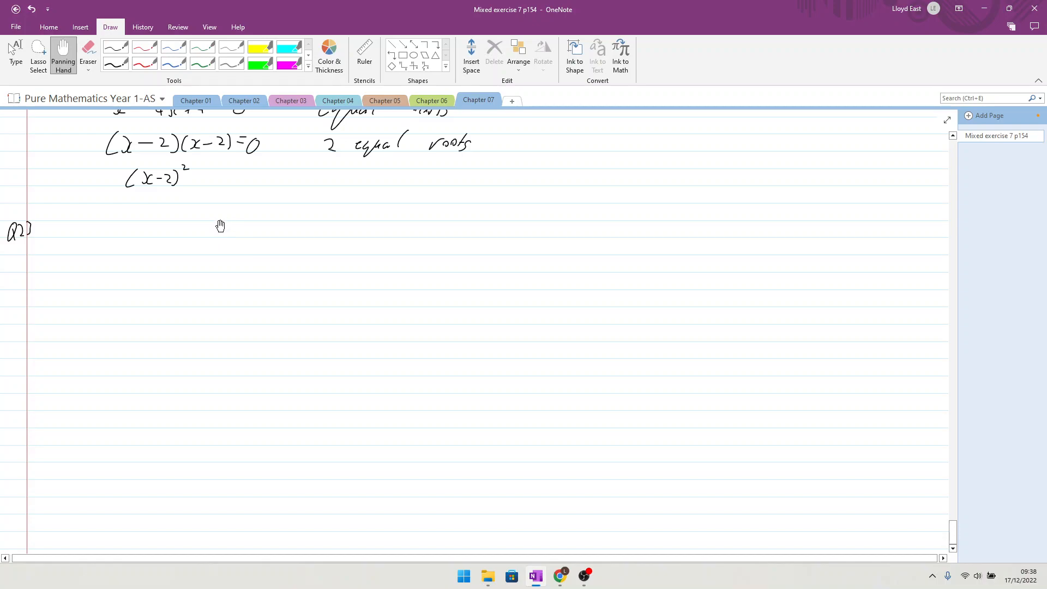
{"action": "mouse_move", "coordinate": [220, 231]}
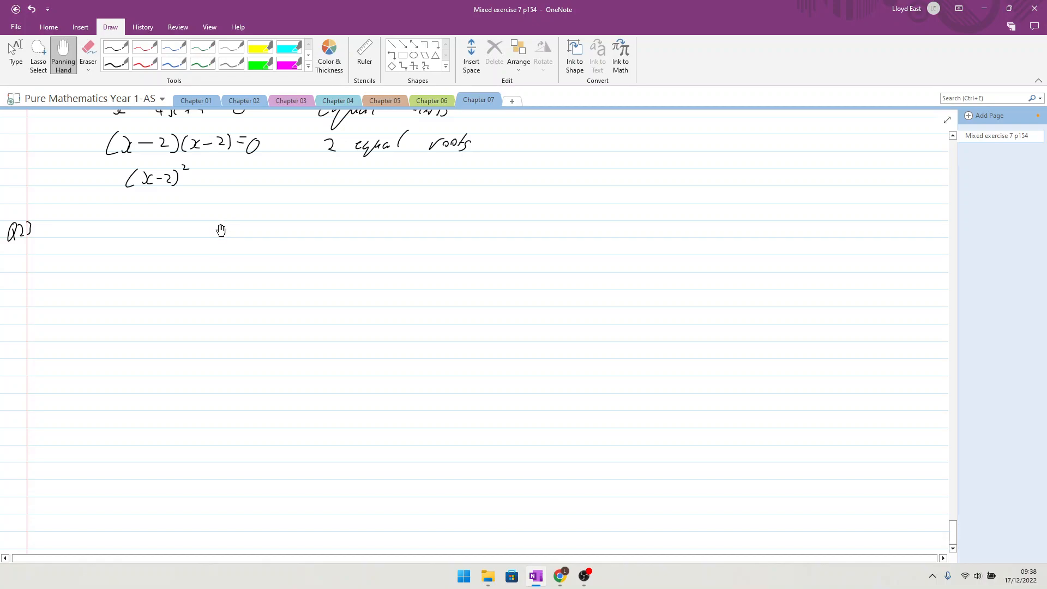
{"action": "mouse_move", "coordinate": [217, 229]}
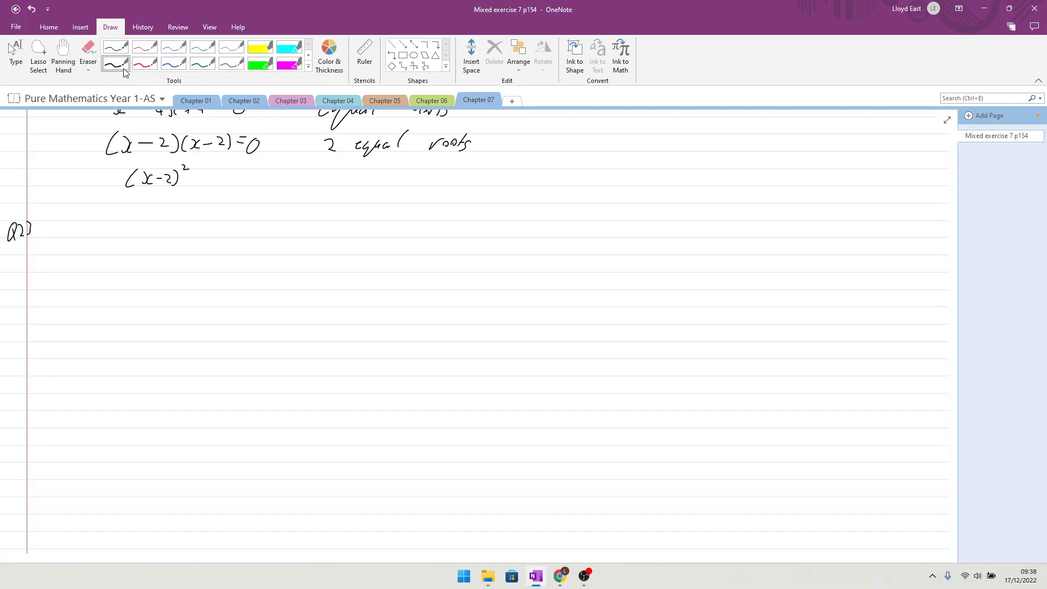
Draw a hexagon in black ink and label a side √3.
{"action": "left_click", "coordinate": [115, 62]}
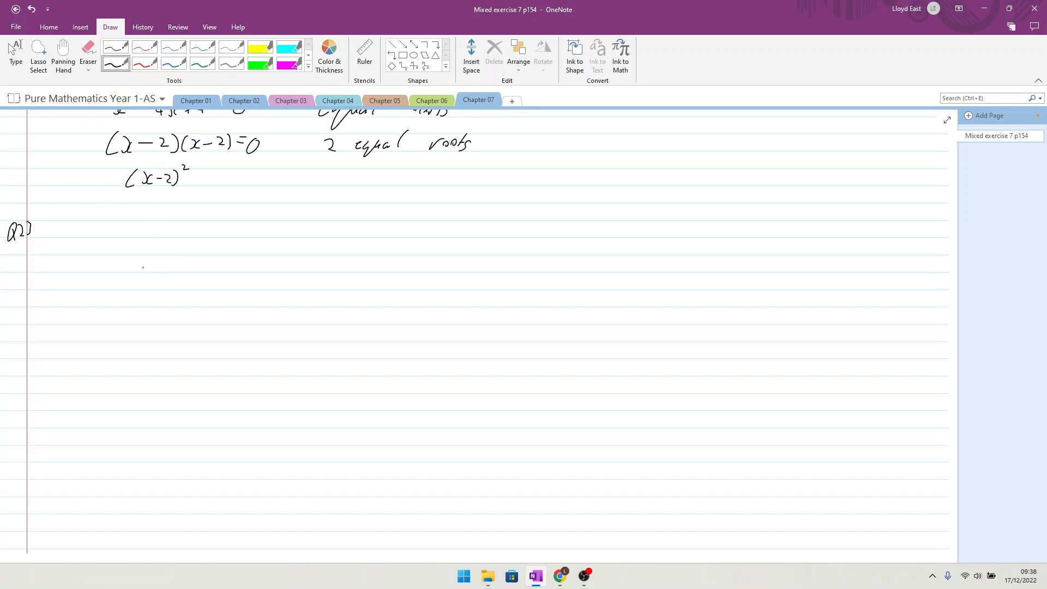
{"action": "left_click_drag", "start_coordinate": [119, 273], "coordinate": [194, 219]}
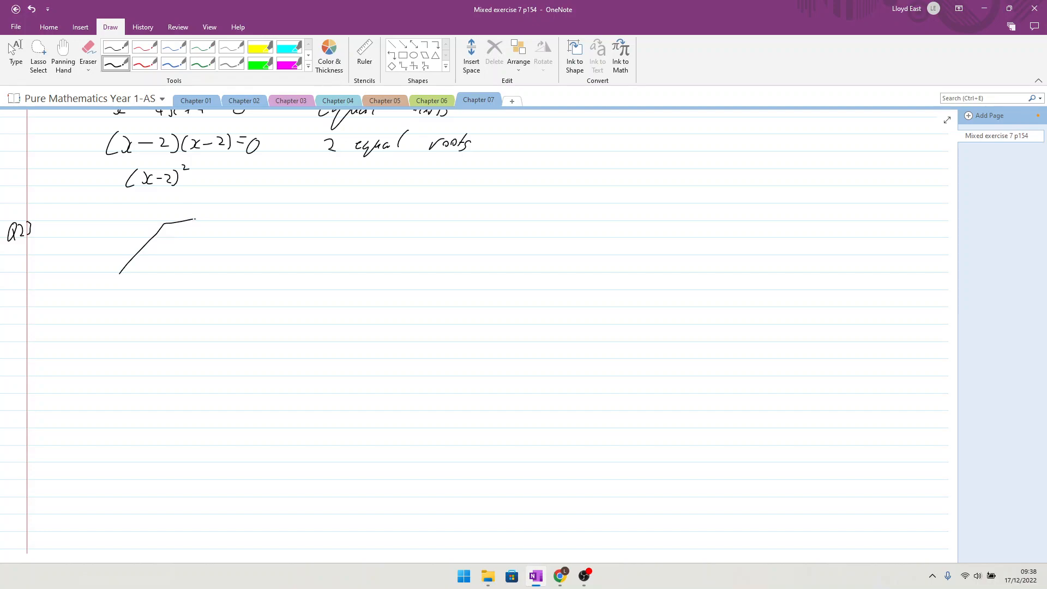
{"action": "left_click_drag", "start_coordinate": [195, 219], "coordinate": [262, 270]}
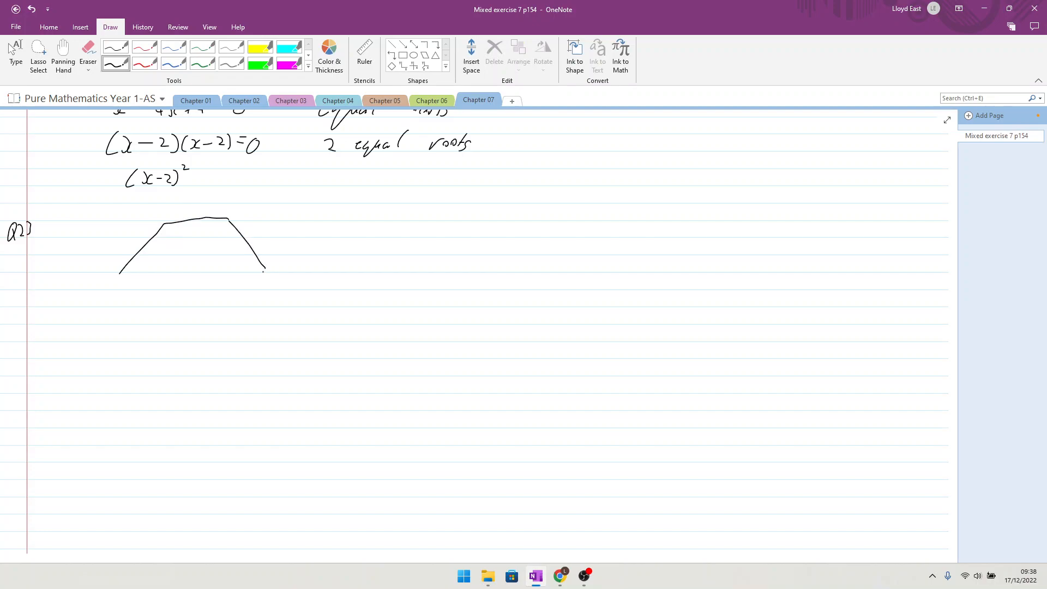
{"action": "left_click_drag", "start_coordinate": [261, 270], "coordinate": [163, 323]}
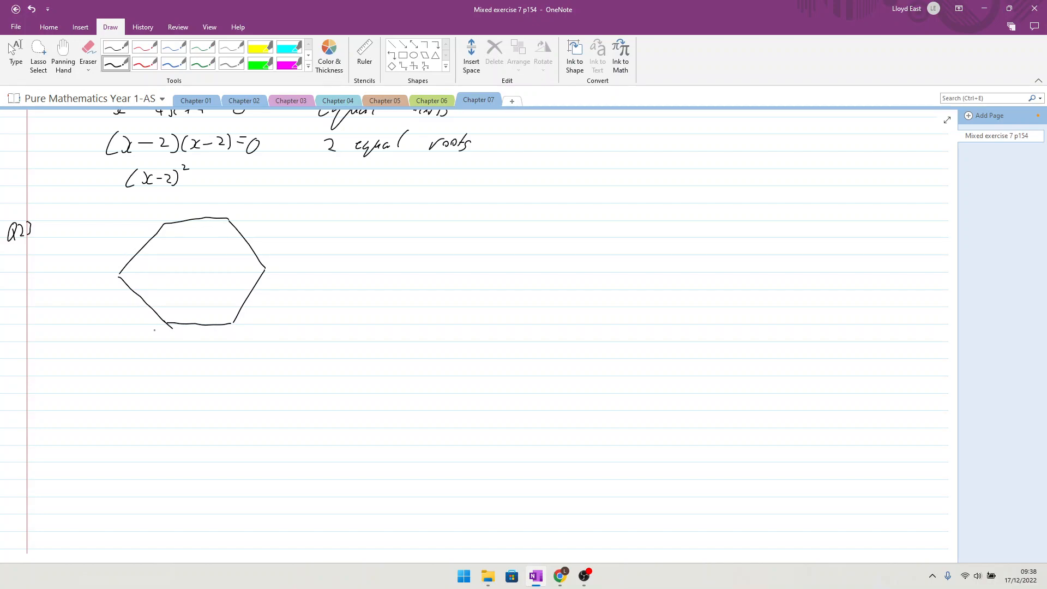
{"action": "left_click_drag", "start_coordinate": [260, 293], "coordinate": [274, 308]}
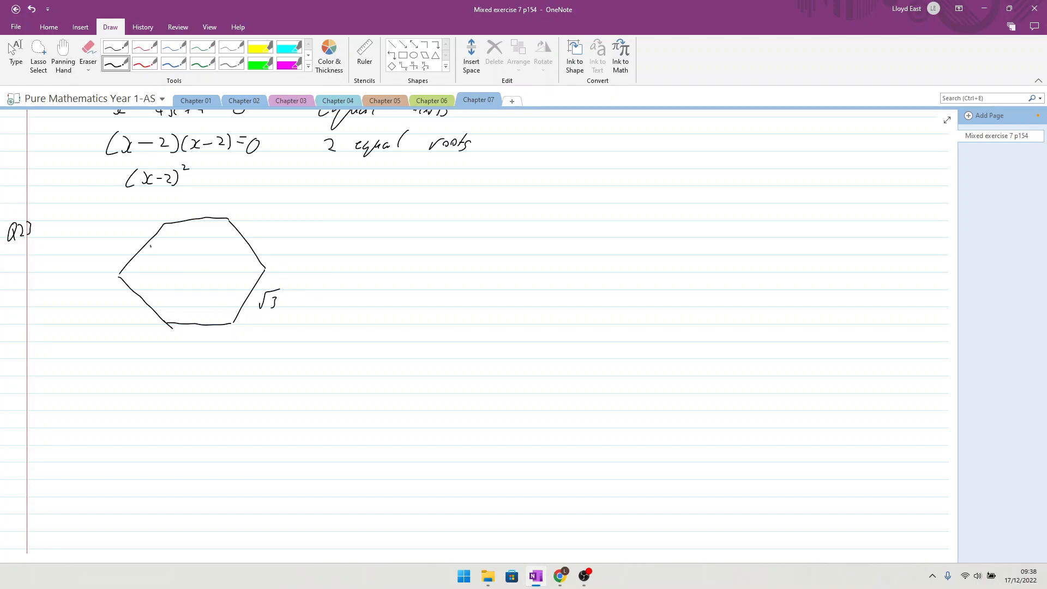
{"action": "left_click_drag", "start_coordinate": [150, 248], "coordinate": [239, 293]}
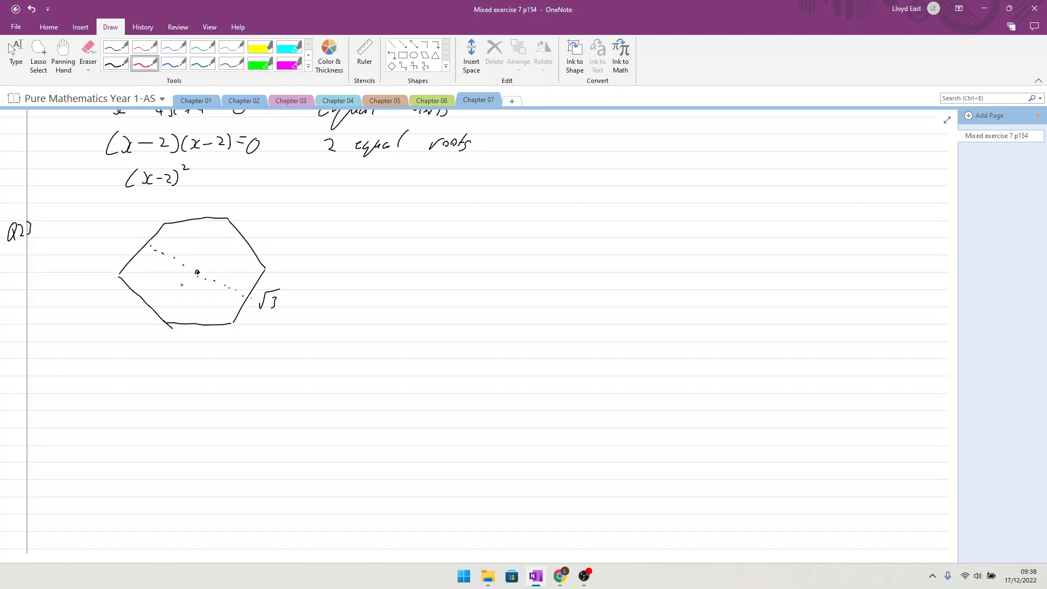
Split the hexagon into red triangles through its centre and start a separate red triangle.
{"action": "left_click_drag", "start_coordinate": [195, 272], "coordinate": [233, 324]}
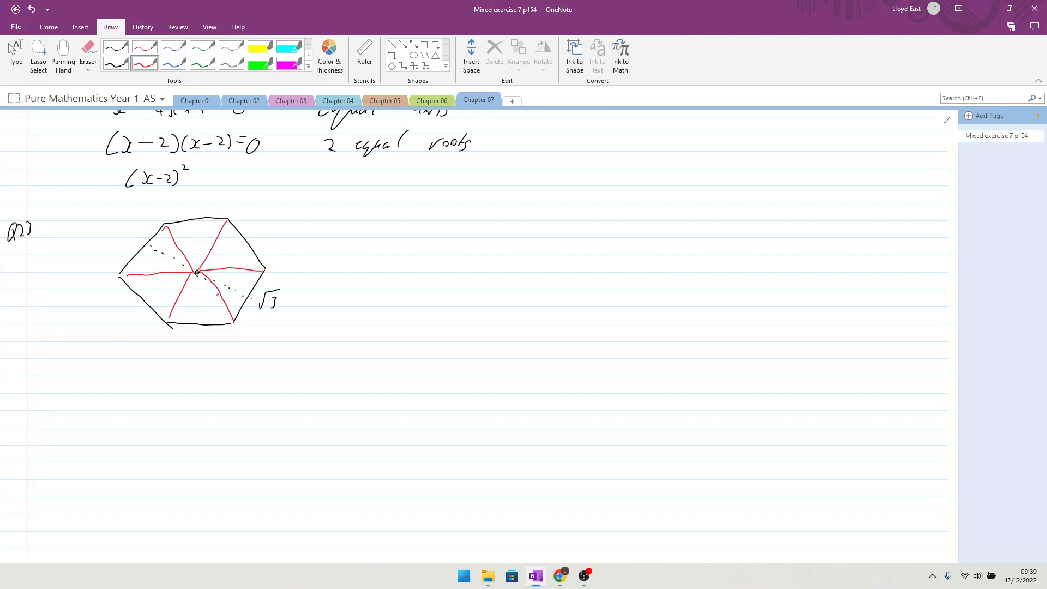
{"action": "left_click_drag", "start_coordinate": [211, 296], "coordinate": [217, 287]}
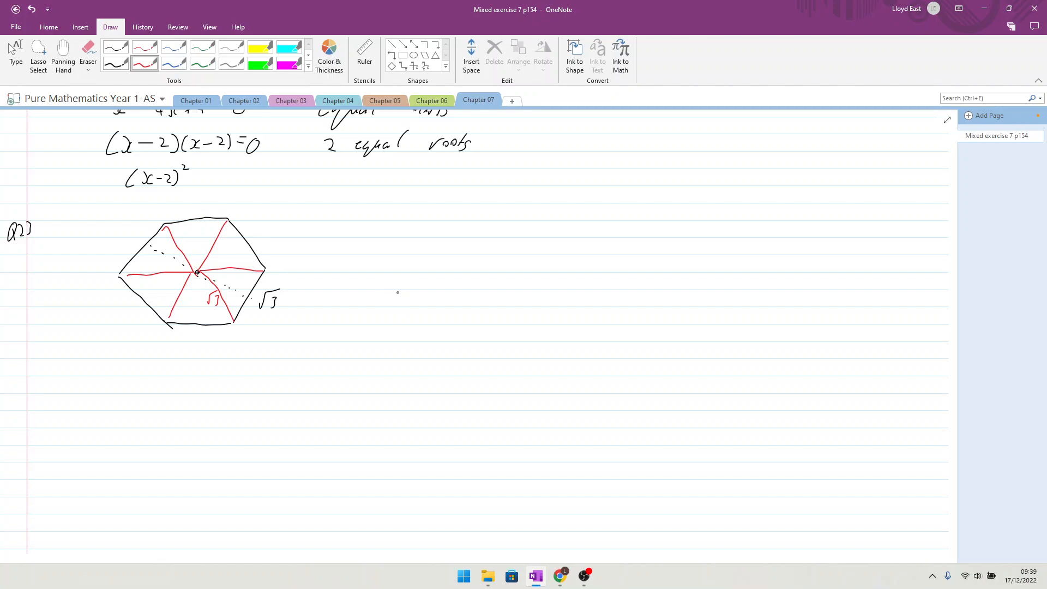
{"action": "left_click_drag", "start_coordinate": [350, 301], "coordinate": [438, 300]}
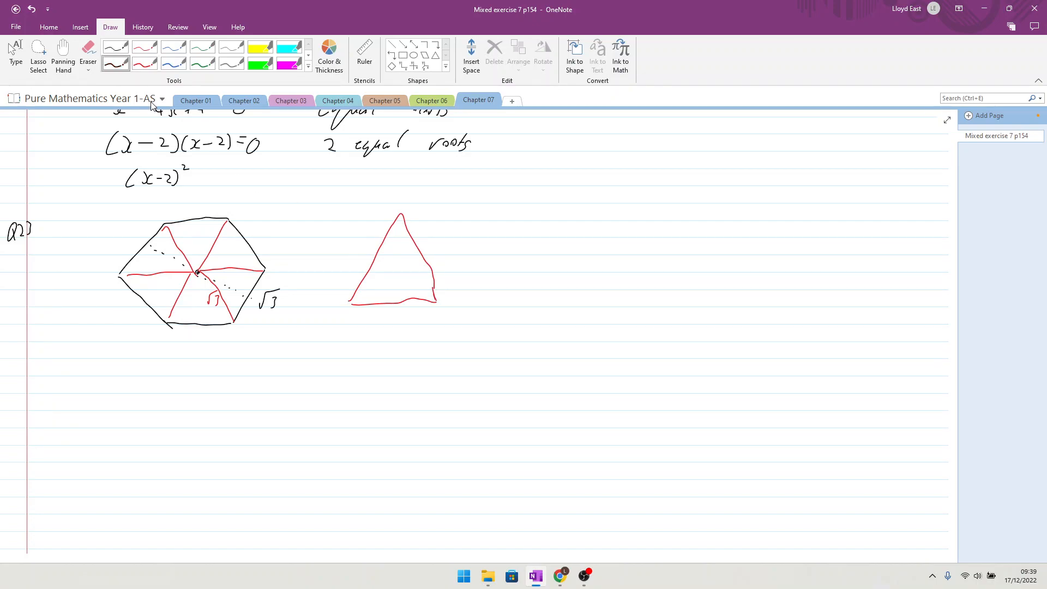
Label the triangle's sides √3, draw its dotted height and mark the √3/2 half-base.
{"action": "left_click_drag", "start_coordinate": [394, 317], "coordinate": [417, 327]}
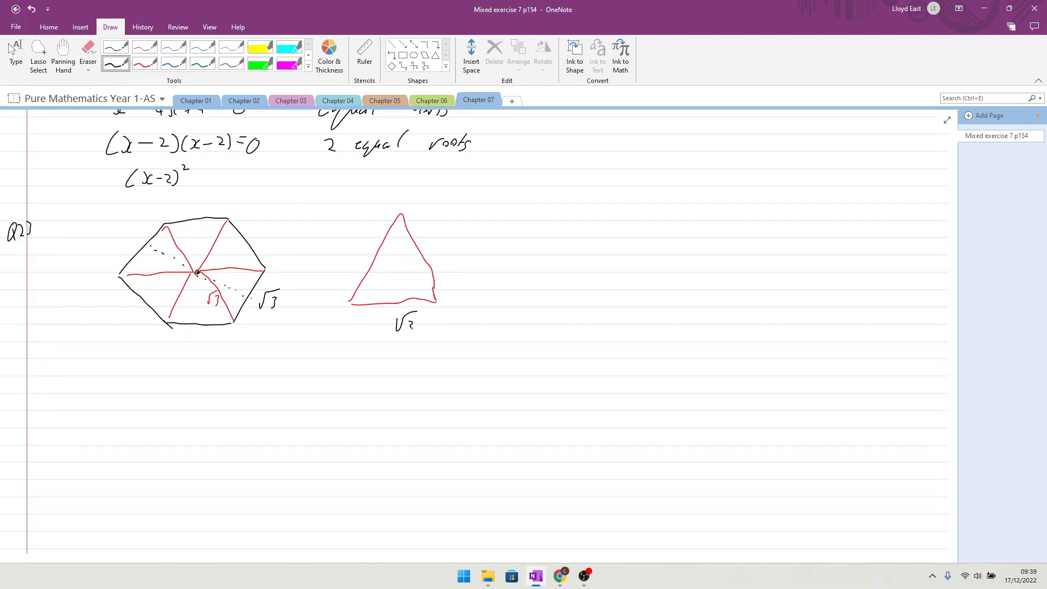
{"action": "left_click_drag", "start_coordinate": [421, 233], "coordinate": [437, 251]}
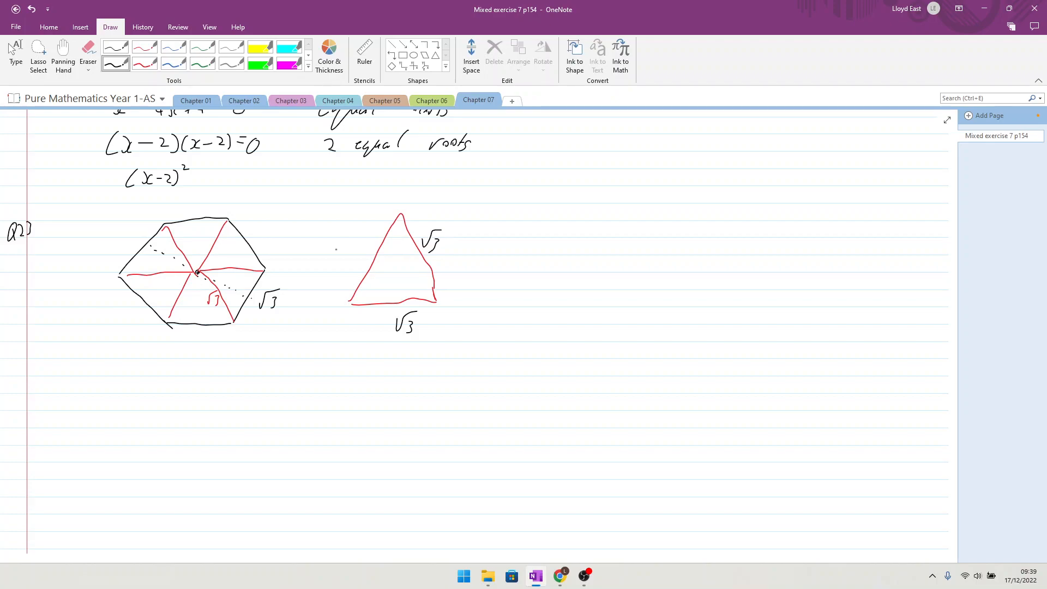
{"action": "left_click_drag", "start_coordinate": [337, 234], "coordinate": [357, 254]}
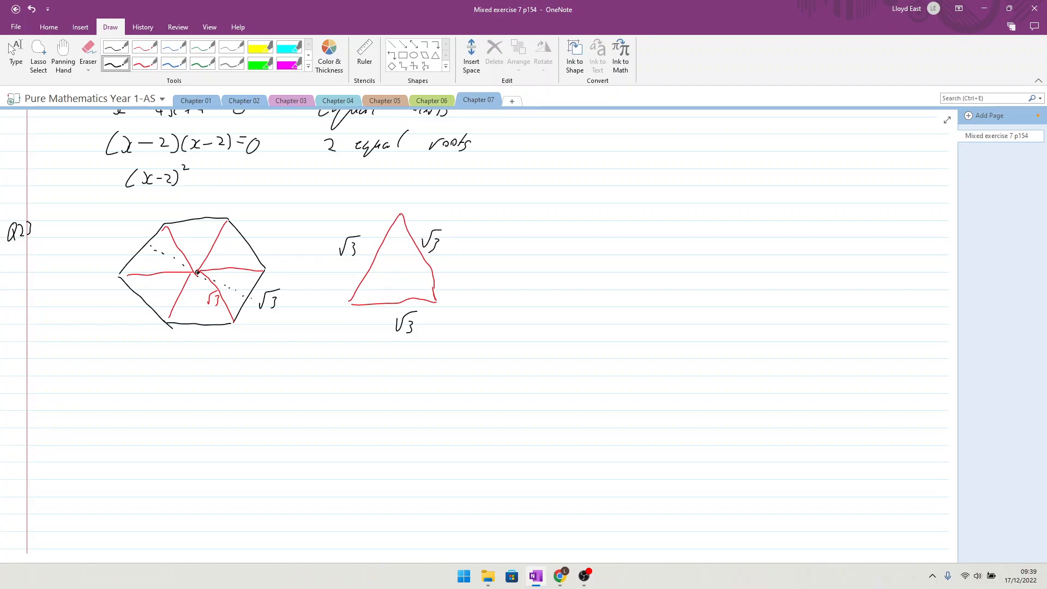
{"action": "left_click_drag", "start_coordinate": [400, 220], "coordinate": [400, 304]}
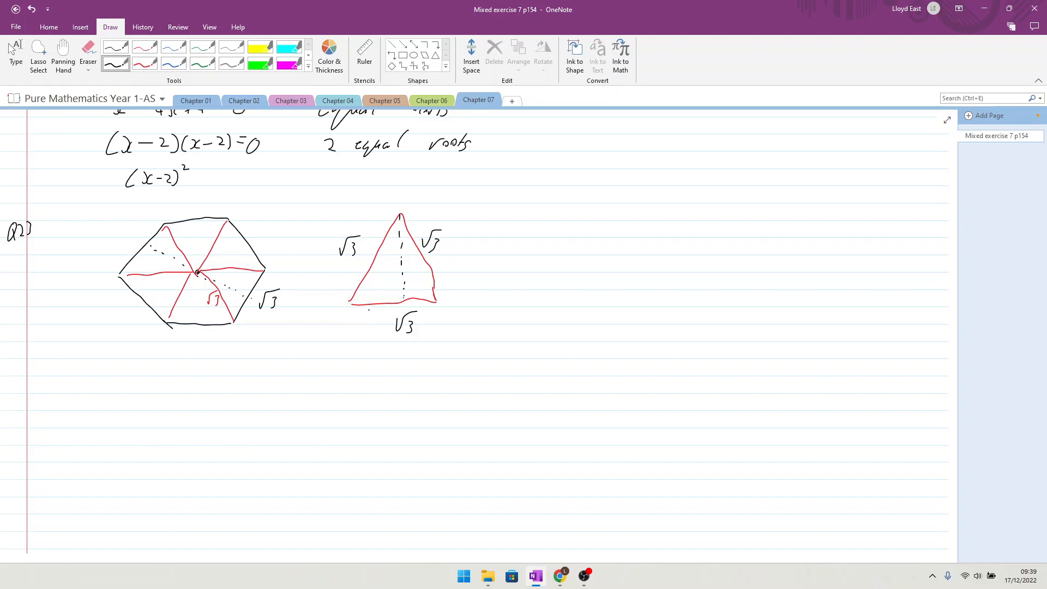
{"action": "left_click_drag", "start_coordinate": [358, 310], "coordinate": [367, 324]}
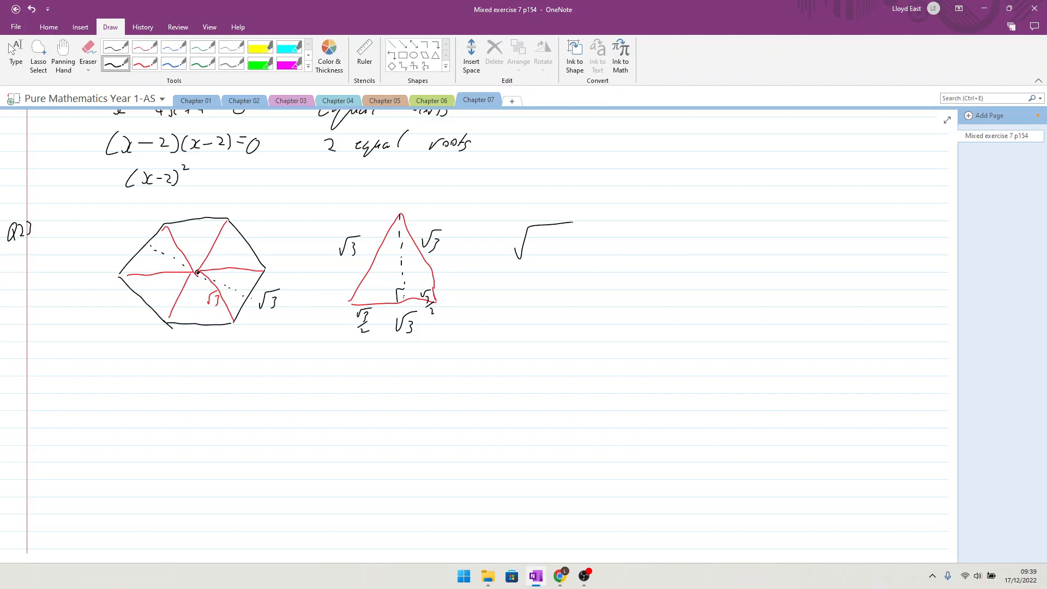
Write the height as √(√3² − (√3/2)²) = √(3 − 3/4).
{"action": "left_click_drag", "start_coordinate": [534, 254], "coordinate": [534, 237]}
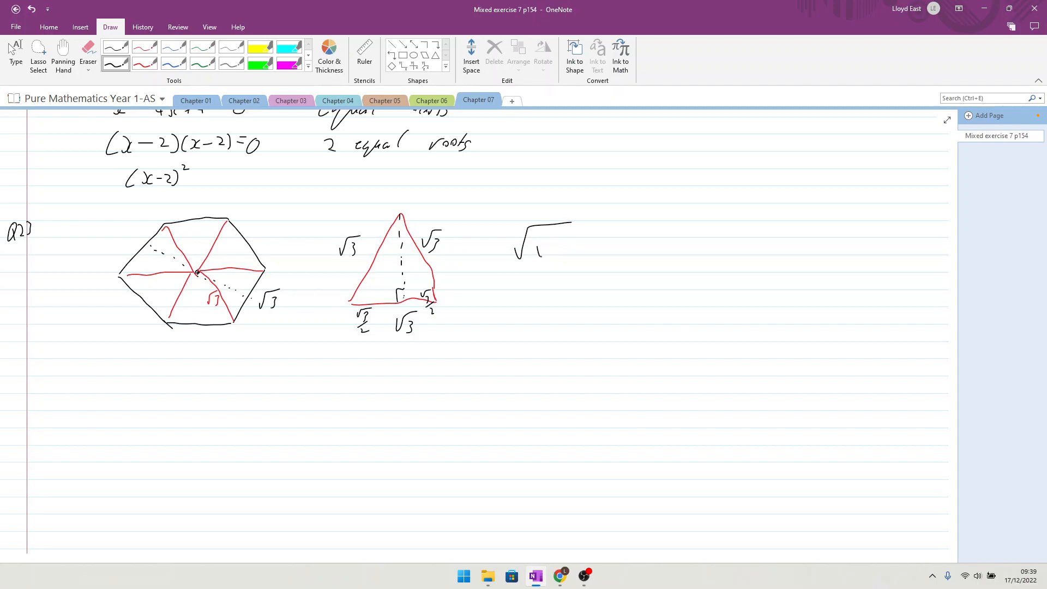
{"action": "left_click_drag", "start_coordinate": [534, 240], "coordinate": [554, 250]}
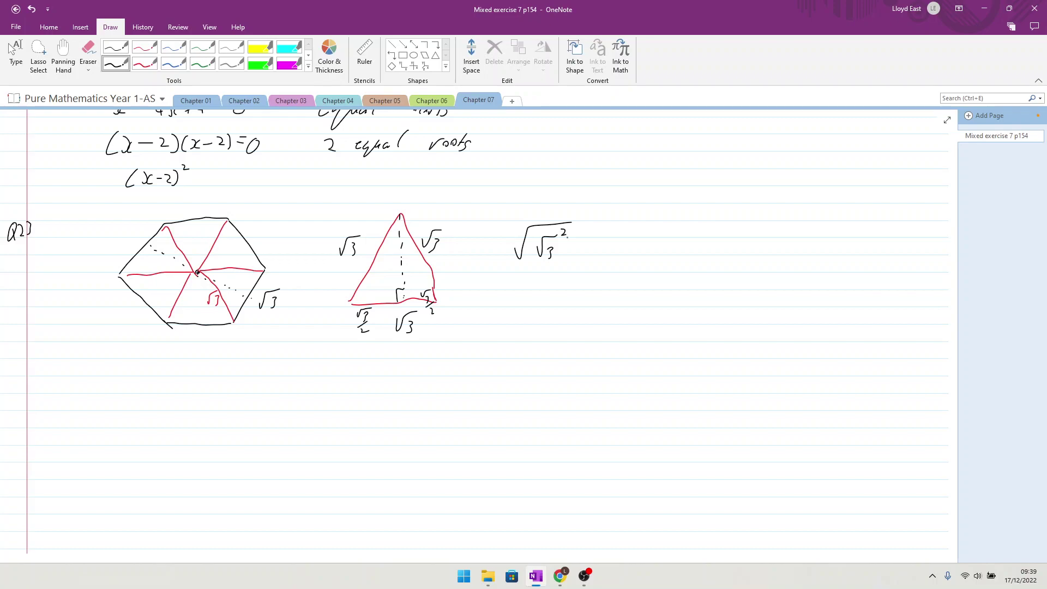
{"action": "left_click_drag", "start_coordinate": [576, 242], "coordinate": [614, 230]}
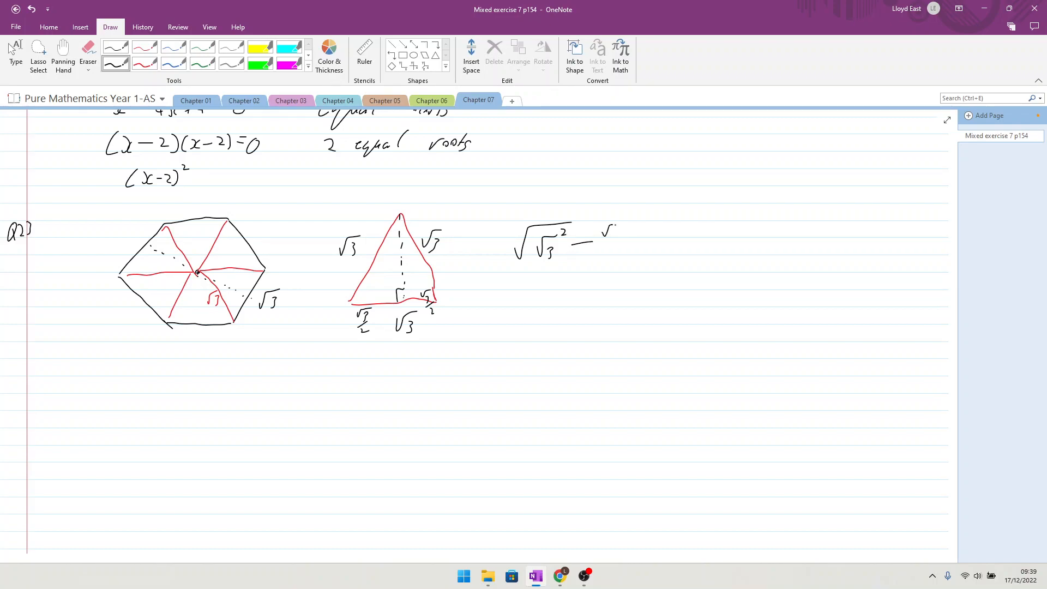
{"action": "left_click_drag", "start_coordinate": [600, 227], "coordinate": [614, 261]}
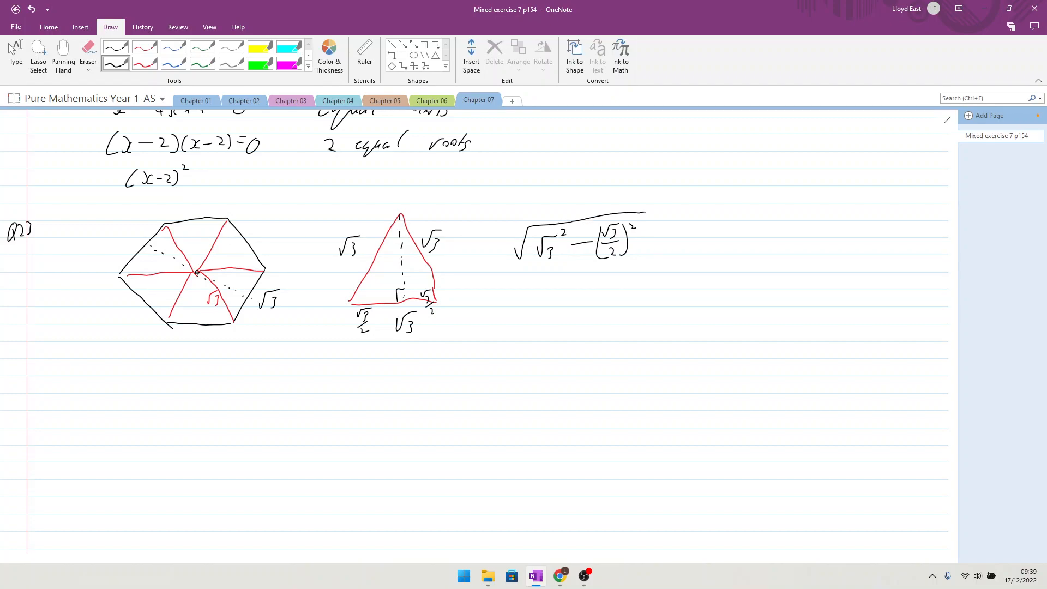
{"action": "left_click_drag", "start_coordinate": [519, 301], "coordinate": [525, 317]}
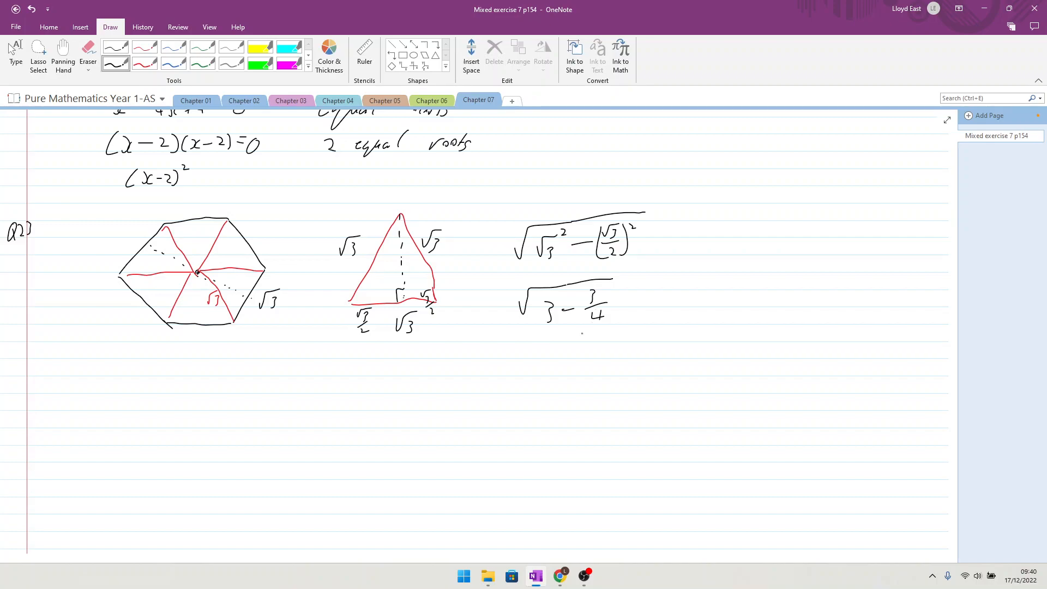
Simplify the height working to √(9/4) = 3/2.
{"action": "left_click_drag", "start_coordinate": [557, 340], "coordinate": [570, 343]}
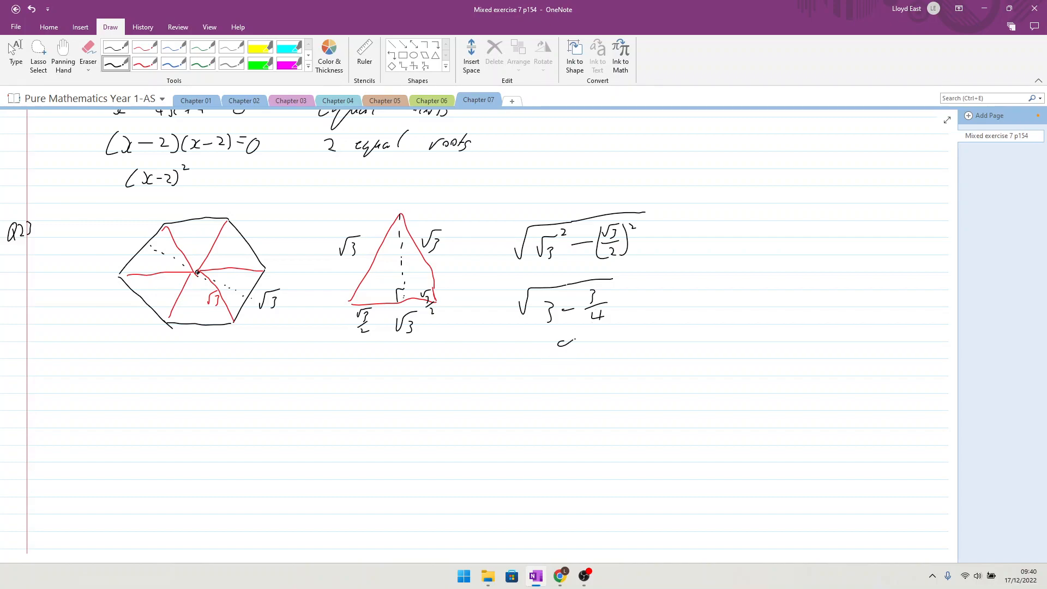
{"action": "left_click_drag", "start_coordinate": [554, 334], "coordinate": [575, 387]}
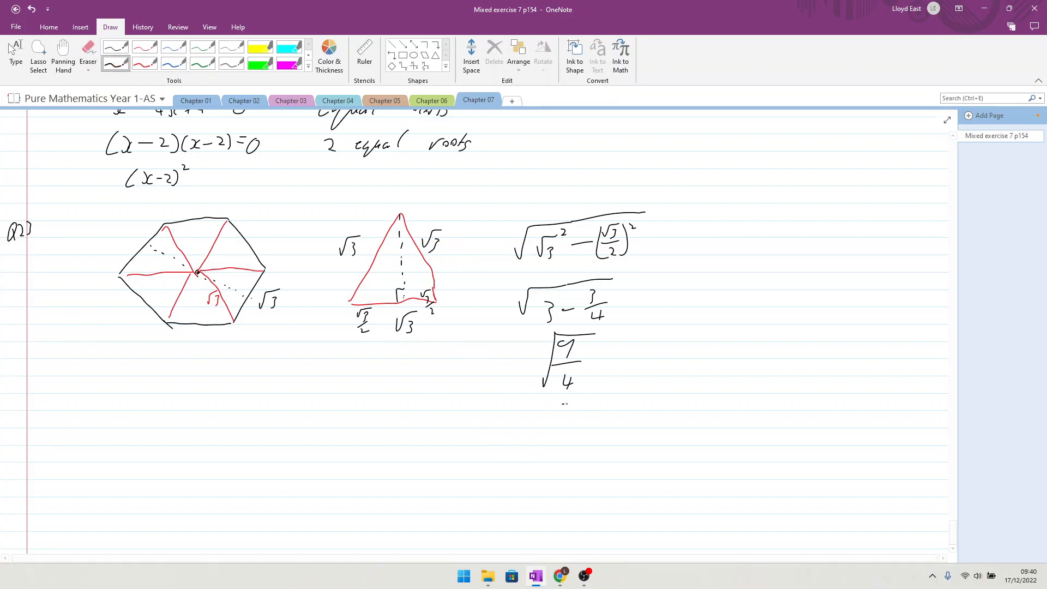
{"action": "left_click_drag", "start_coordinate": [560, 407], "coordinate": [584, 424]}
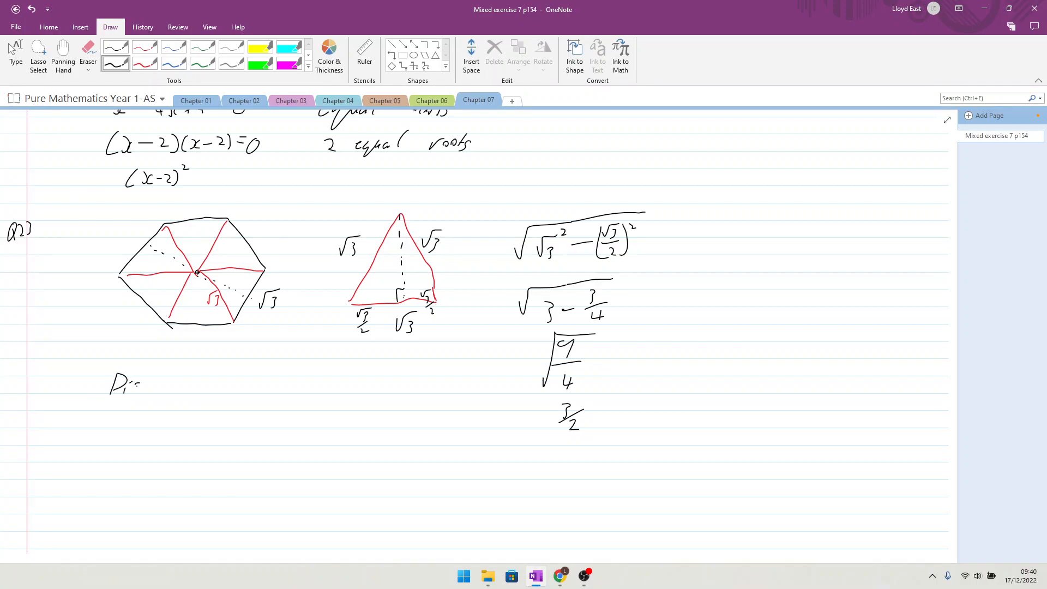
Write 'Distance between opposite sides = 3/2 + 3/2 = 6/2 = 3 rational' under the hexagon.
{"action": "left_click_drag", "start_coordinate": [141, 383], "coordinate": [194, 387]}
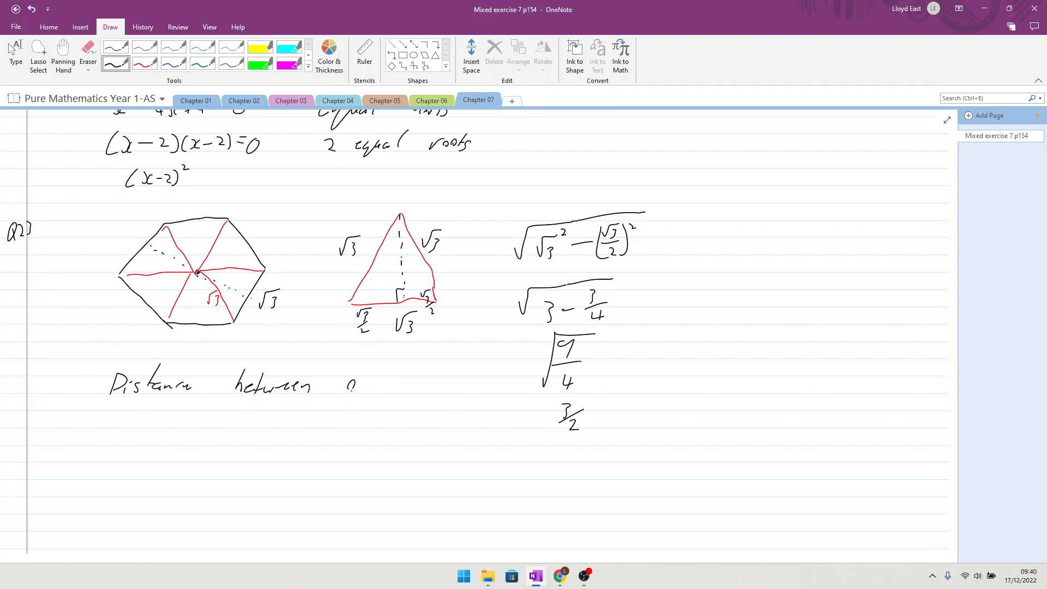
{"action": "left_click_drag", "start_coordinate": [347, 384], "coordinate": [403, 384]}
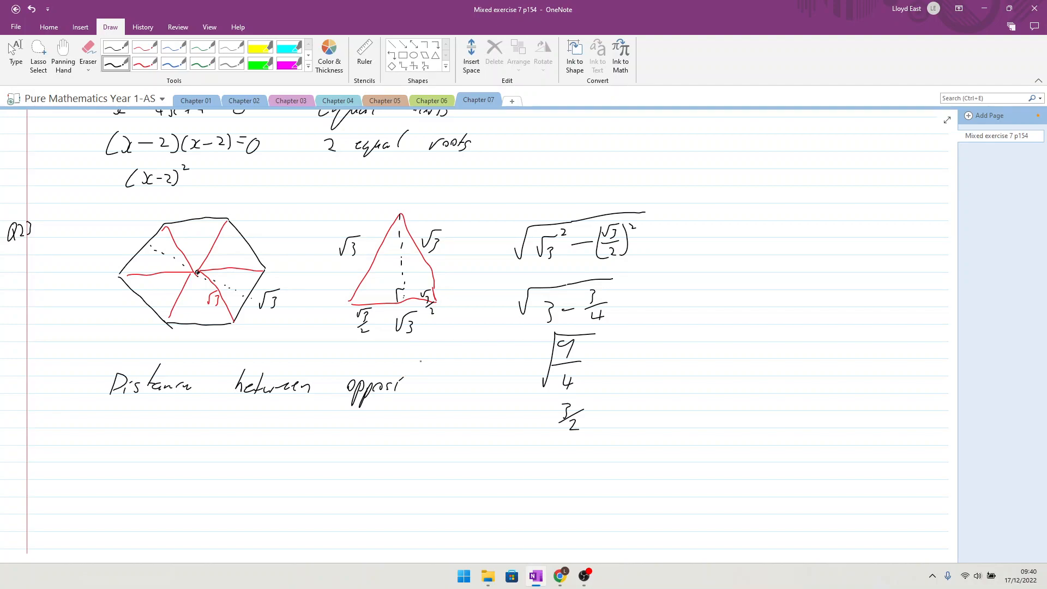
{"action": "left_click_drag", "start_coordinate": [400, 383], "coordinate": [421, 387]}
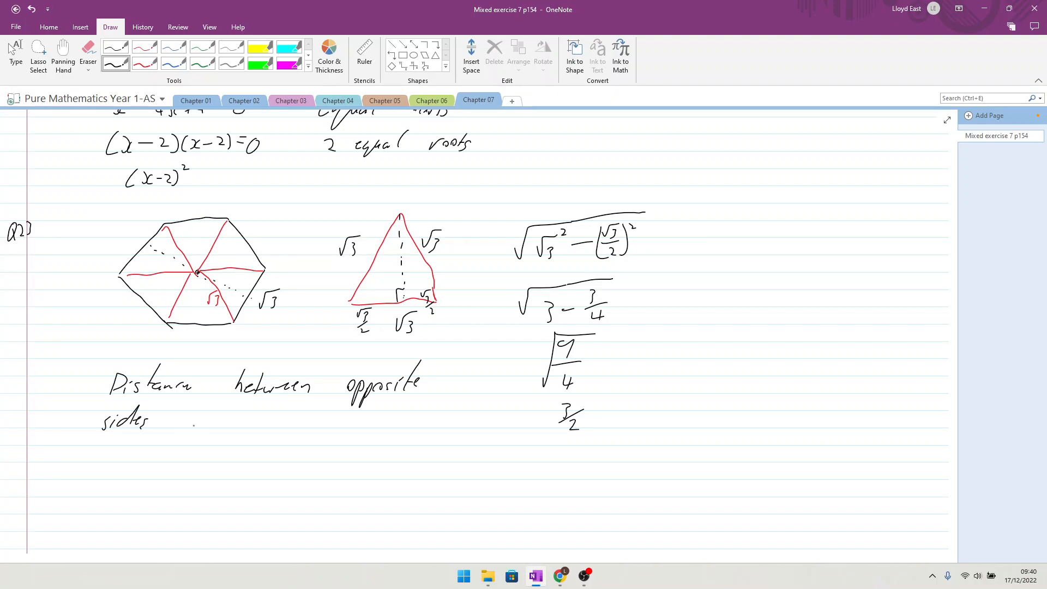
{"action": "left_click_drag", "start_coordinate": [174, 418], "coordinate": [220, 411]}
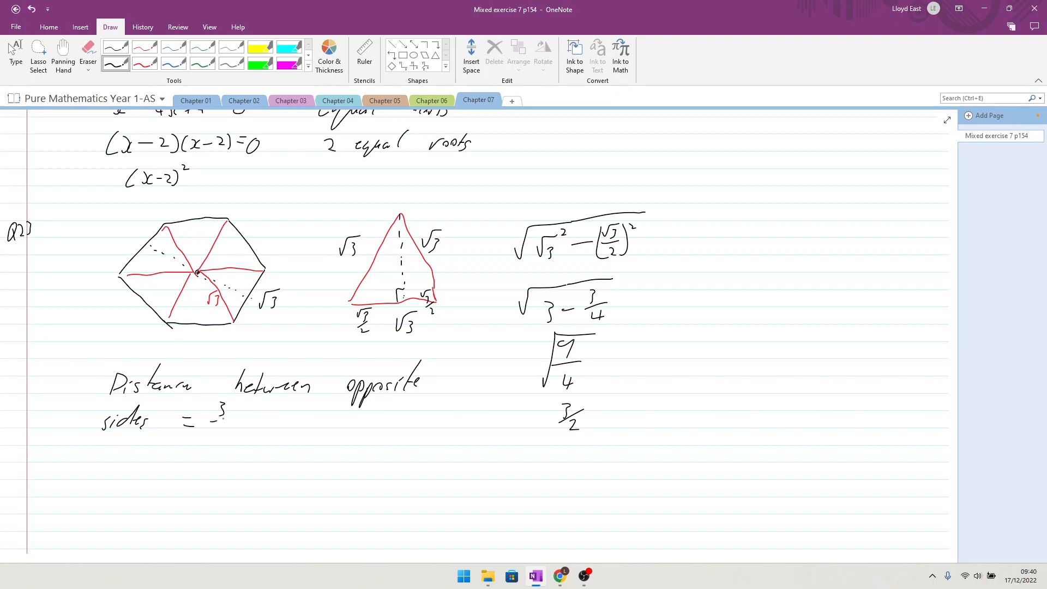
{"action": "left_click_drag", "start_coordinate": [207, 415], "coordinate": [267, 427]}
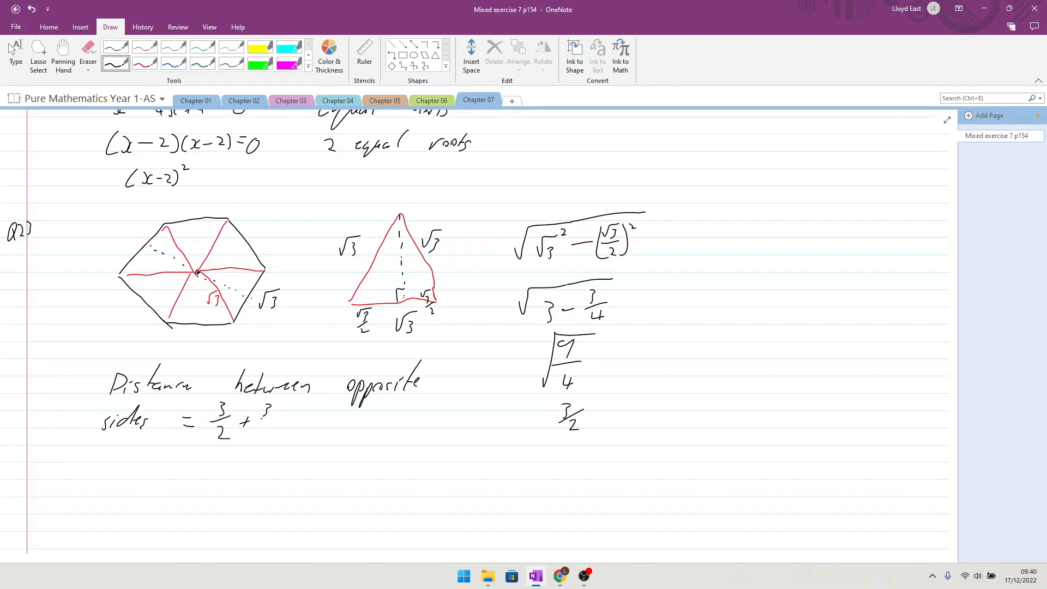
{"action": "left_click_drag", "start_coordinate": [261, 406], "coordinate": [314, 430]}
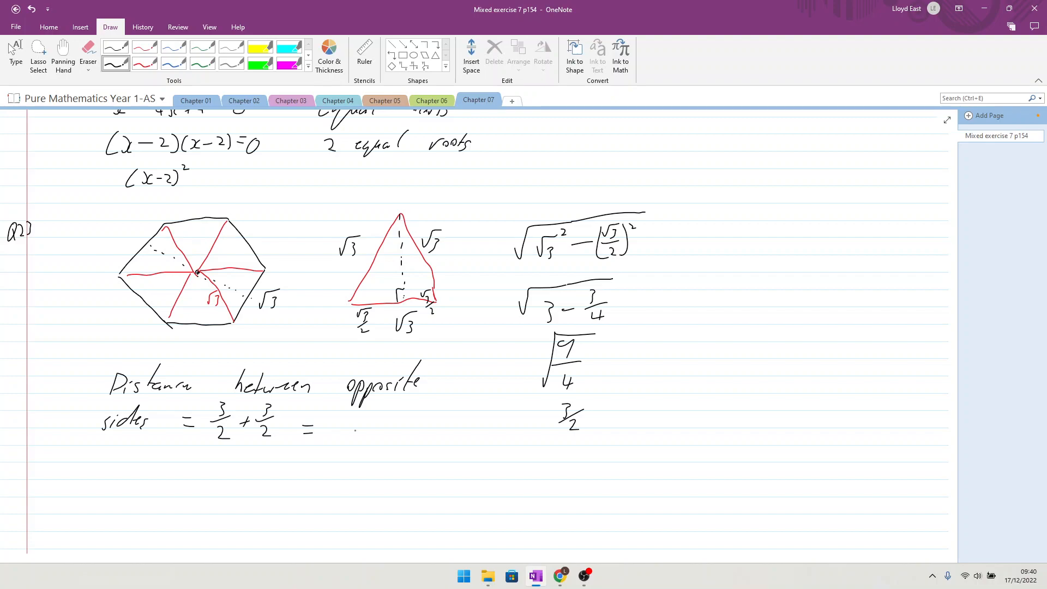
{"action": "left_click_drag", "start_coordinate": [334, 411], "coordinate": [347, 430]}
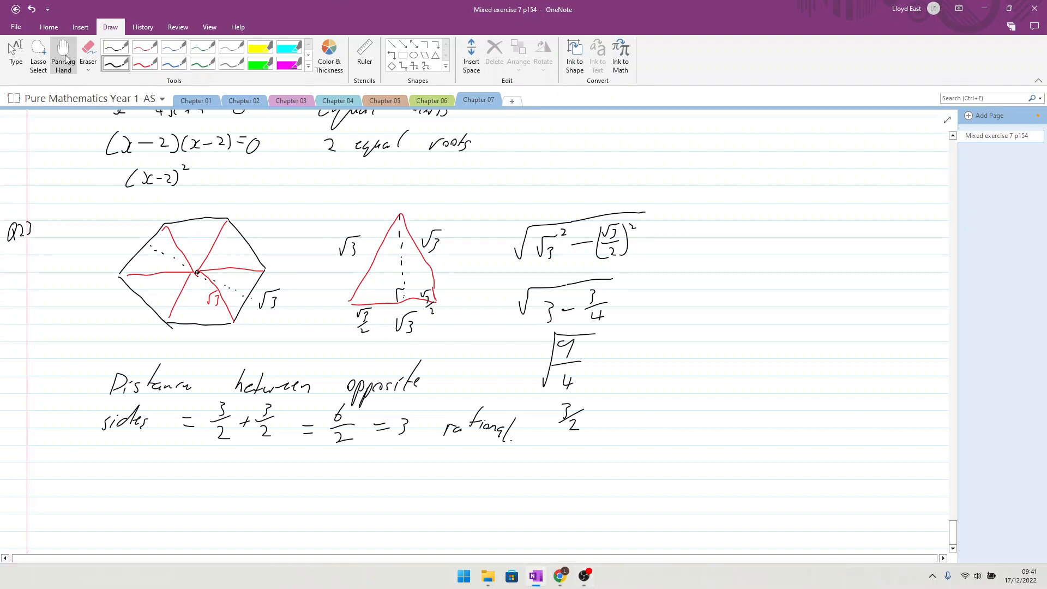
Scroll down to blank space below the hexagon answer for Q24.
{"action": "scroll", "scroll_direction": "down", "scroll_amount": 3}
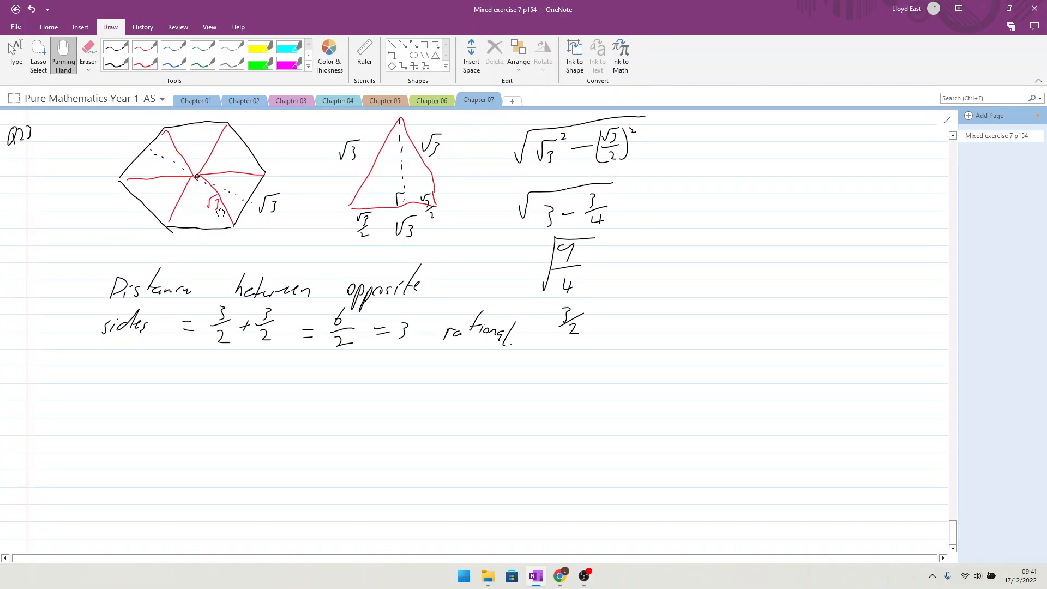
{"action": "scroll", "scroll_direction": "down", "scroll_amount": 3}
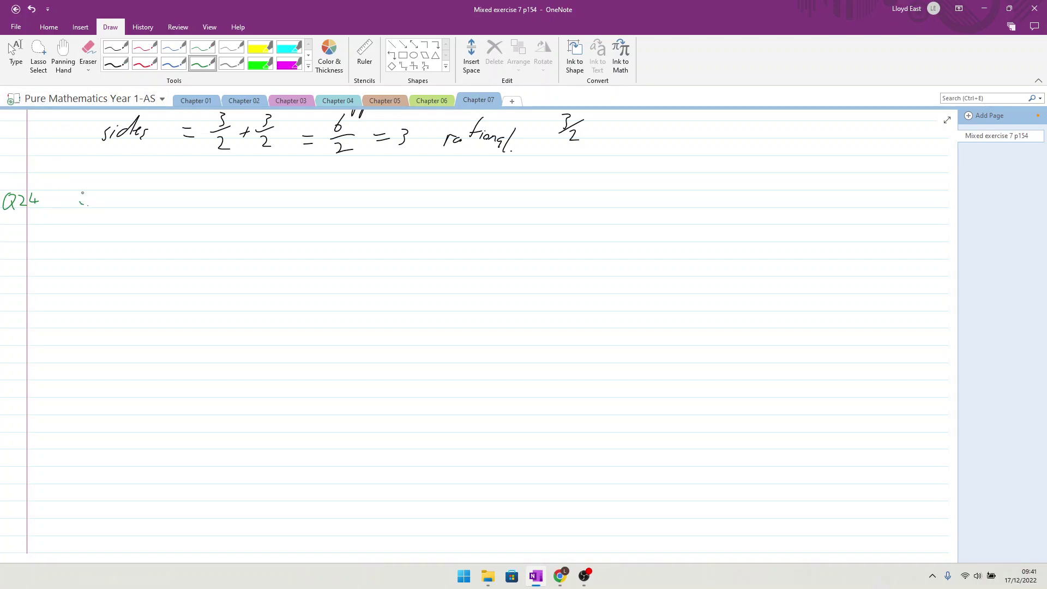
Handwrite 'Prove the difference of the square of 2 consecutive even no. is' beside Q24.
{"action": "left_click_drag", "start_coordinate": [73, 197], "coordinate": [124, 210]}
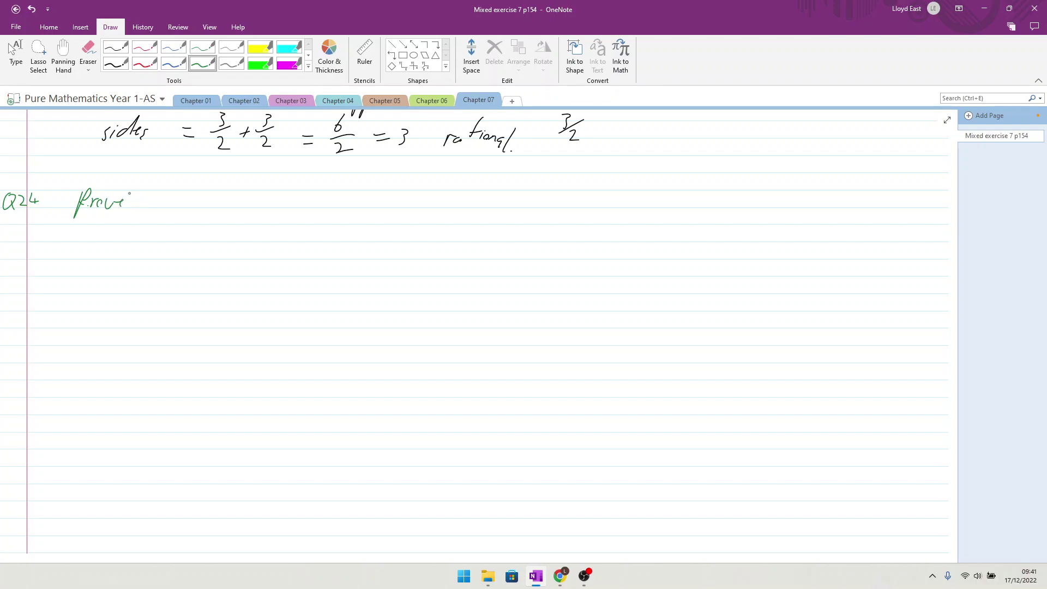
{"action": "left_click_drag", "start_coordinate": [157, 201], "coordinate": [173, 200]}
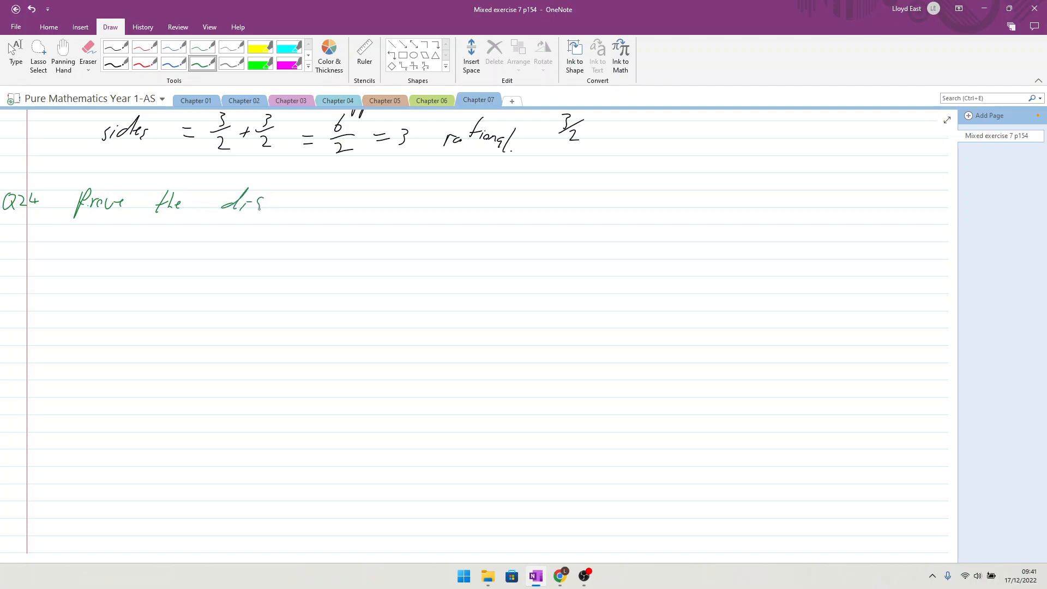
{"action": "left_click_drag", "start_coordinate": [260, 204], "coordinate": [304, 204]}
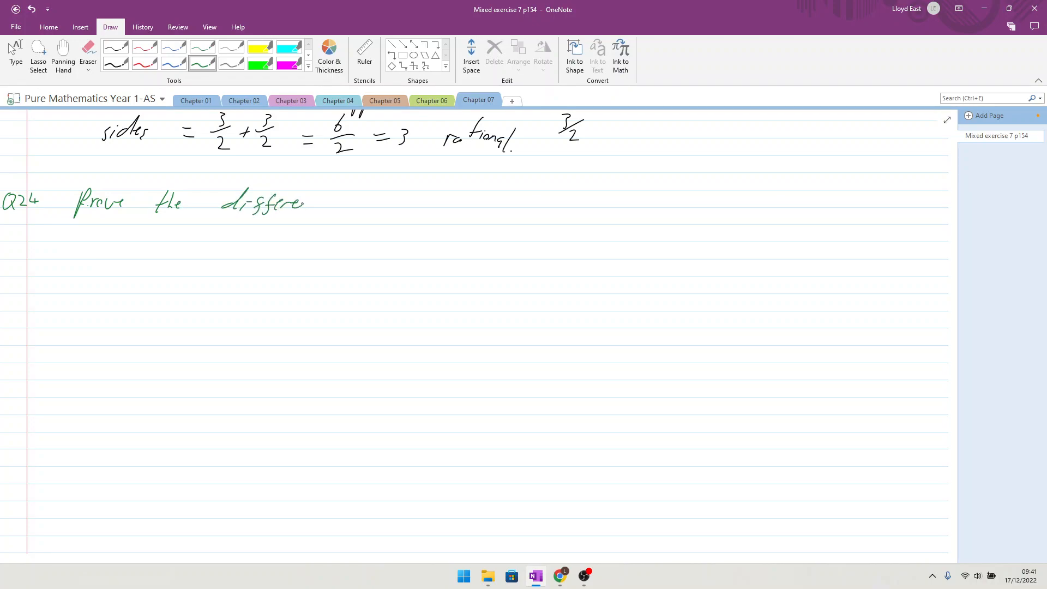
{"action": "left_click_drag", "start_coordinate": [302, 204], "coordinate": [327, 204]}
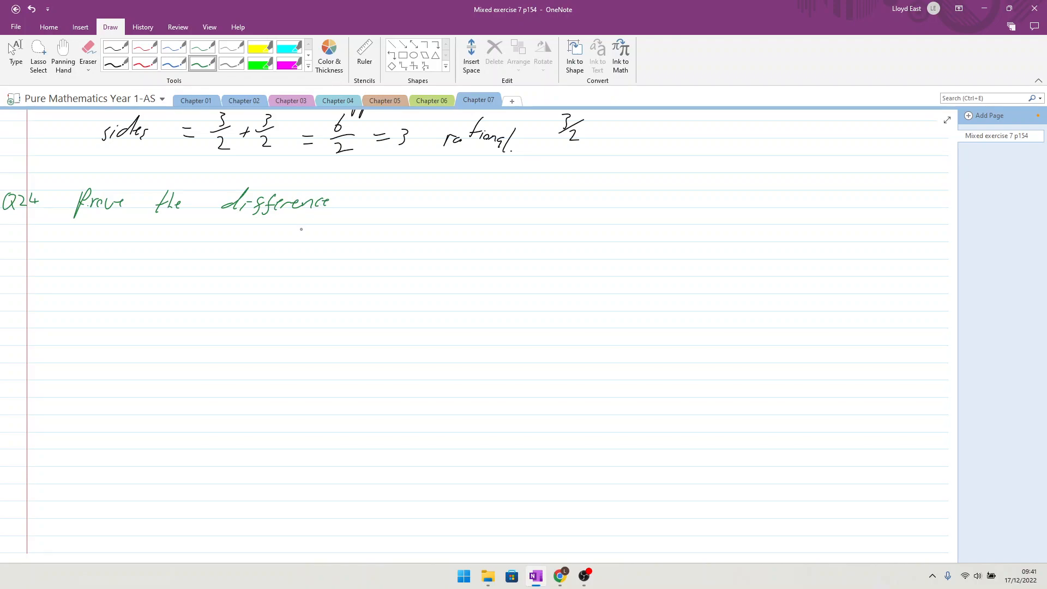
{"action": "left_click_drag", "start_coordinate": [361, 197], "coordinate": [370, 207]}
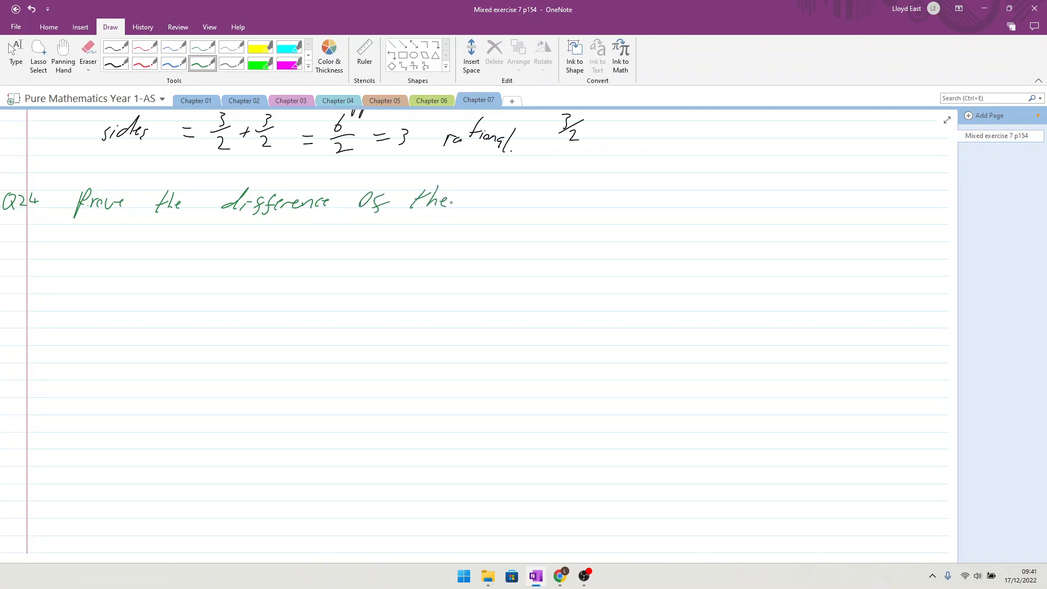
{"action": "left_click_drag", "start_coordinate": [468, 201], "coordinate": [484, 211]}
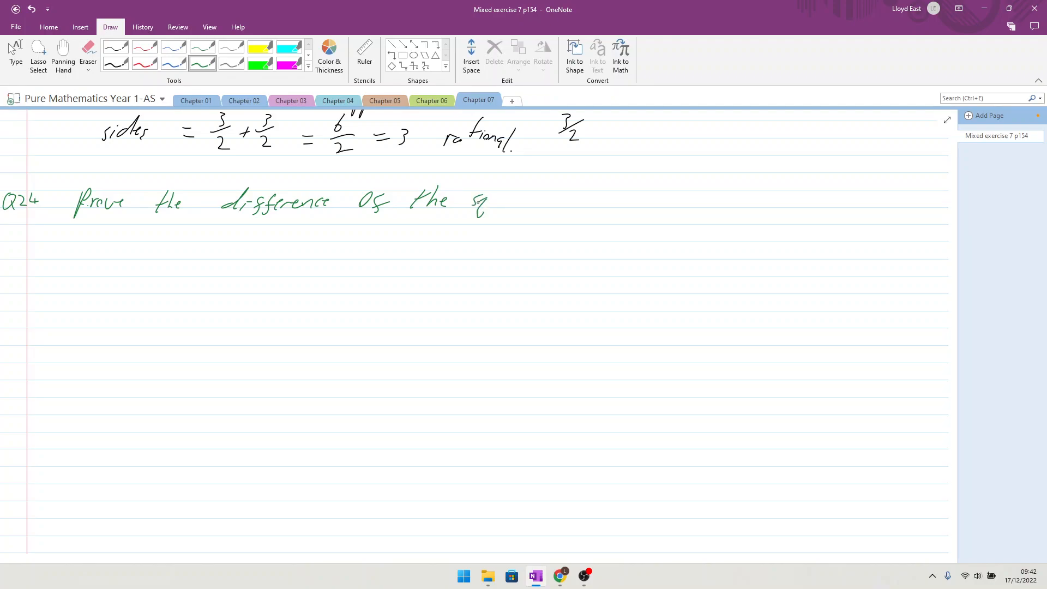
{"action": "left_click_drag", "start_coordinate": [481, 200], "coordinate": [524, 201]}
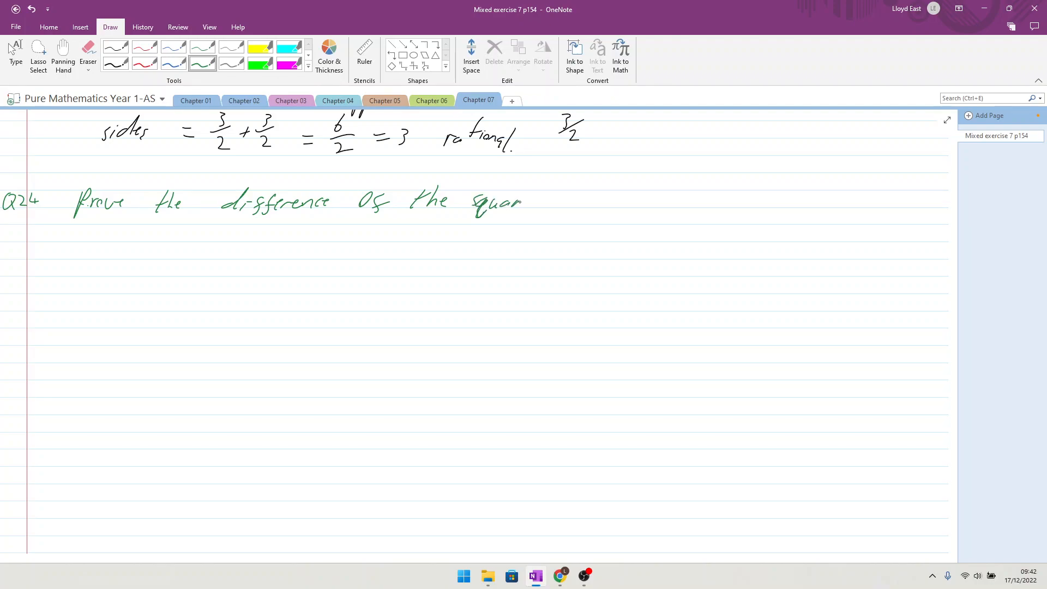
{"action": "left_click_drag", "start_coordinate": [535, 201], "coordinate": [581, 201]}
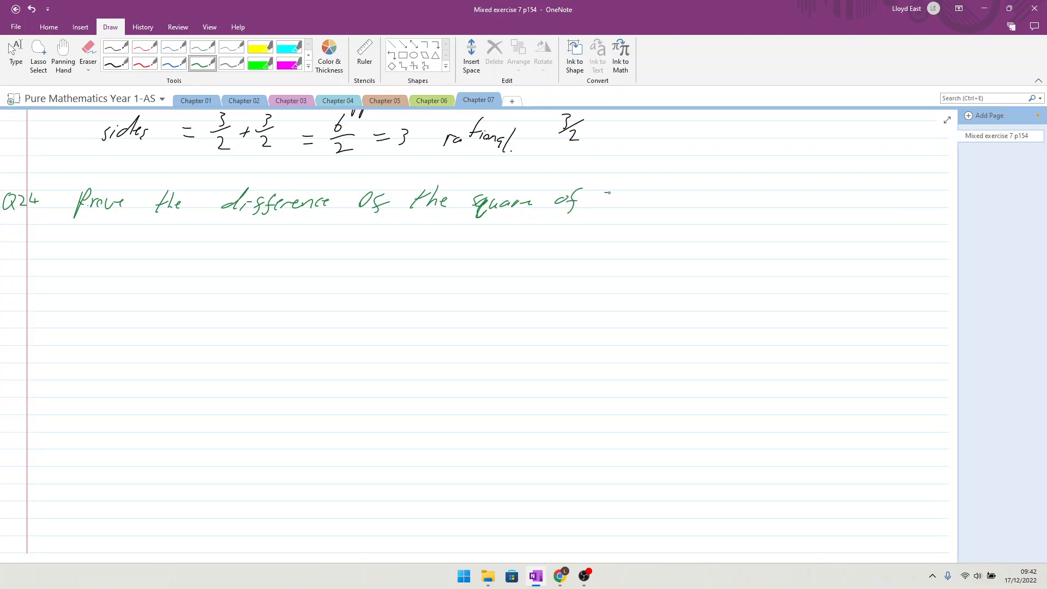
{"action": "left_click_drag", "start_coordinate": [604, 201], "coordinate": [681, 204]}
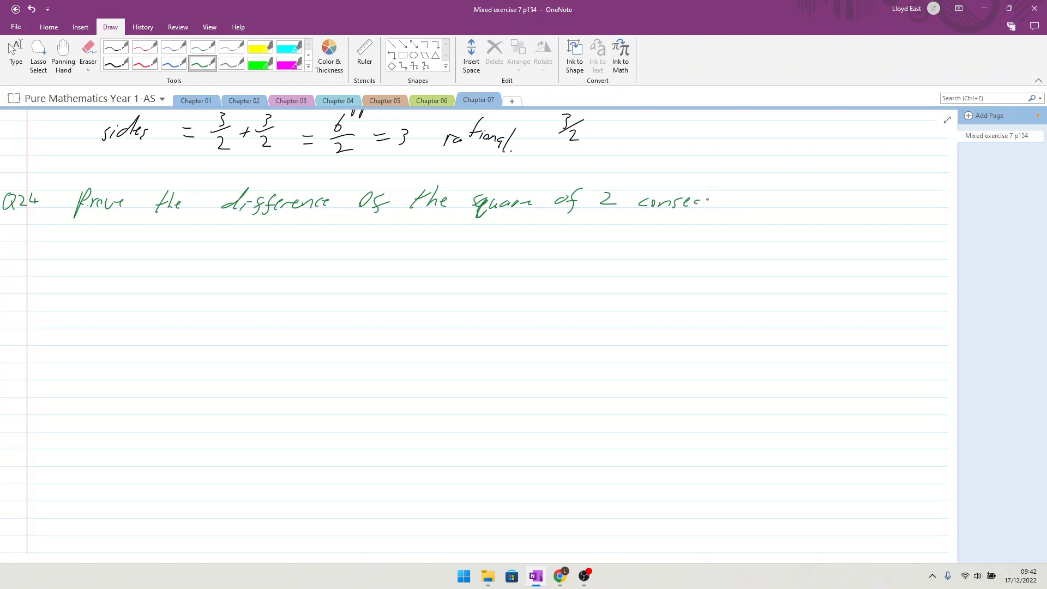
{"action": "left_click_drag", "start_coordinate": [707, 201], "coordinate": [742, 204]}
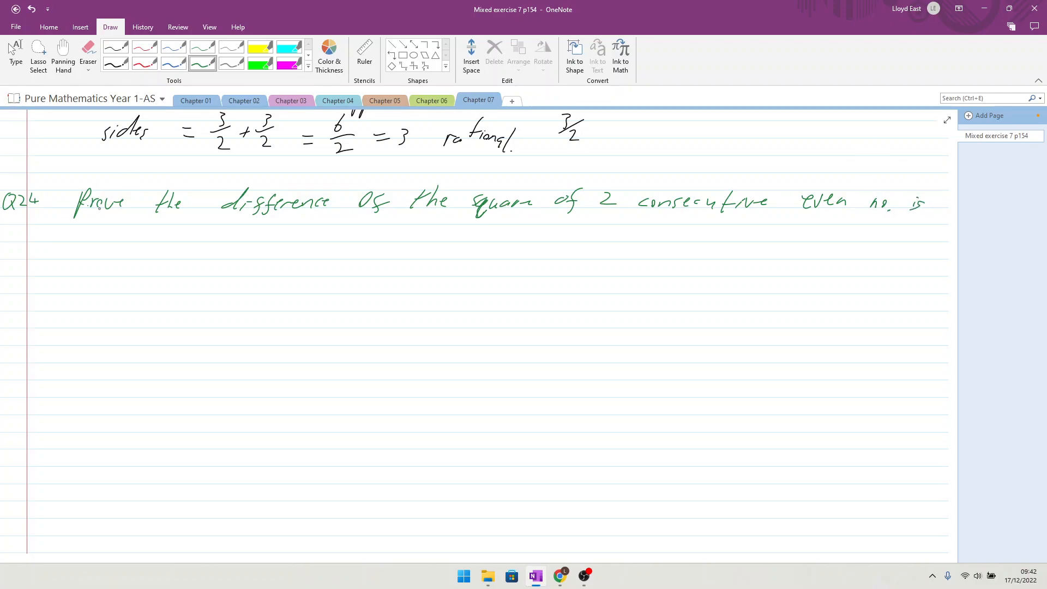
Complete the question with 'divisible by 4' on the second line.
{"action": "left_click_drag", "start_coordinate": [73, 233], "coordinate": [120, 233]}
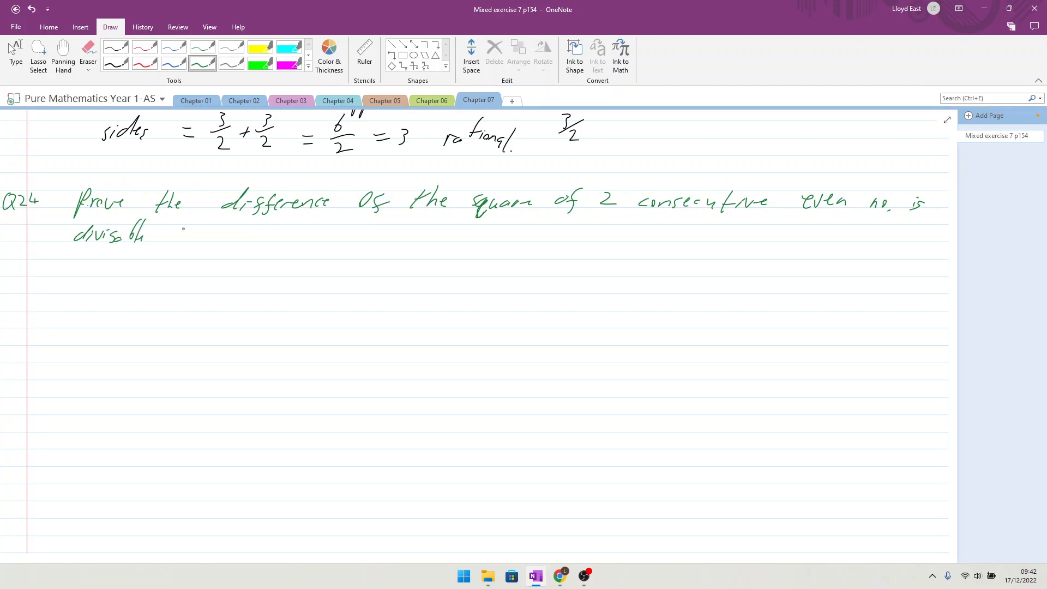
{"action": "left_click_drag", "start_coordinate": [180, 237], "coordinate": [254, 233]}
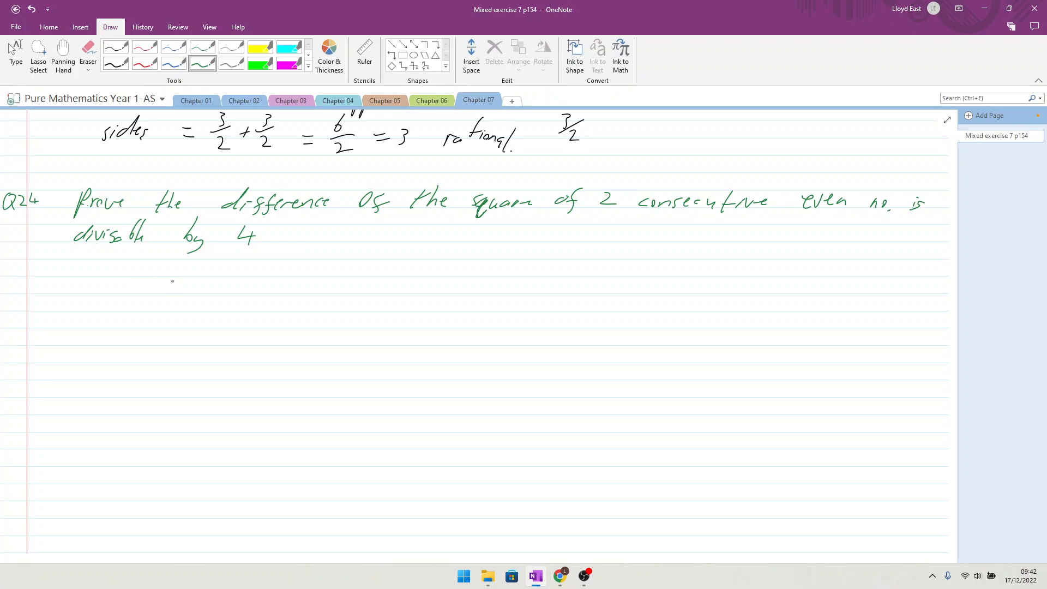
Handwrite the even pair 4 and 6 with their squares 16 and 36.
{"action": "left_click_drag", "start_coordinate": [164, 286], "coordinate": [210, 297]}
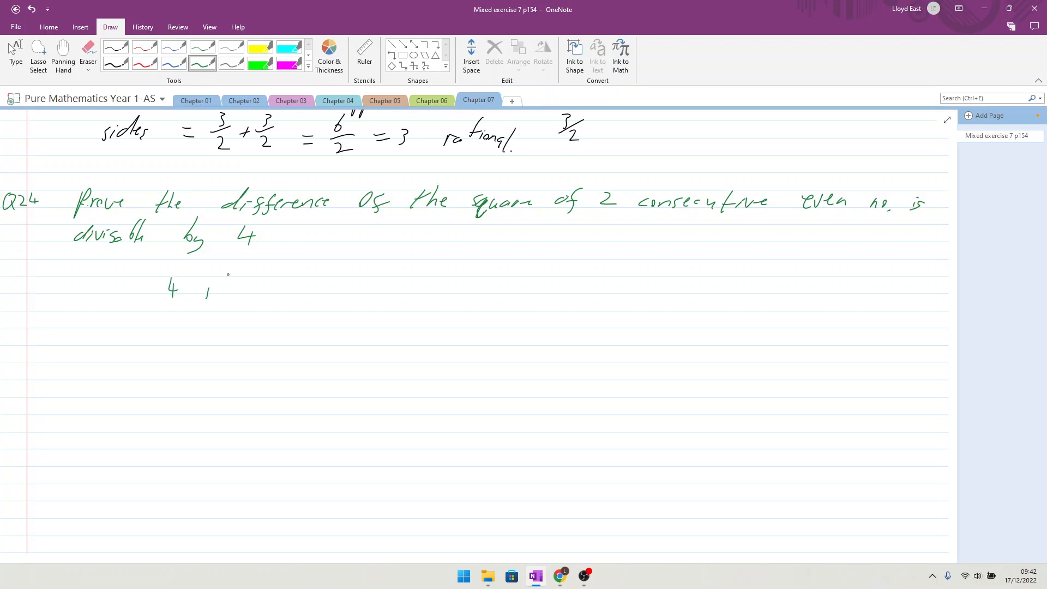
{"action": "left_click_drag", "start_coordinate": [221, 280], "coordinate": [223, 296]}
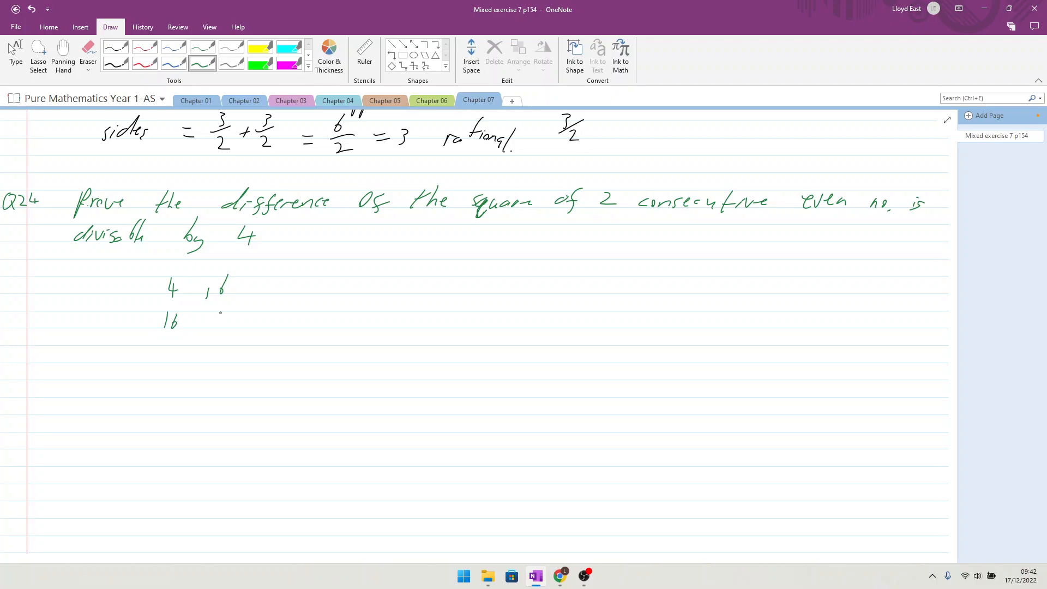
{"action": "left_click_drag", "start_coordinate": [217, 314], "coordinate": [233, 330]}
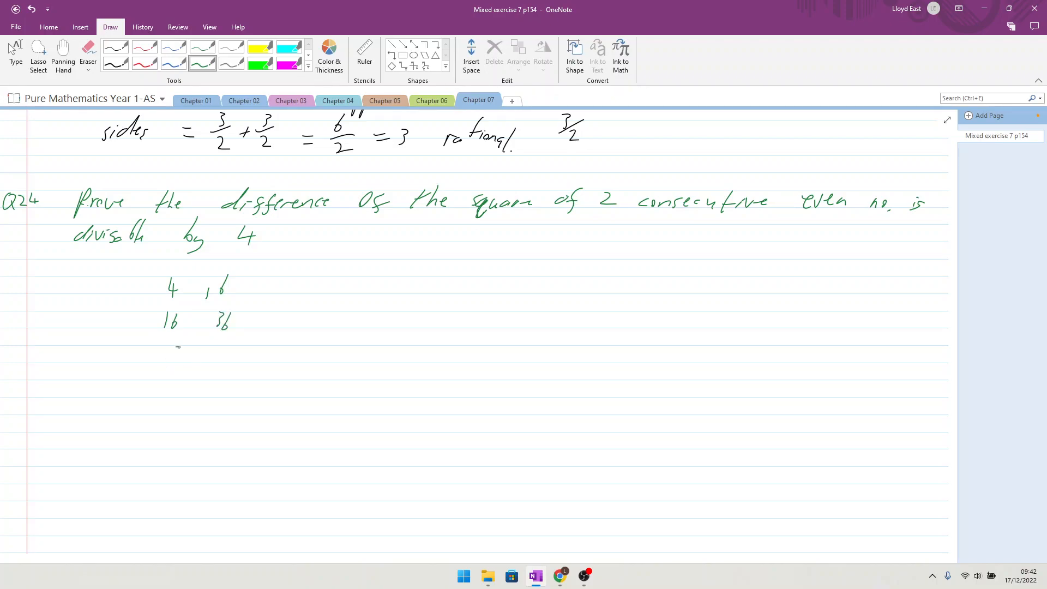
Handwrite the check 36−16 = 20 ÷ 4 = 5 beneath the squares.
{"action": "left_click_drag", "start_coordinate": [170, 353], "coordinate": [220, 353]}
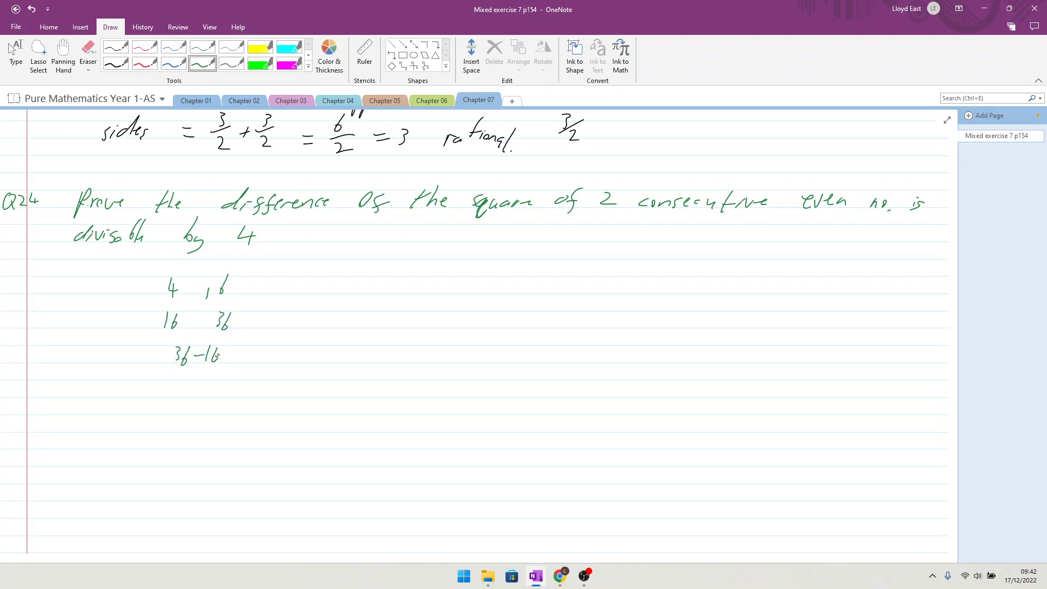
{"action": "left_click_drag", "start_coordinate": [230, 352], "coordinate": [245, 357]}
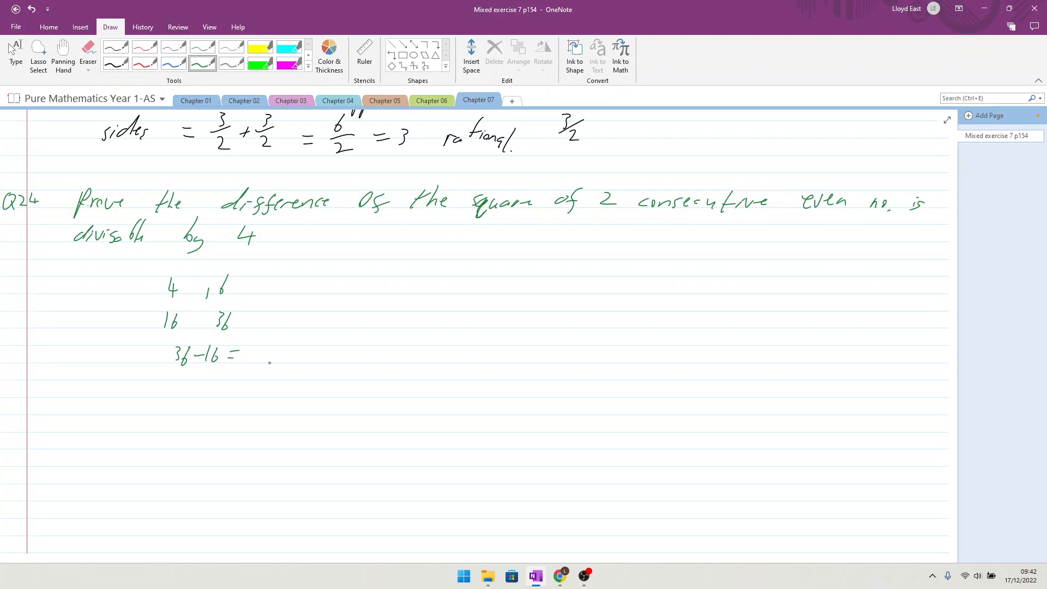
{"action": "left_click_drag", "start_coordinate": [251, 353], "coordinate": [273, 353]}
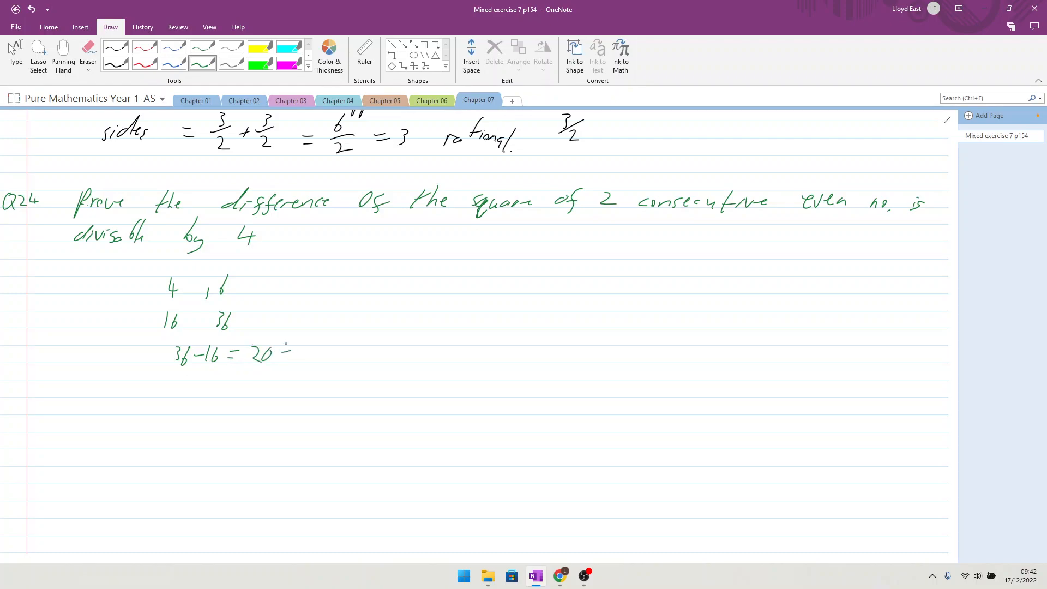
{"action": "left_click_drag", "start_coordinate": [284, 353], "coordinate": [341, 353]}
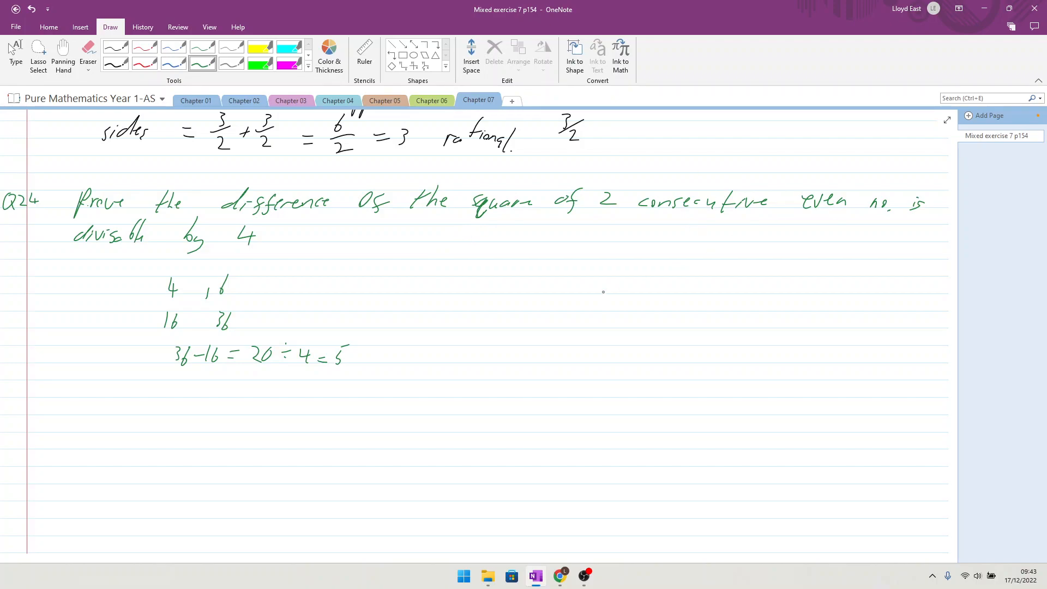
{"action": "mouse_move", "coordinate": [500, 298]}
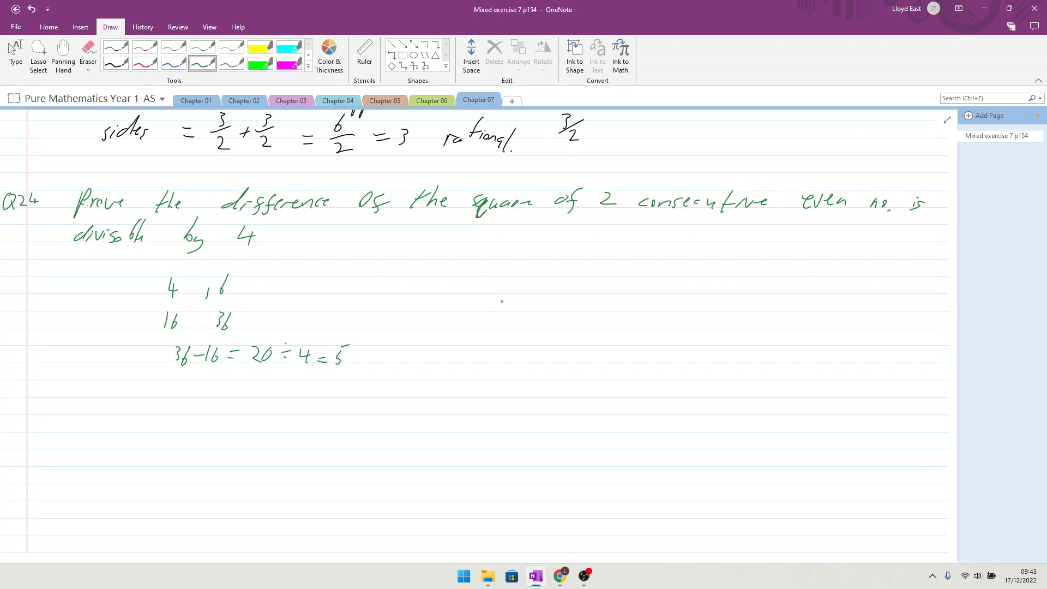
{"action": "mouse_move", "coordinate": [506, 285]}
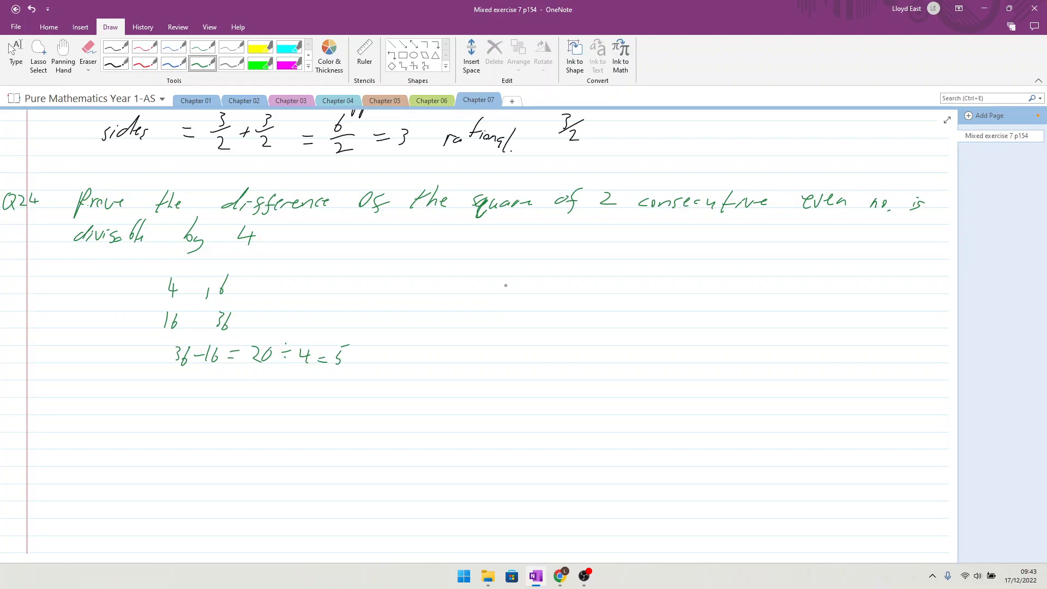
Handwrite the general even numbers 2n and 2n+2 to the right of the example.
{"action": "left_click_drag", "start_coordinate": [506, 276], "coordinate": [519, 290]}
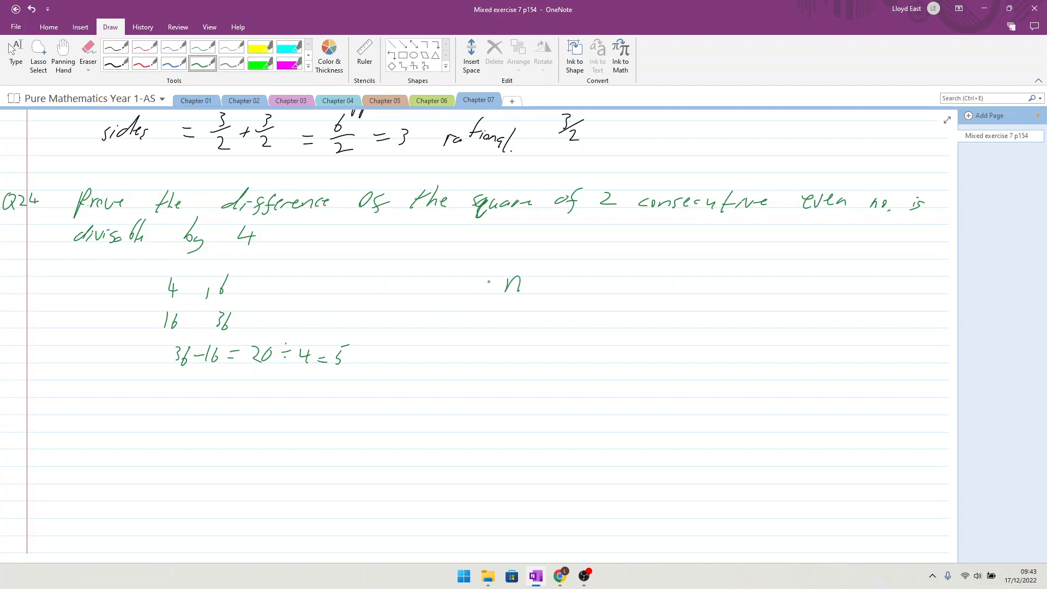
{"action": "left_click_drag", "start_coordinate": [490, 283], "coordinate": [500, 281]}
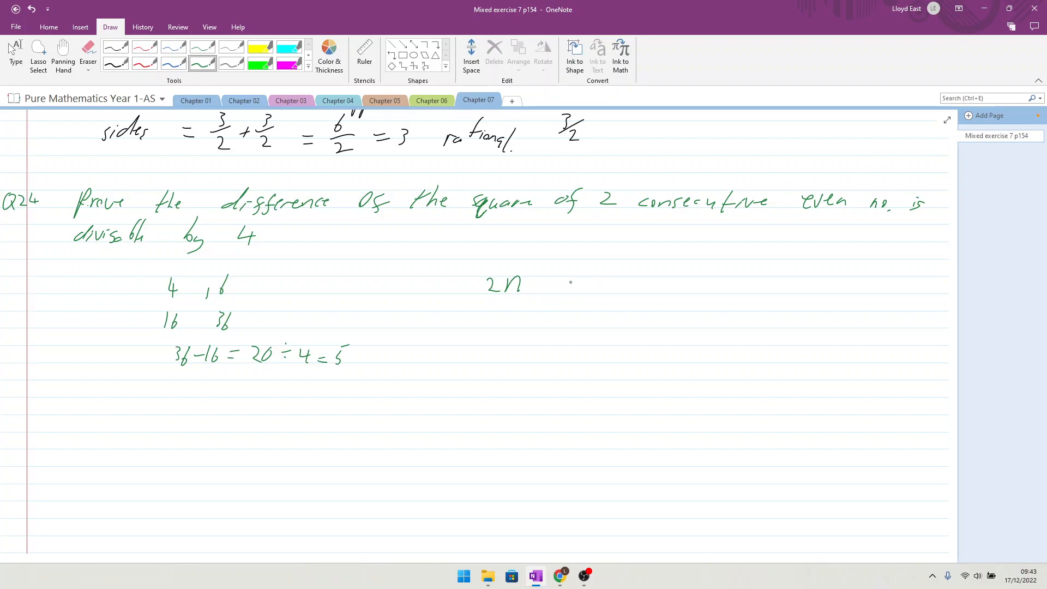
{"action": "left_click_drag", "start_coordinate": [601, 284], "coordinate": [637, 284]}
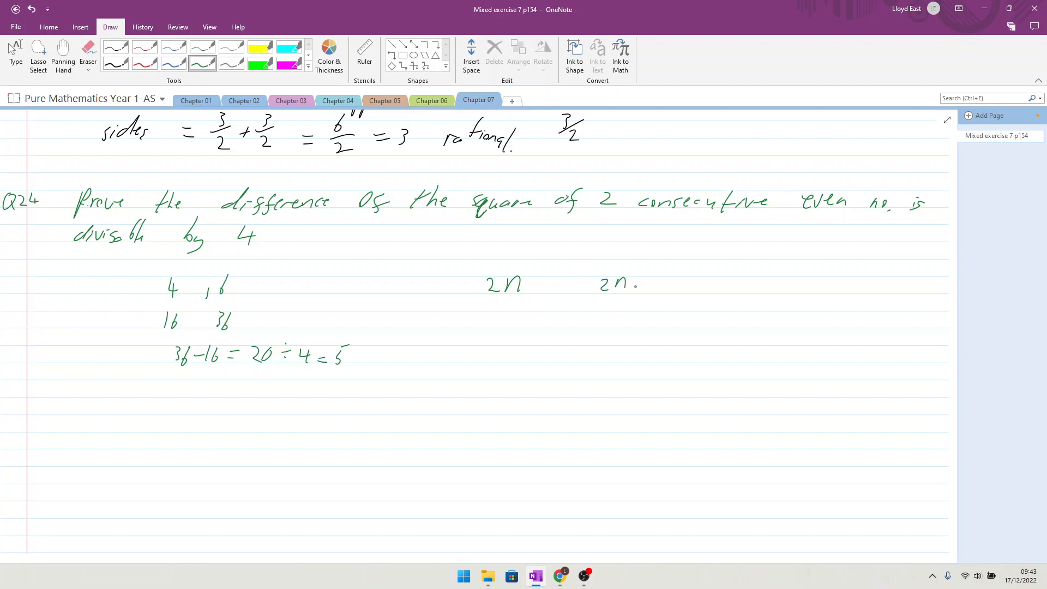
{"action": "left_click_drag", "start_coordinate": [638, 284], "coordinate": [661, 283]}
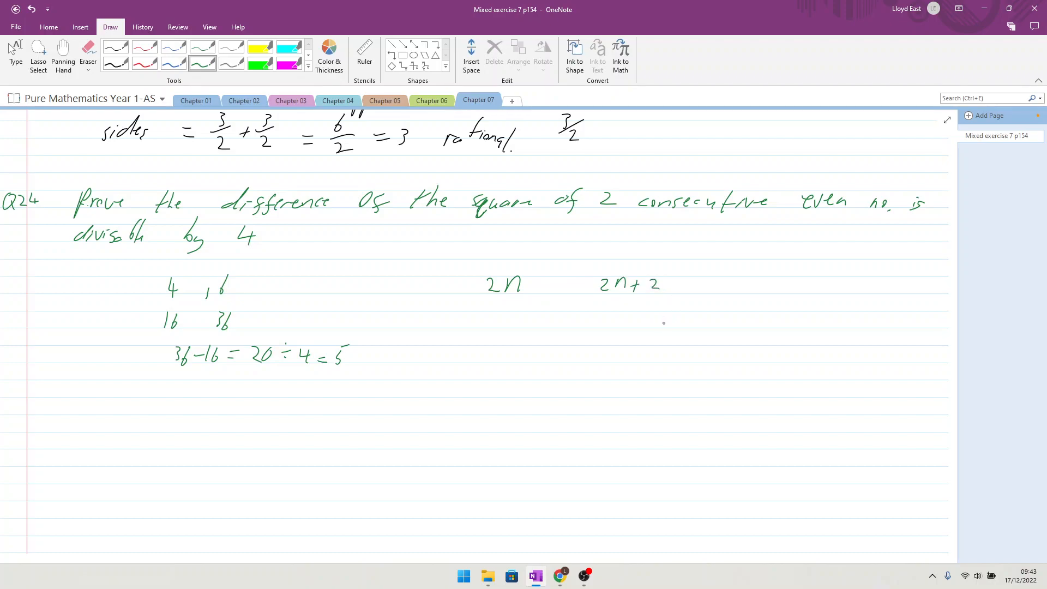
{"action": "mouse_move", "coordinate": [472, 265]}
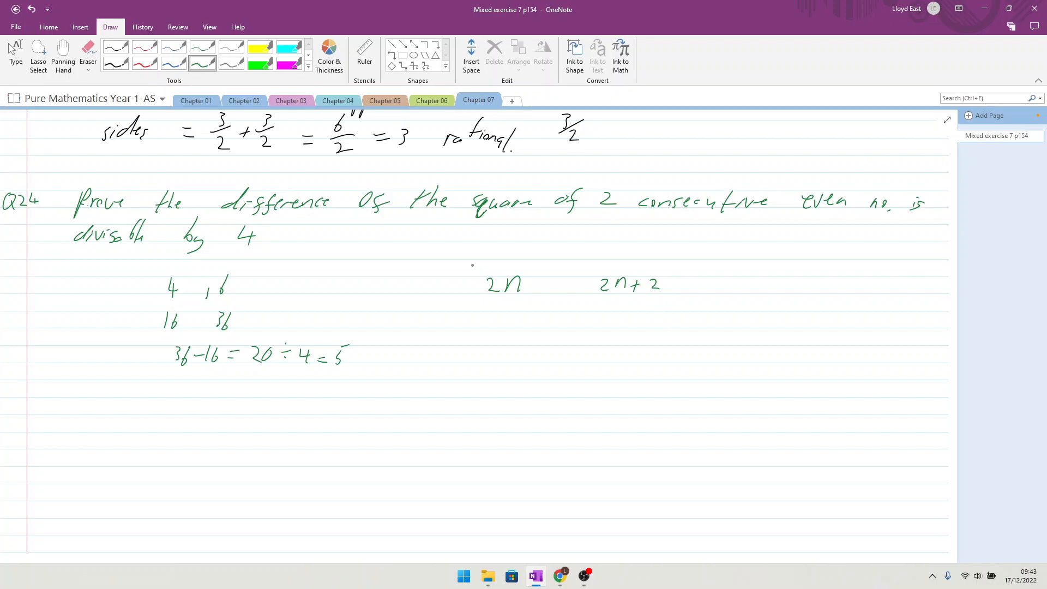
Bracket and square both terms and add signs to form −(2n)² + (2n+2)².
{"action": "left_click_drag", "start_coordinate": [474, 267], "coordinate": [534, 301]}
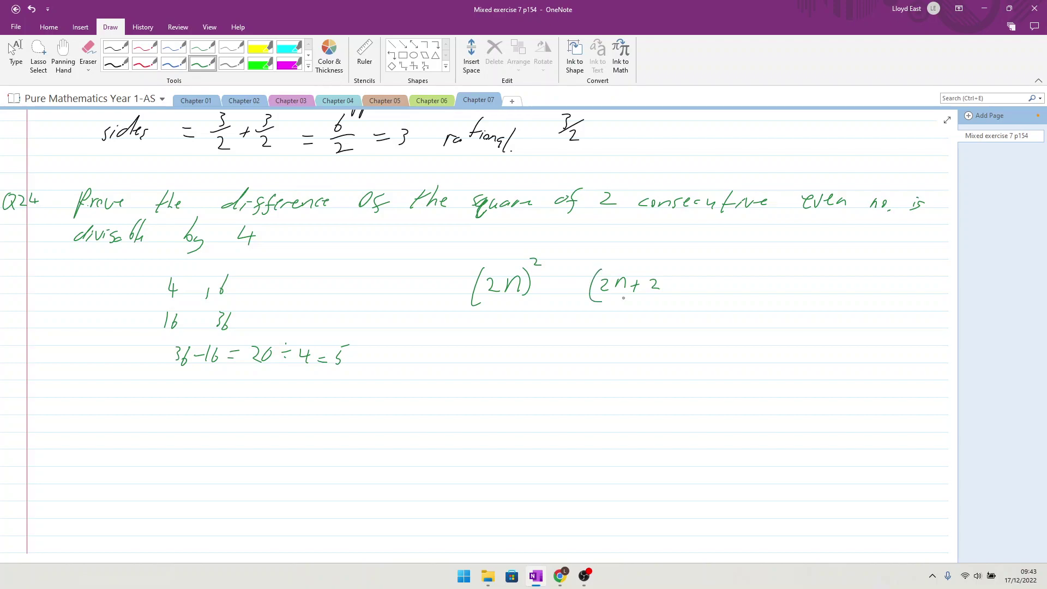
{"action": "left_click_drag", "start_coordinate": [667, 280], "coordinate": [685, 260]}
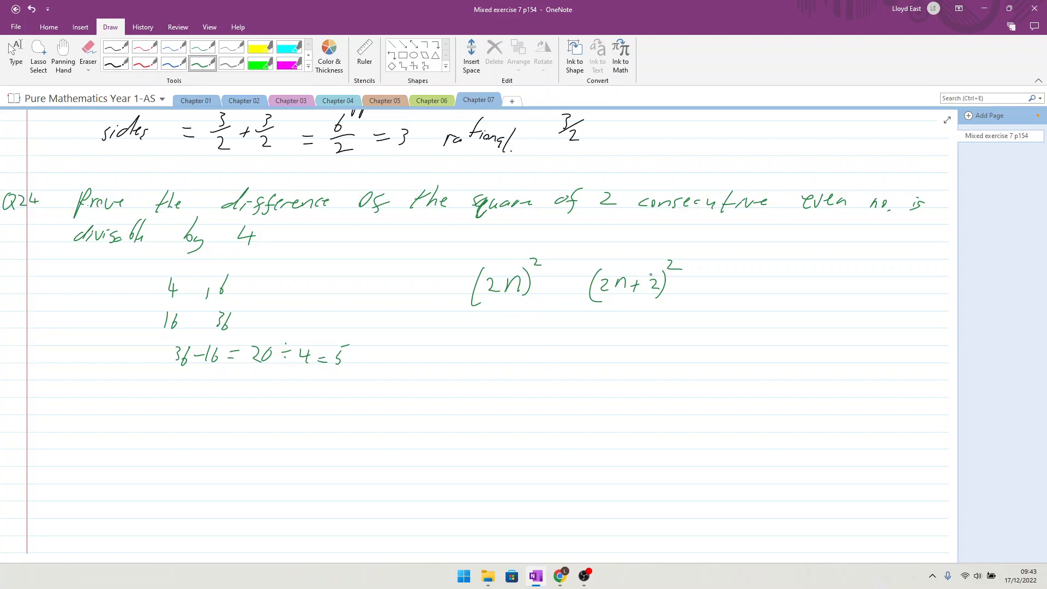
{"action": "left_click_drag", "start_coordinate": [557, 277], "coordinate": [557, 290]}
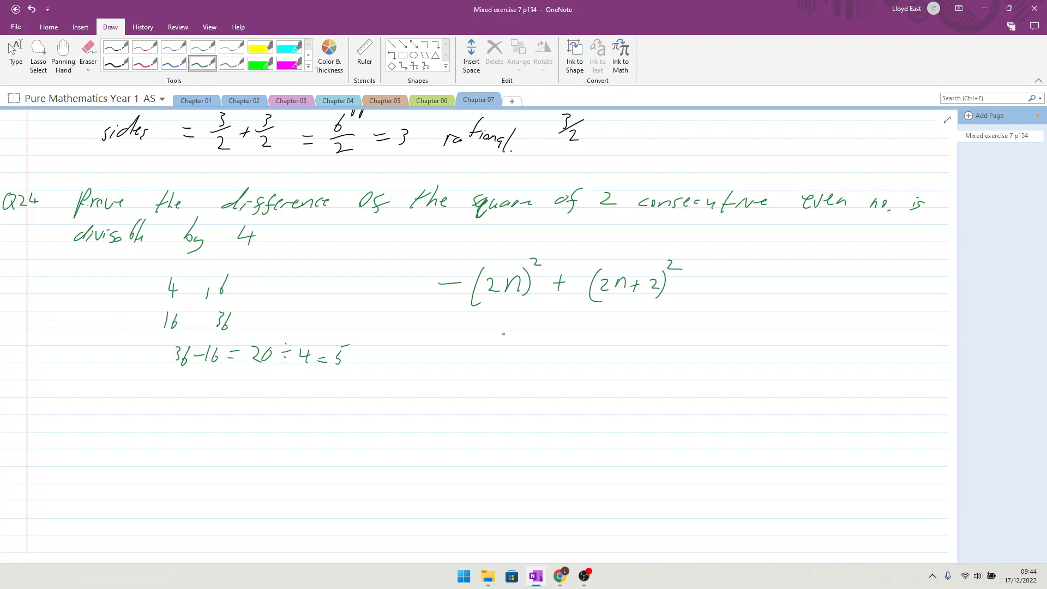
Handwrite the expansion 4n² + 8n + 4 − 4n² in green below the setup.
{"action": "left_click_drag", "start_coordinate": [487, 337], "coordinate": [500, 344]}
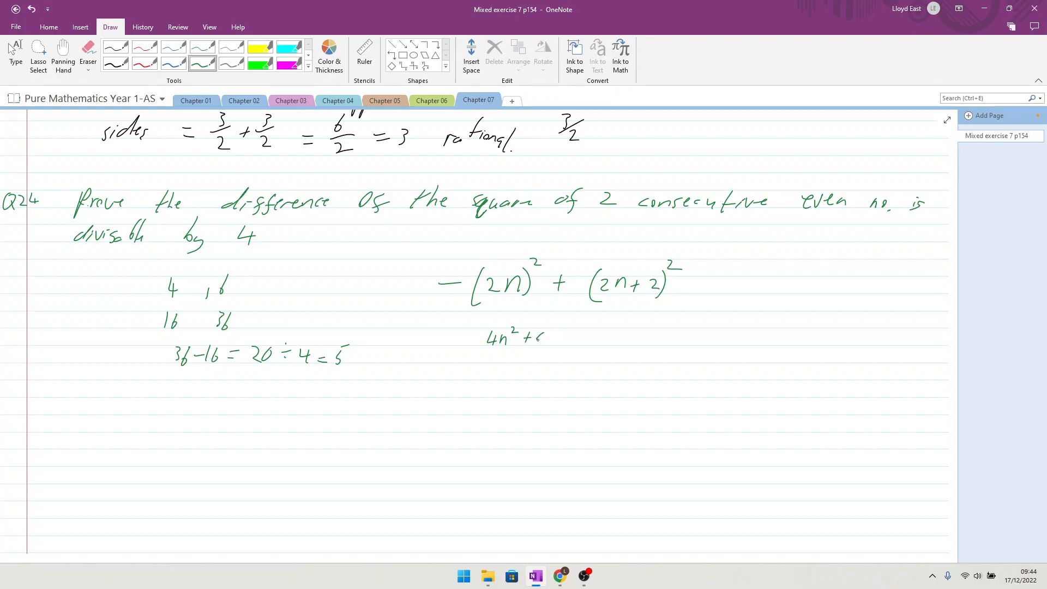
{"action": "left_click_drag", "start_coordinate": [528, 337], "coordinate": [560, 337]}
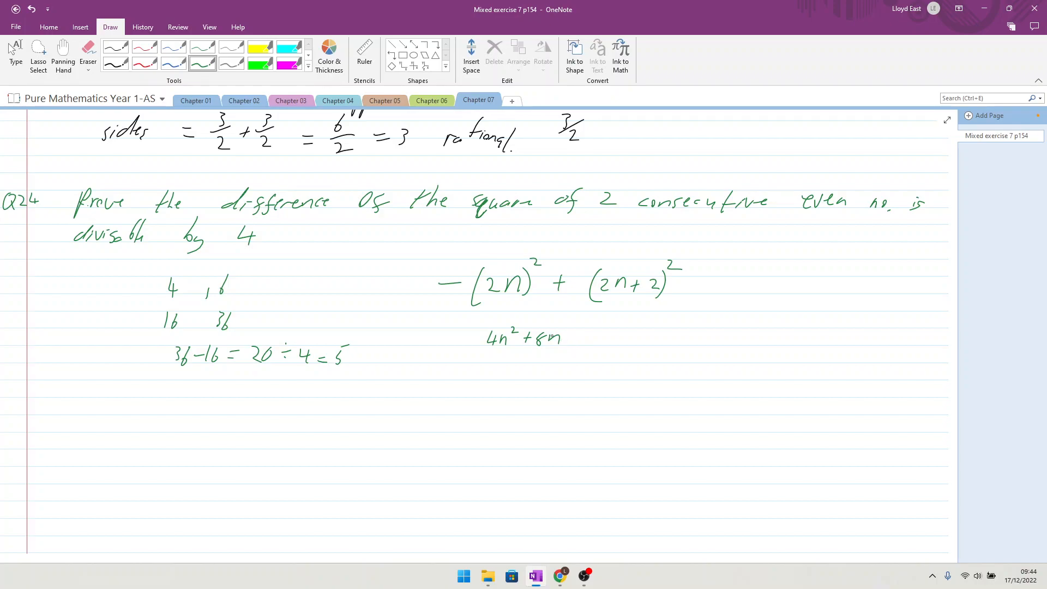
{"action": "left_click_drag", "start_coordinate": [574, 337], "coordinate": [597, 337]}
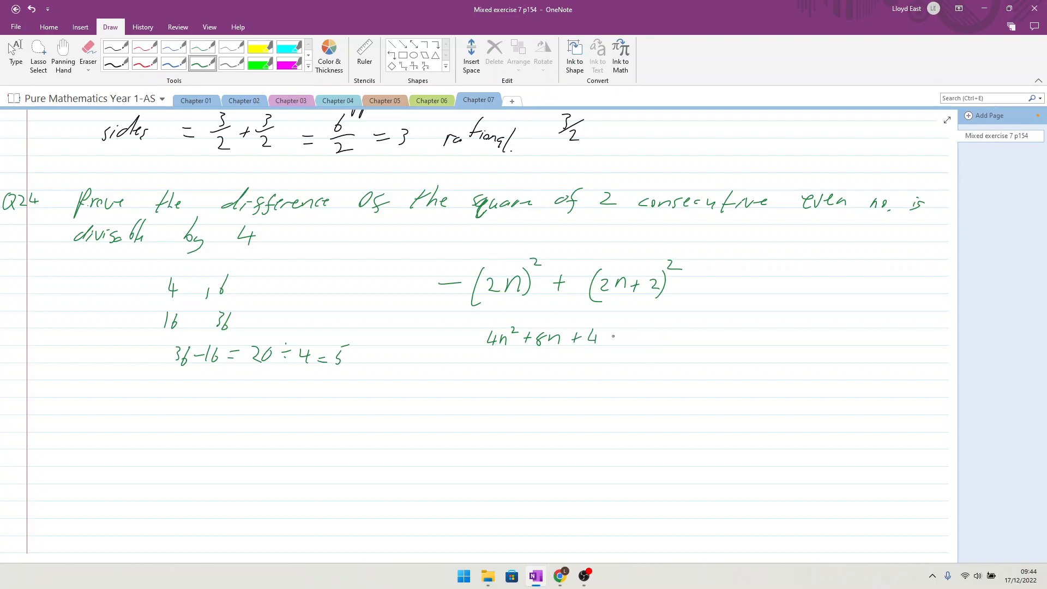
{"action": "left_click_drag", "start_coordinate": [617, 337], "coordinate": [654, 337]}
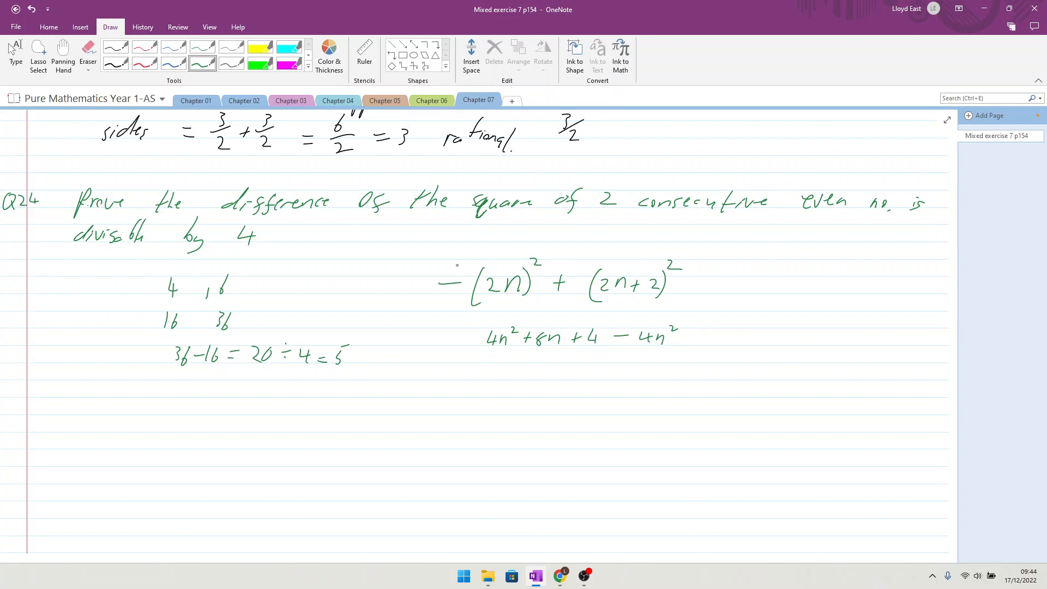
{"action": "mouse_move", "coordinate": [554, 354]}
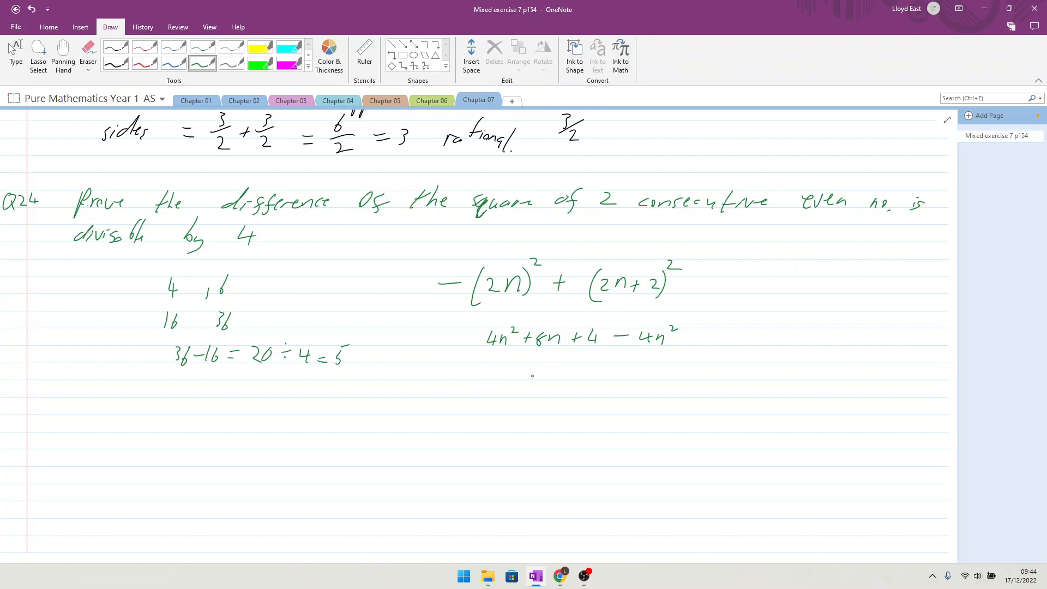
Simplify to 8n+4, factor it as 4(2n+1) and draw an arrow to the 4.
{"action": "left_click_drag", "start_coordinate": [521, 373], "coordinate": [560, 372]}
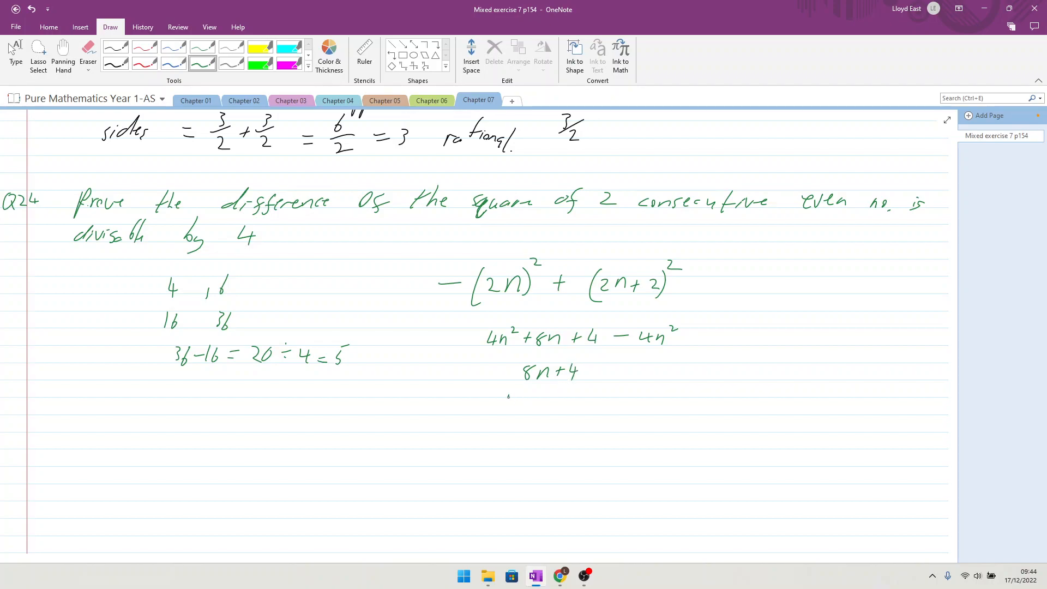
{"action": "left_click_drag", "start_coordinate": [504, 400], "coordinate": [541, 406]}
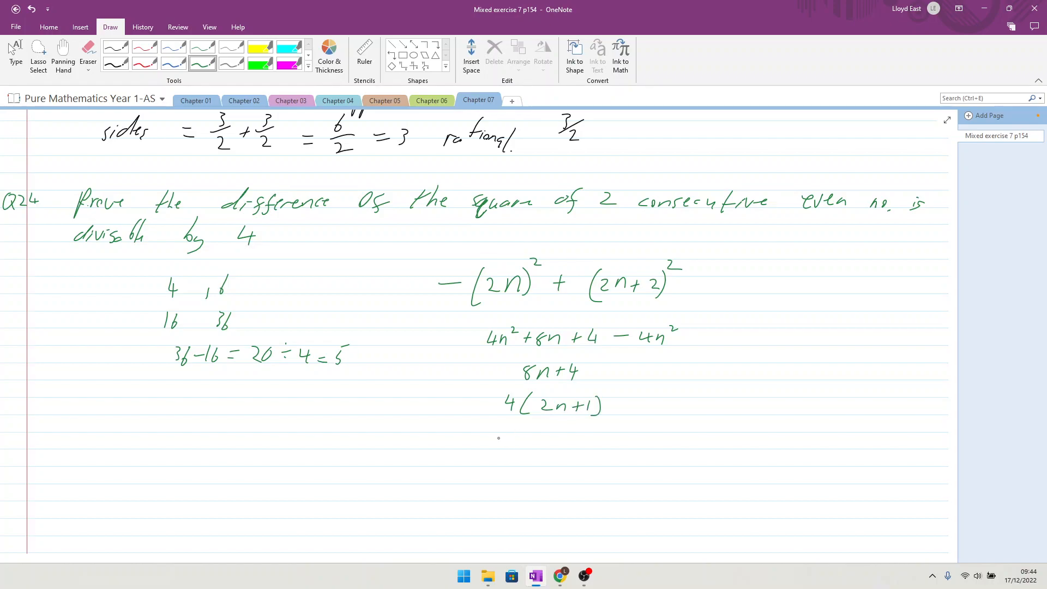
{"action": "left_click_drag", "start_coordinate": [487, 437], "coordinate": [498, 420]}
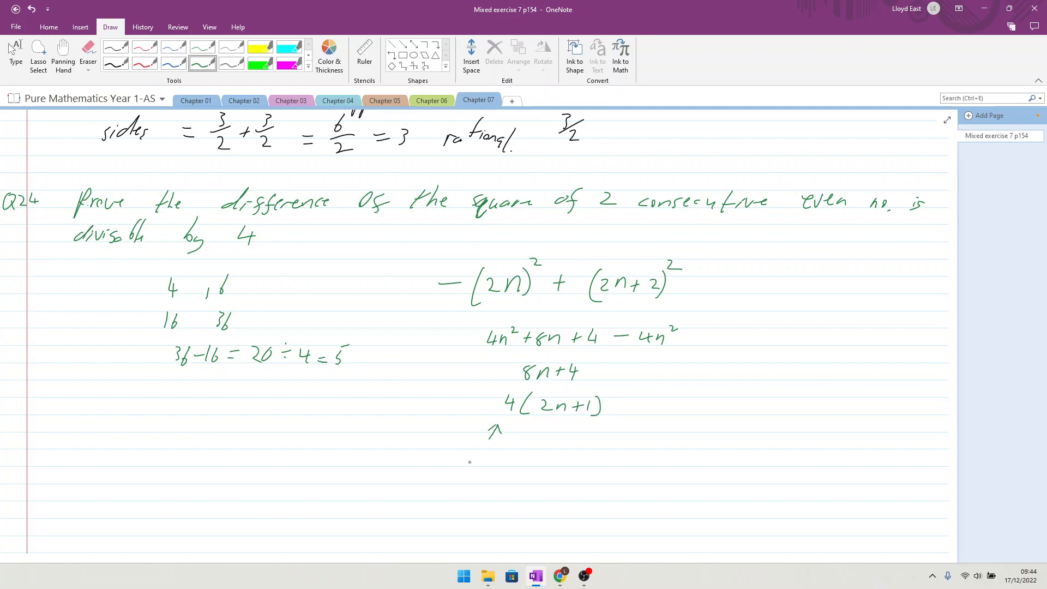
Handwrite the note 'A factor of 4' beside the arrow.
{"action": "left_click_drag", "start_coordinate": [467, 454], "coordinate": [534, 460]}
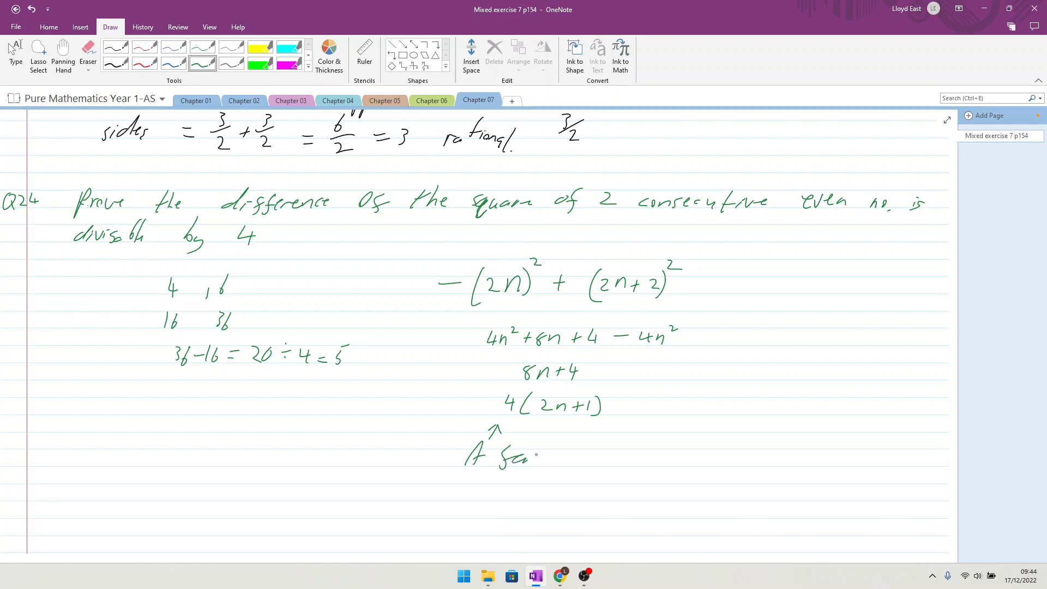
{"action": "left_click_drag", "start_coordinate": [528, 457], "coordinate": [595, 457]}
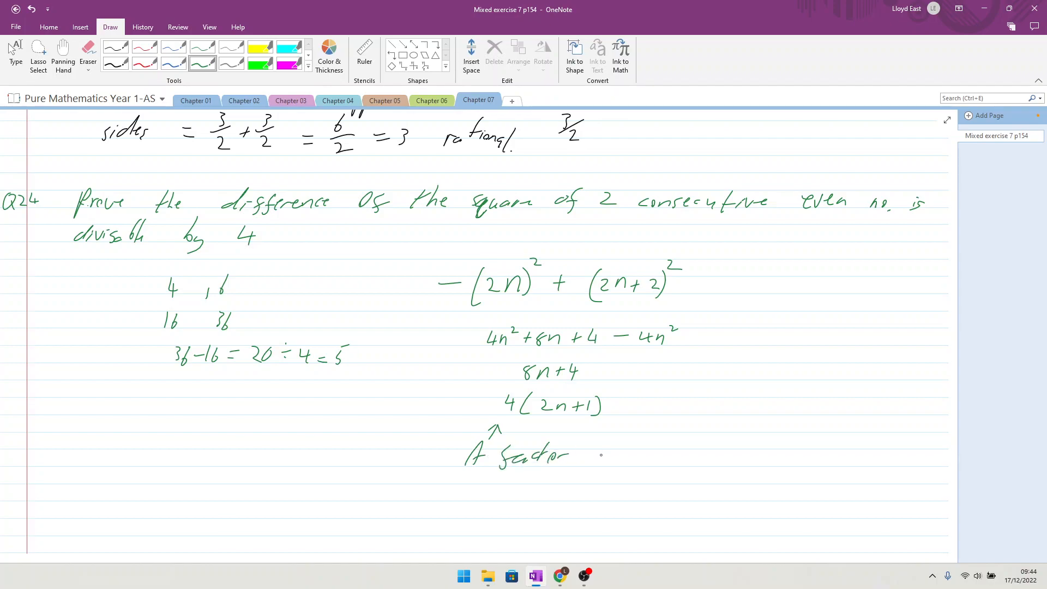
{"action": "left_click_drag", "start_coordinate": [587, 456], "coordinate": [623, 460]}
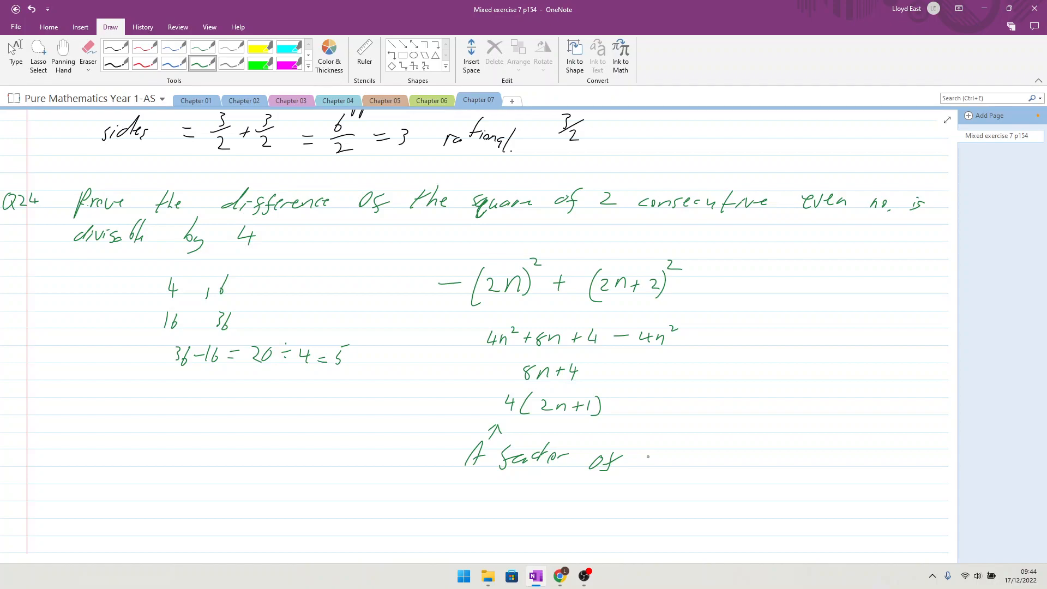
{"action": "left_click_drag", "start_coordinate": [648, 457], "coordinate": [660, 460]}
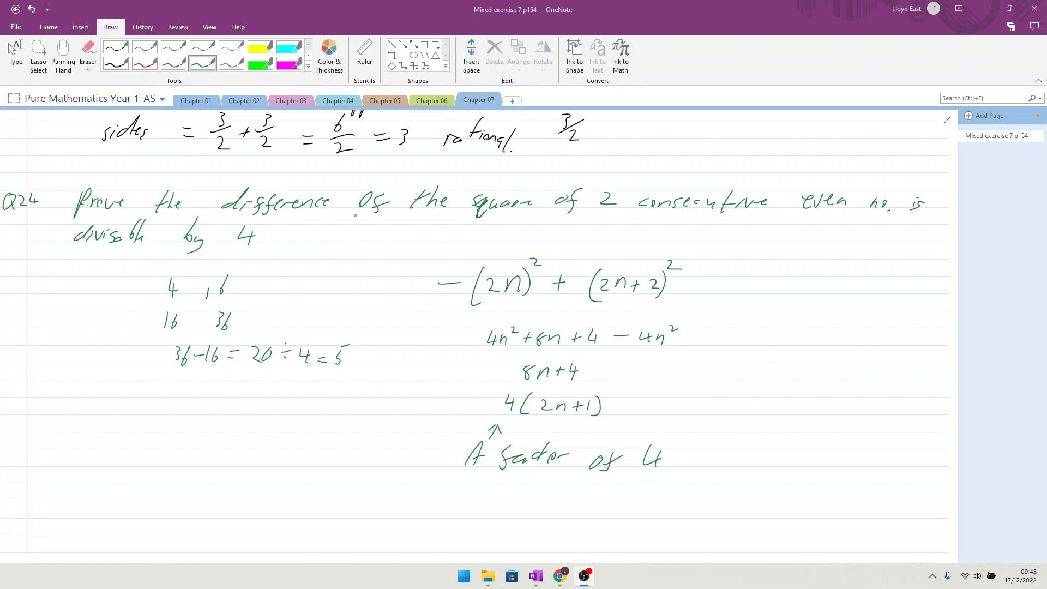
Pan down to part b and handwrite the odd pair 5 and 3 with squares 25 and 9.
{"action": "left_click", "coordinate": [63, 52]}
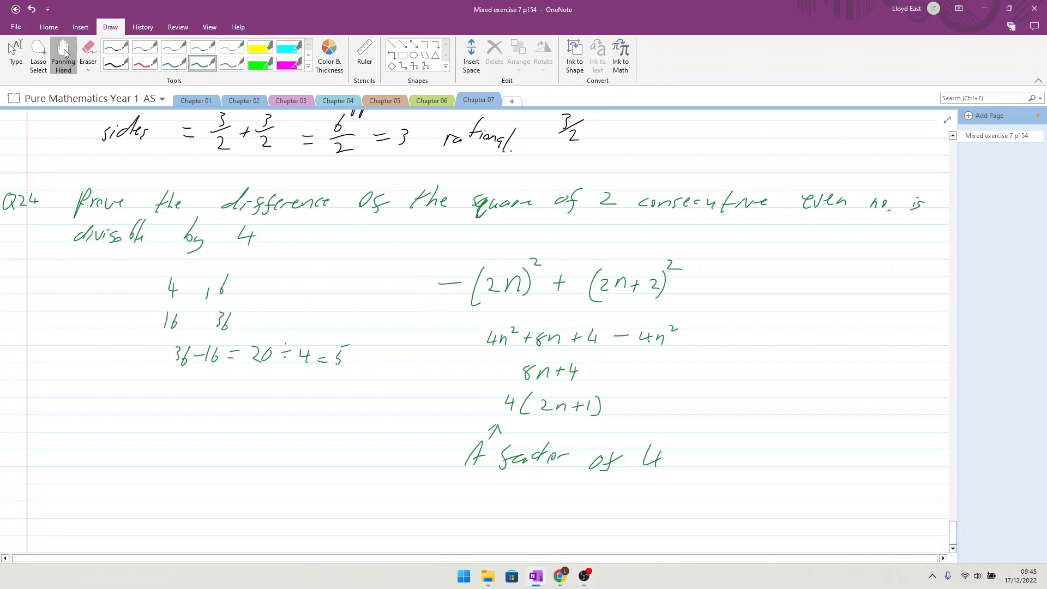
{"action": "scroll", "scroll_direction": "down", "scroll_amount": 3}
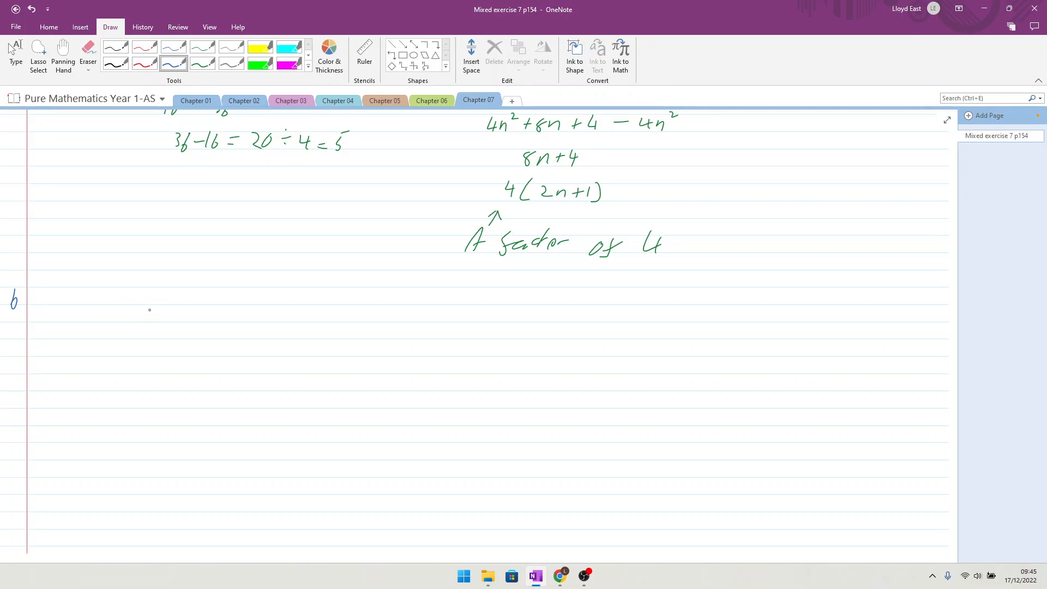
{"action": "left_click_drag", "start_coordinate": [153, 307], "coordinate": [160, 319]}
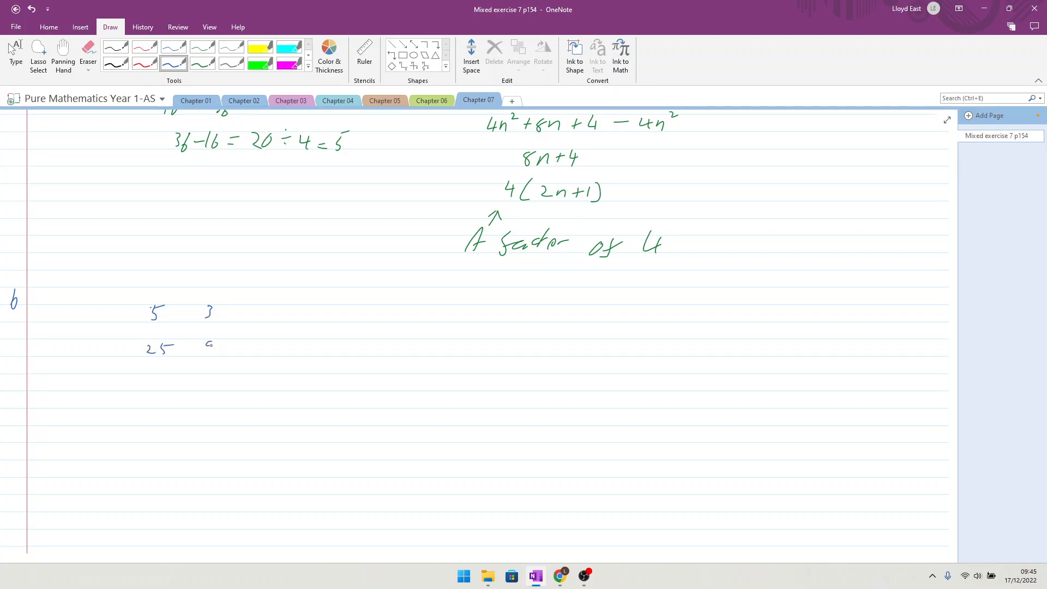
{"action": "left_click_drag", "start_coordinate": [207, 343], "coordinate": [213, 350]}
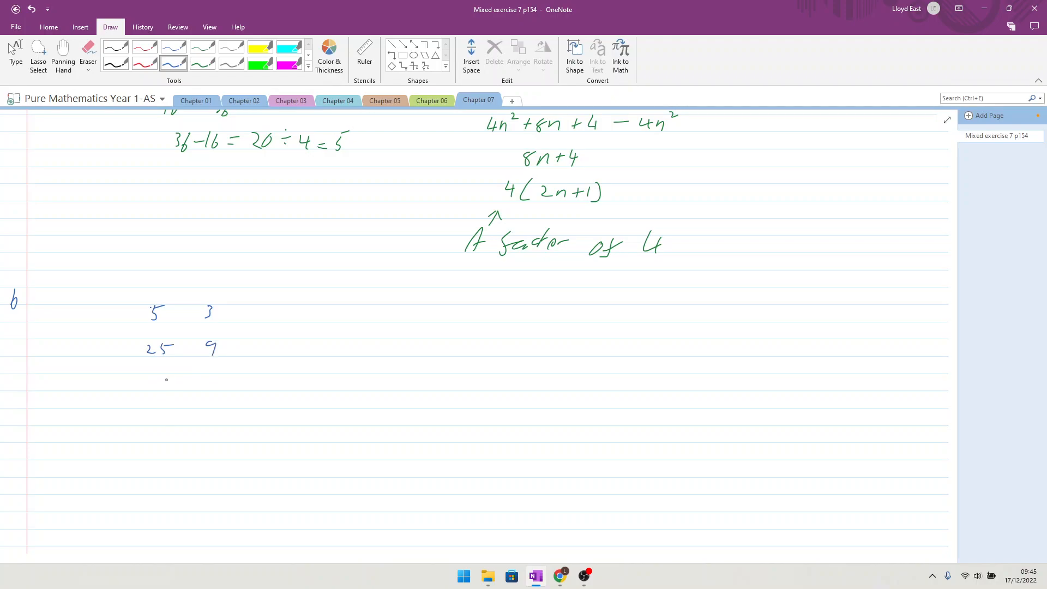
Handwrite the check 25−9 = 16 ÷ 4 = 4 below the squares.
{"action": "left_click_drag", "start_coordinate": [151, 383], "coordinate": [204, 380]}
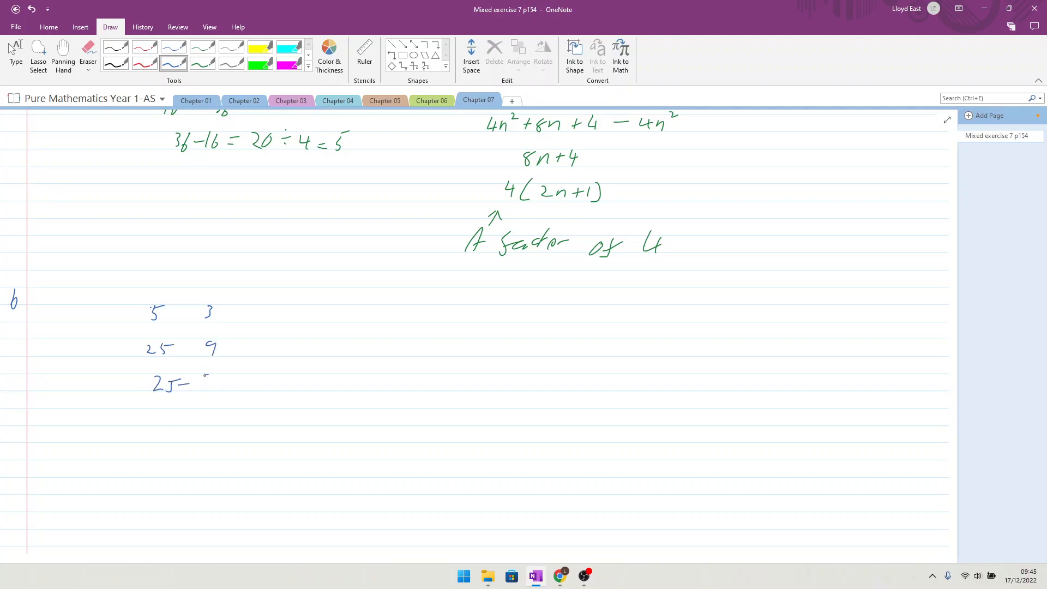
{"action": "left_click_drag", "start_coordinate": [201, 381], "coordinate": [233, 382]}
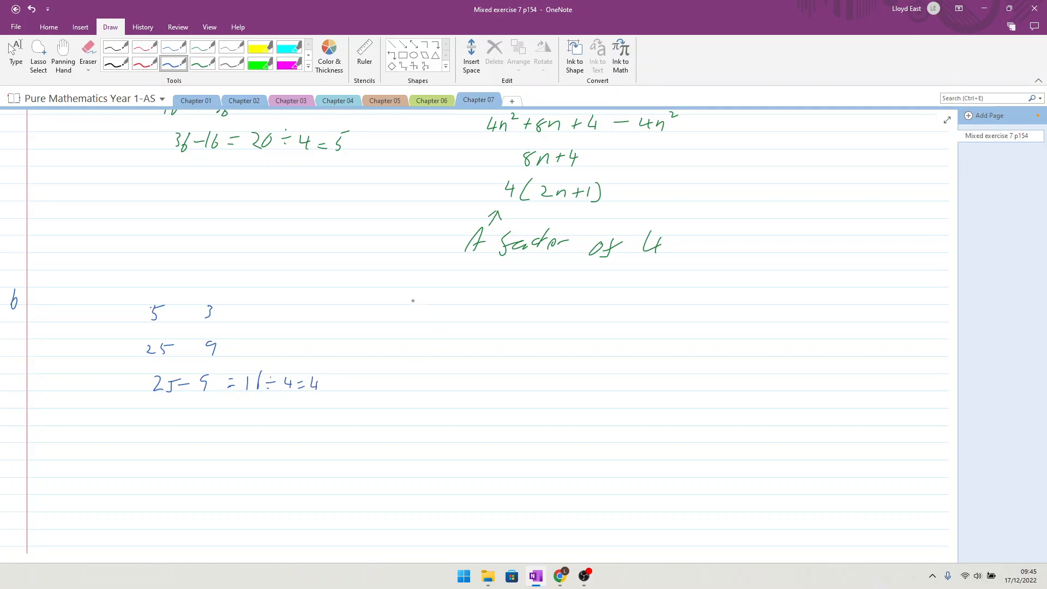
Handwrite the second odd example: 7 and 5, squares 49 and 25, 49−25 = 24 ÷ 4.
{"action": "left_click_drag", "start_coordinate": [414, 307], "coordinate": [428, 323]}
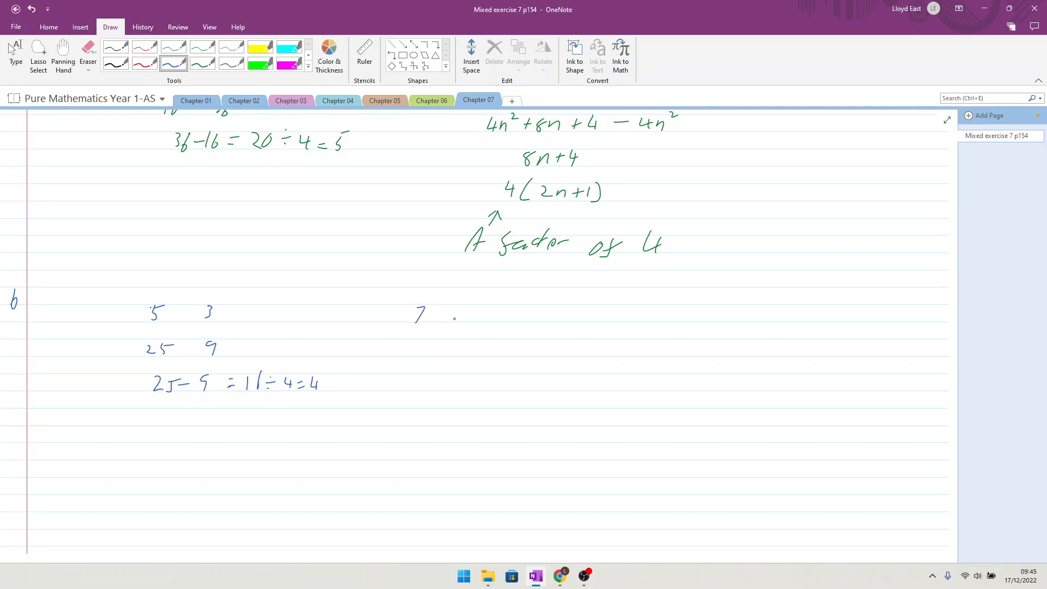
{"action": "left_click_drag", "start_coordinate": [454, 321], "coordinate": [464, 313]}
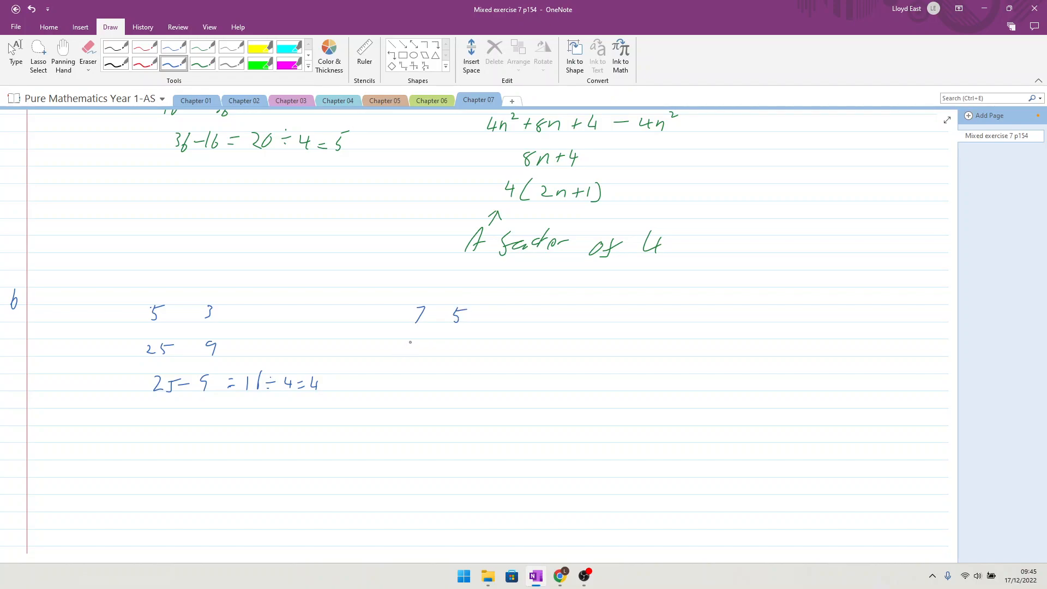
{"action": "left_click_drag", "start_coordinate": [409, 343], "coordinate": [427, 349]}
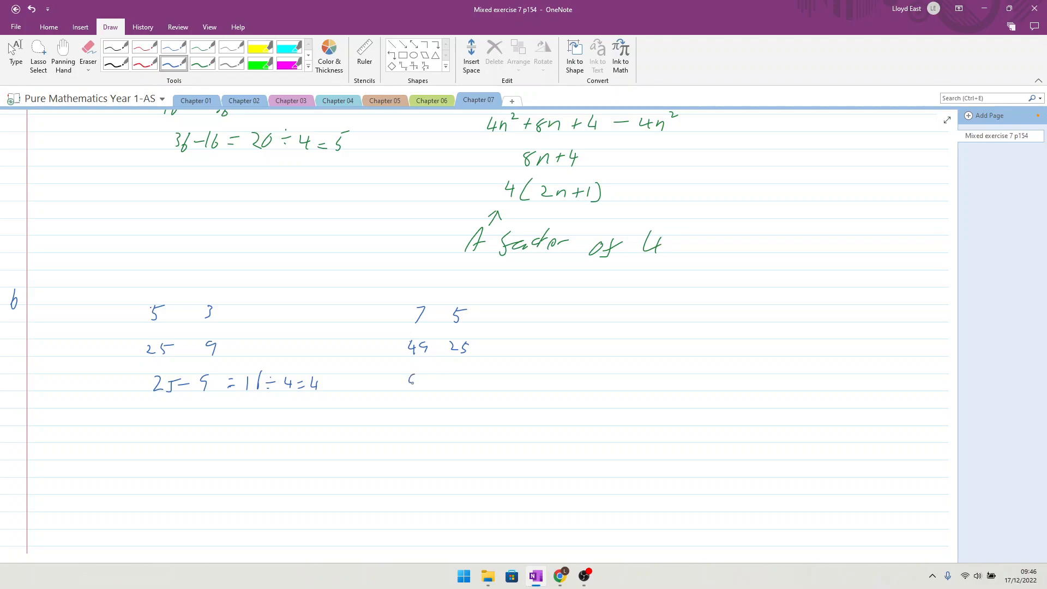
{"action": "left_click_drag", "start_coordinate": [406, 383], "coordinate": [457, 380]}
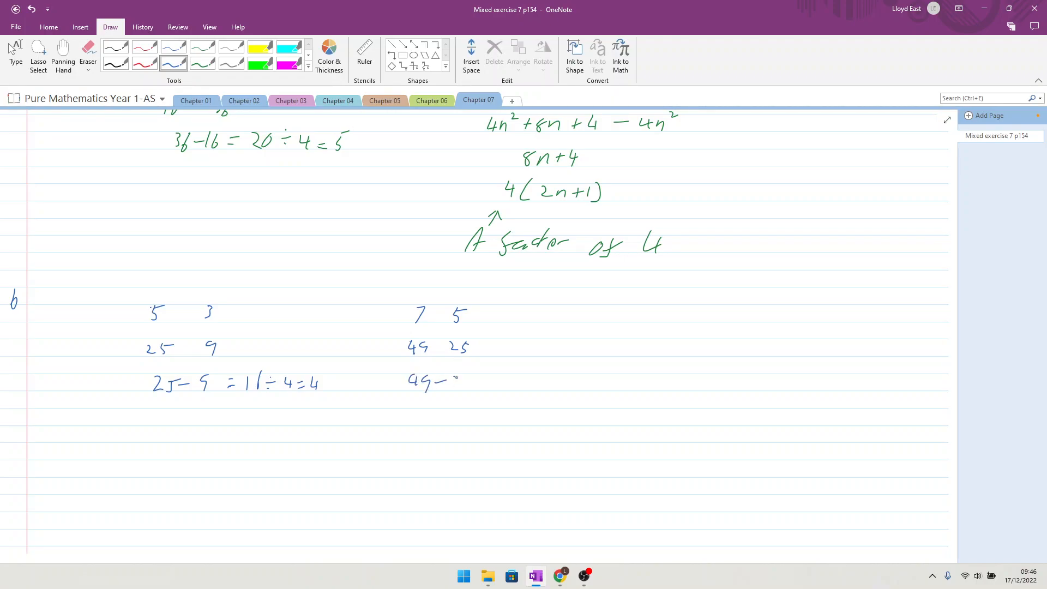
{"action": "left_click_drag", "start_coordinate": [454, 384], "coordinate": [494, 380]}
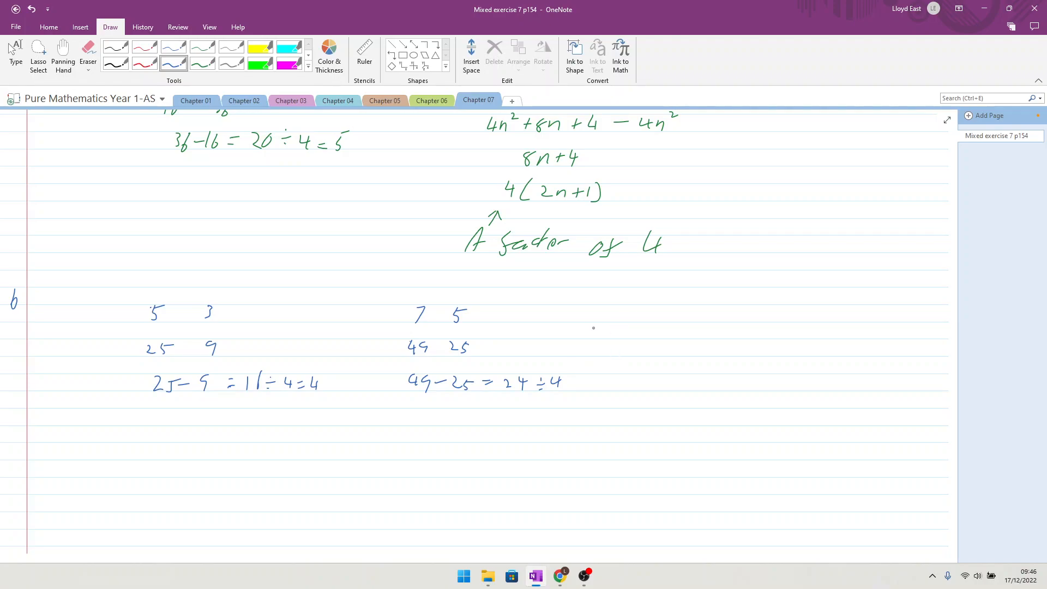
{"action": "mouse_move", "coordinate": [612, 328]}
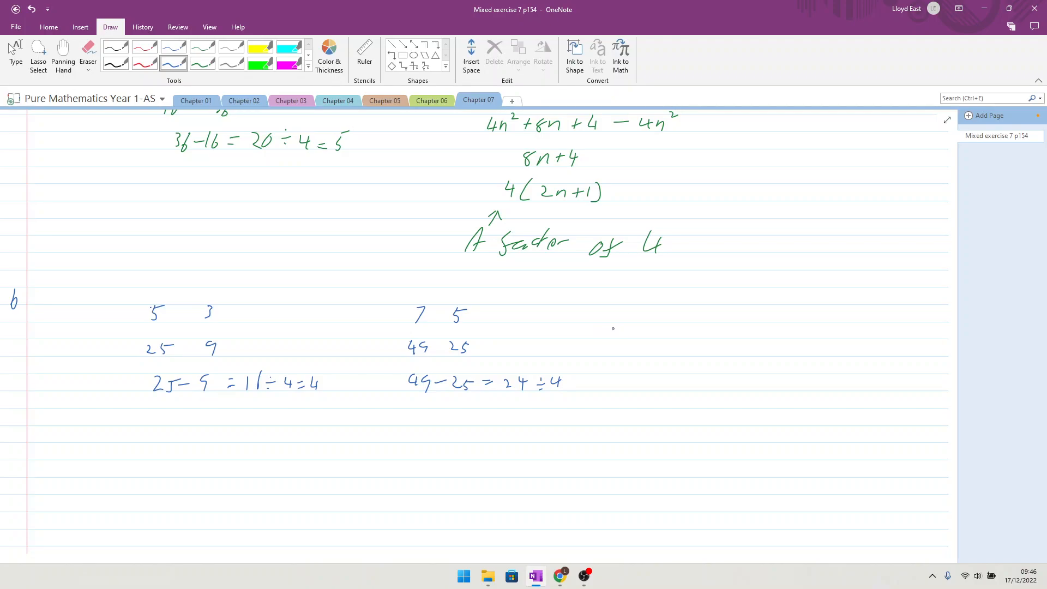
{"action": "mouse_move", "coordinate": [630, 325]}
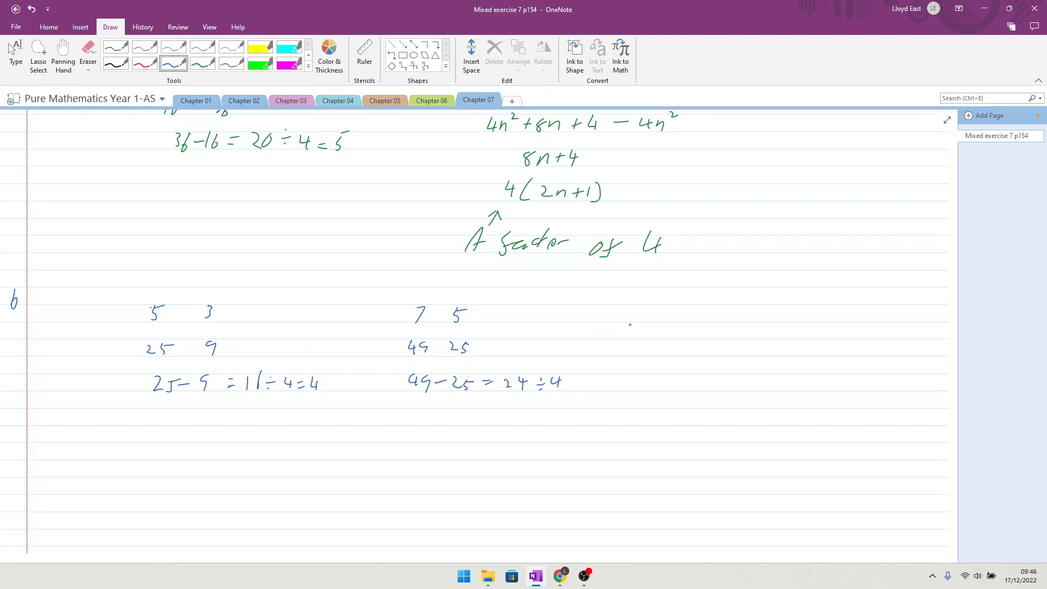
{"action": "mouse_move", "coordinate": [617, 317]}
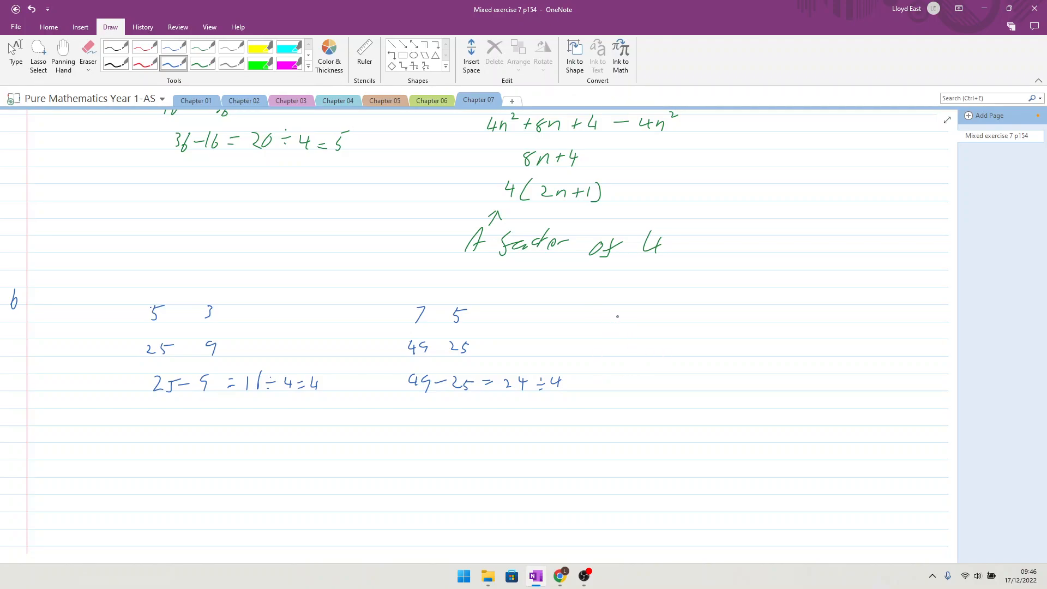
{"action": "mouse_move", "coordinate": [645, 309]}
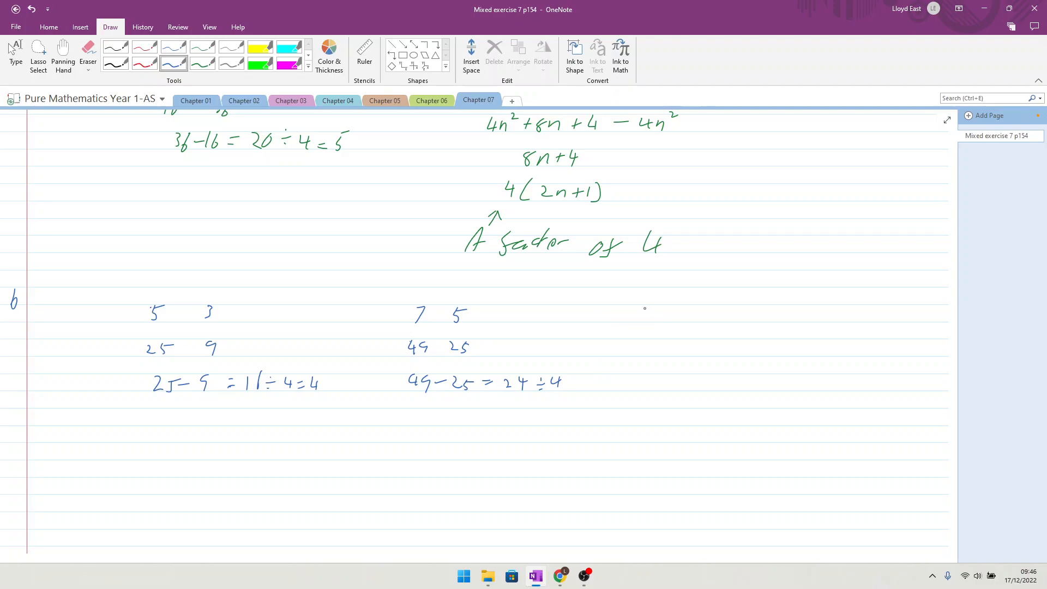
Handwrite the third odd example: 9 and 7, squares 81 and 49, 81−49 = 32 ÷ 4.
{"action": "left_click_drag", "start_coordinate": [641, 314], "coordinate": [651, 327]}
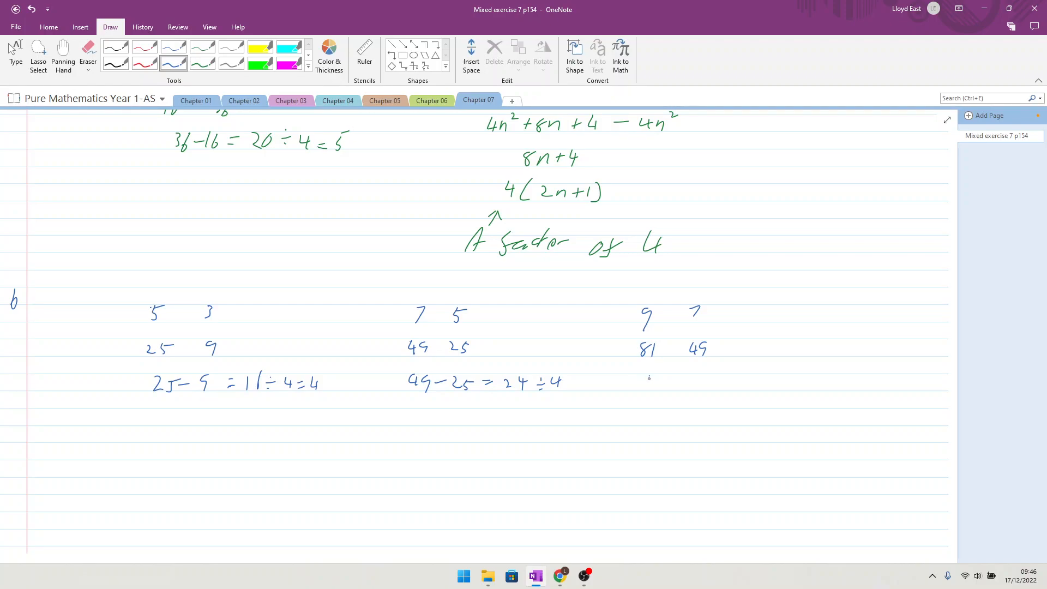
{"action": "left_click_drag", "start_coordinate": [638, 384], "coordinate": [680, 380]}
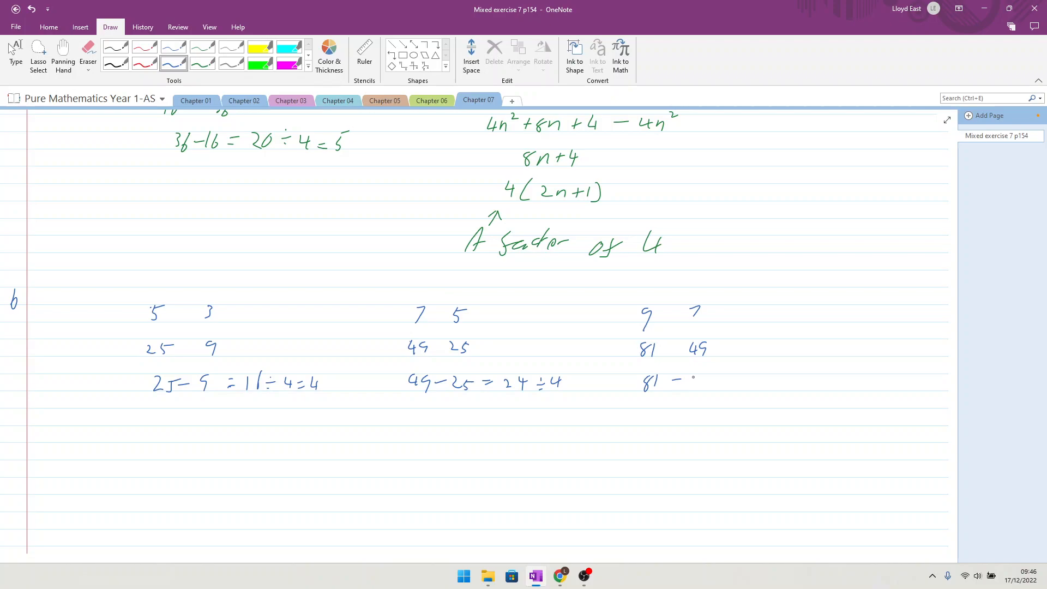
{"action": "left_click_drag", "start_coordinate": [688, 380], "coordinate": [730, 380]}
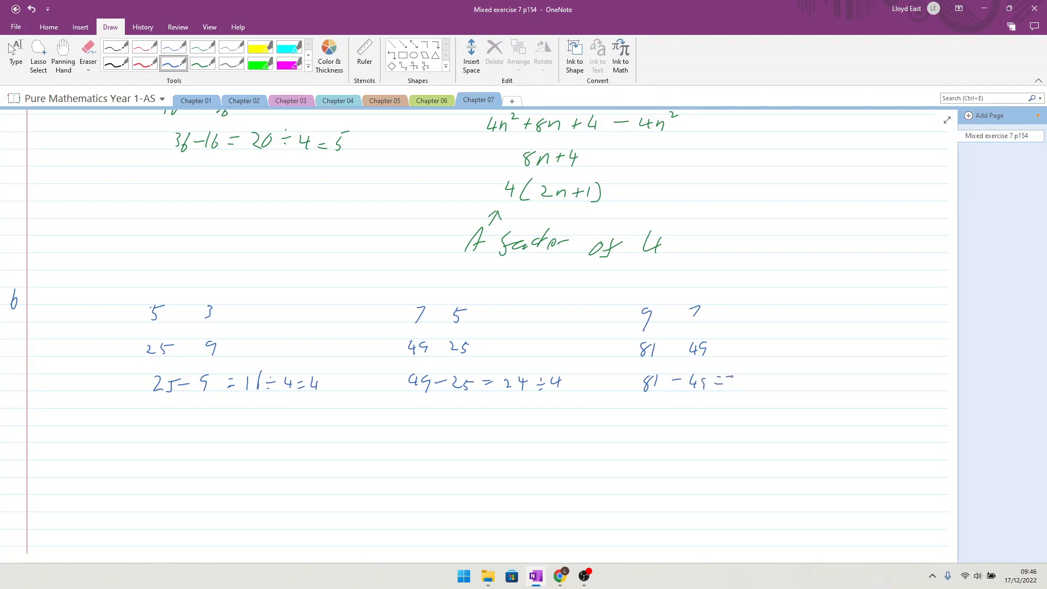
{"action": "left_click_drag", "start_coordinate": [727, 381], "coordinate": [765, 382]}
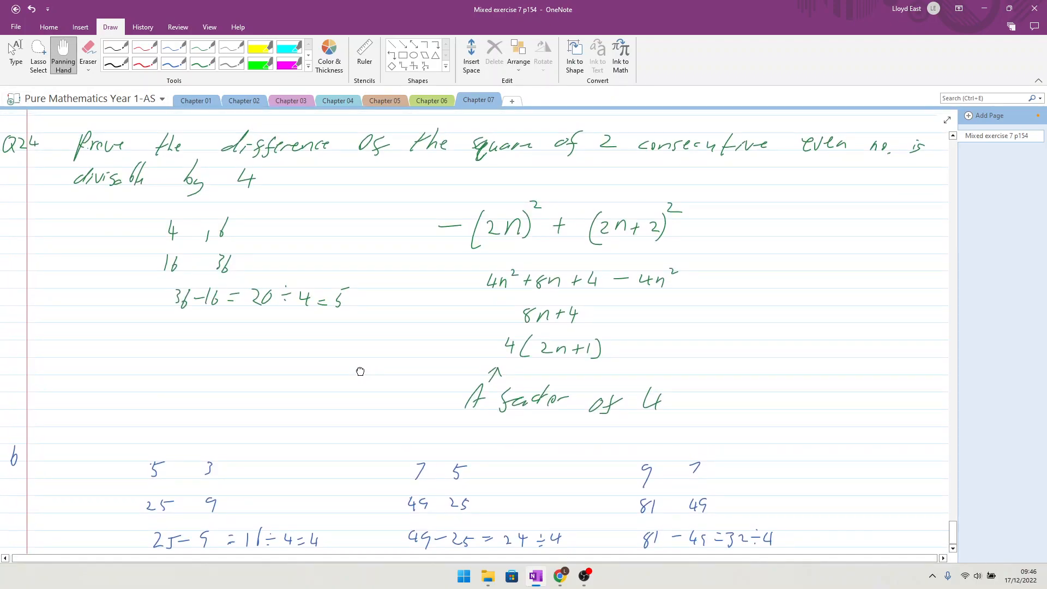
Scroll below the examples and handwrite the bracketed term (2n+1) in red.
{"action": "scroll", "scroll_direction": "down", "scroll_amount": 3}
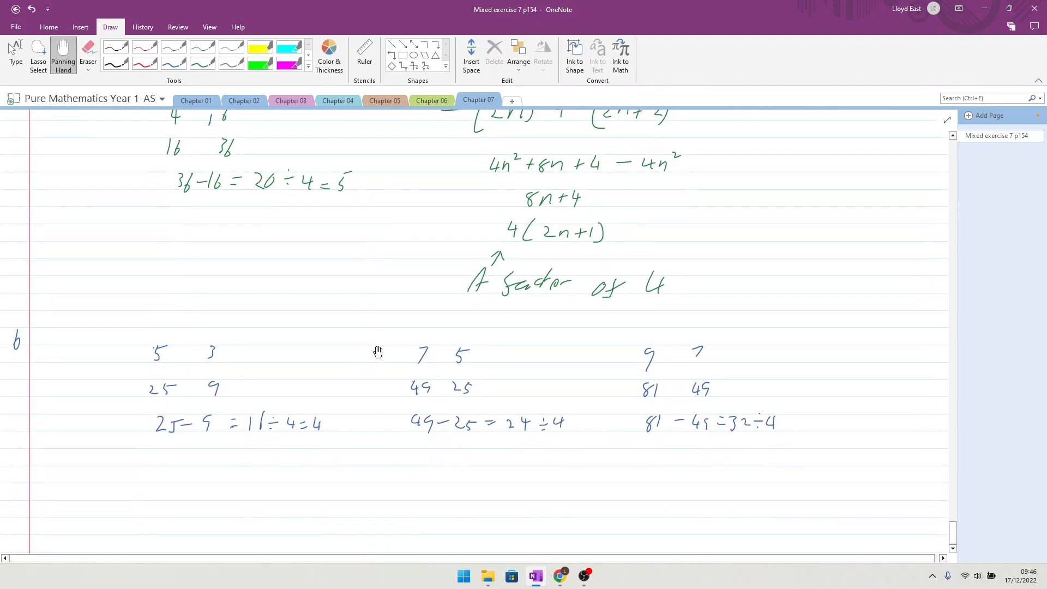
{"action": "scroll", "scroll_direction": "down", "scroll_amount": 3}
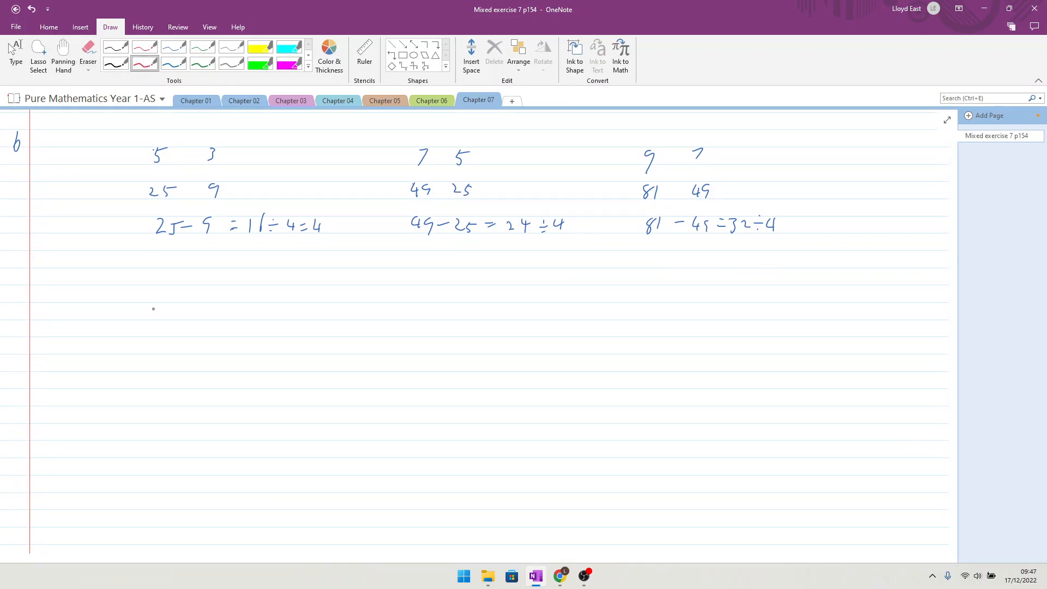
{"action": "left_click_drag", "start_coordinate": [150, 314], "coordinate": [179, 311]}
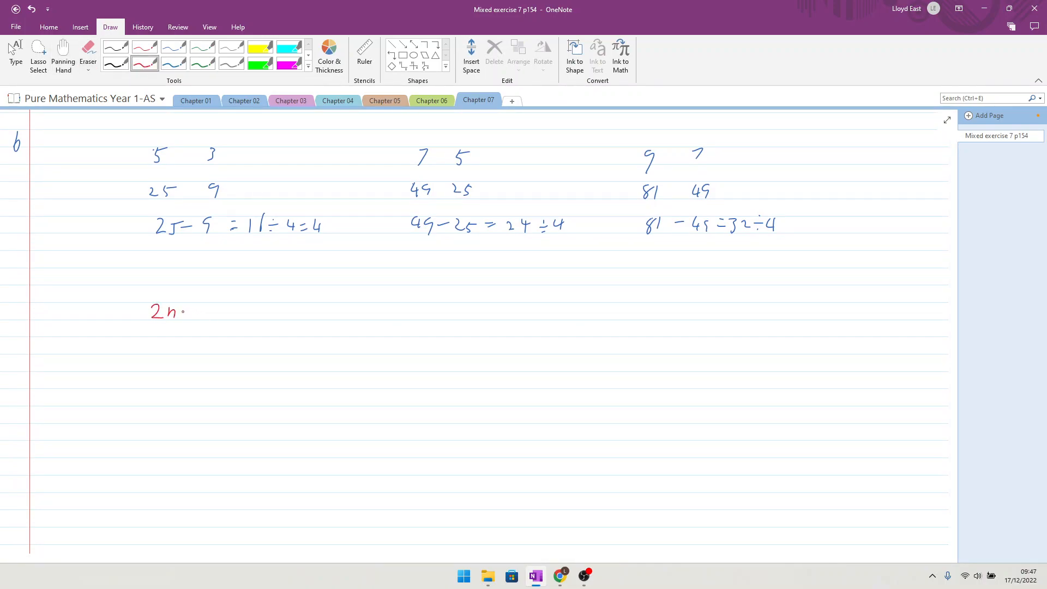
{"action": "left_click_drag", "start_coordinate": [186, 311], "coordinate": [201, 311]}
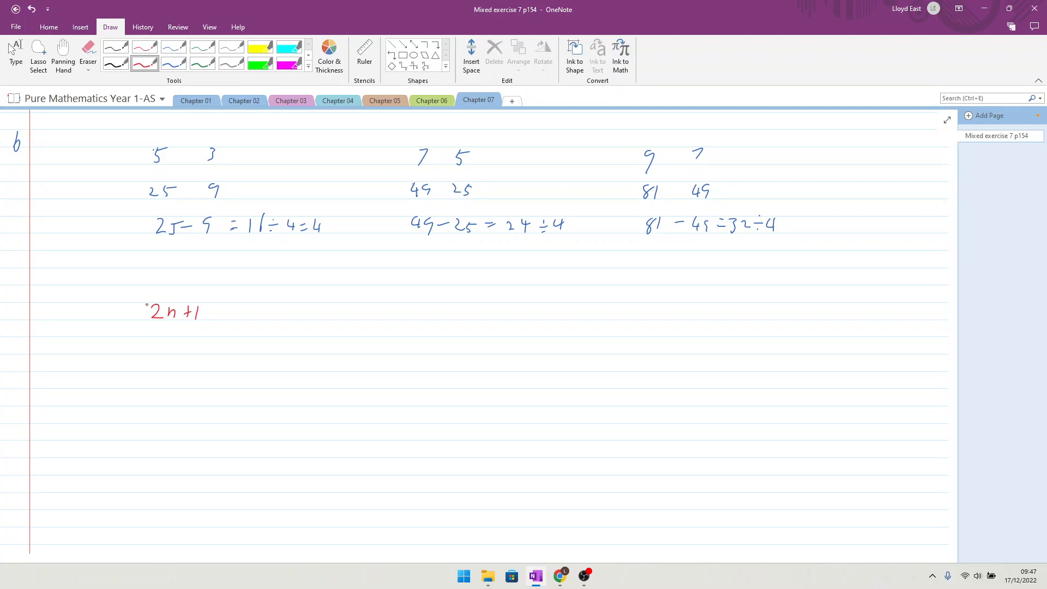
{"action": "left_click_drag", "start_coordinate": [144, 301], "coordinate": [141, 324]}
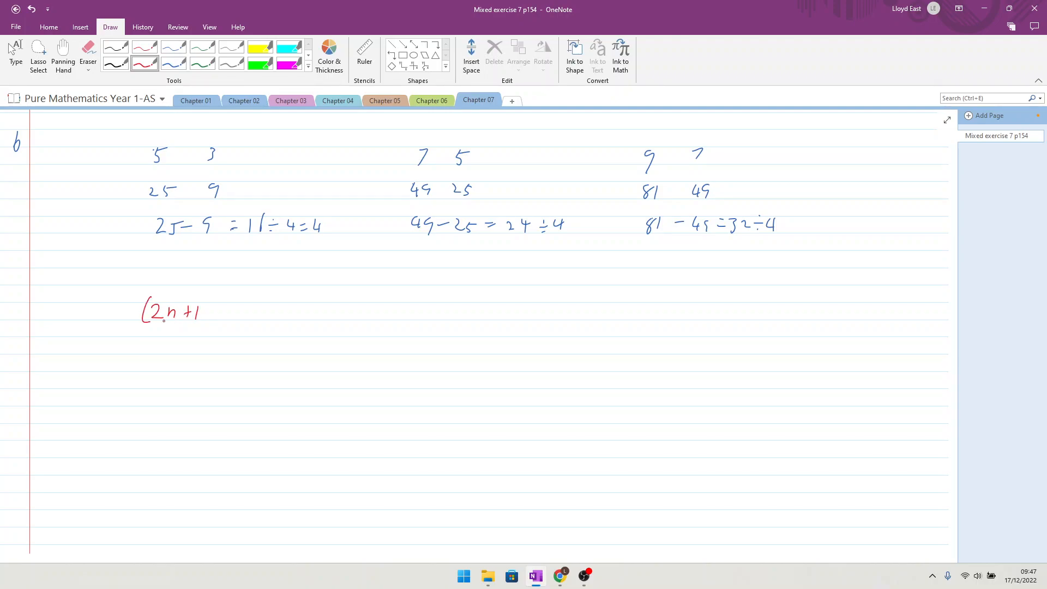
{"action": "left_click_drag", "start_coordinate": [213, 297], "coordinate": [213, 326]}
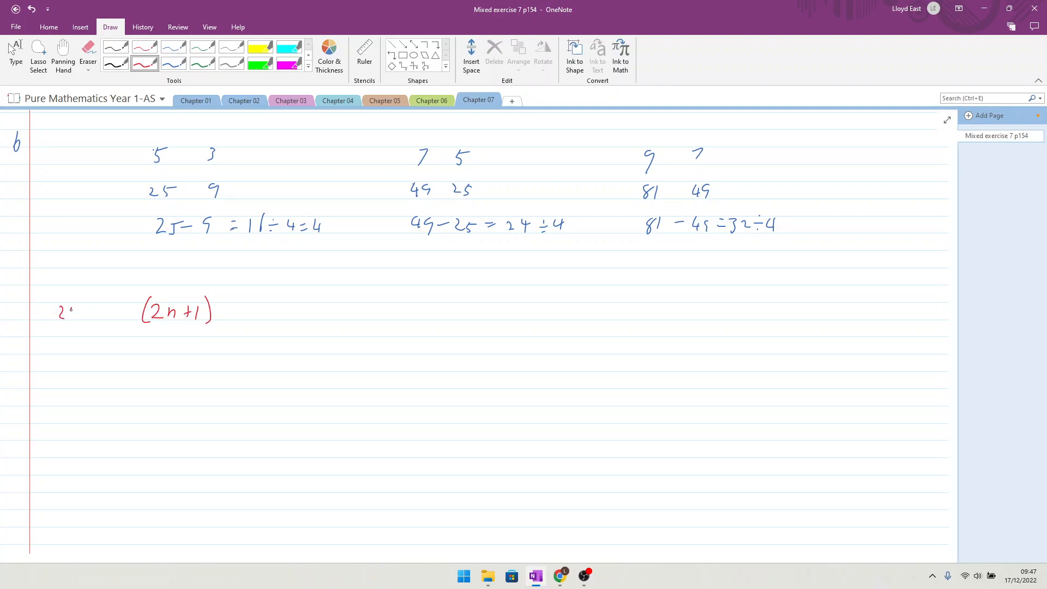
Add the first term with brackets, squares and minus to form (2n+1+2)² − (2n+1)².
{"action": "left_click_drag", "start_coordinate": [69, 311], "coordinate": [80, 311]}
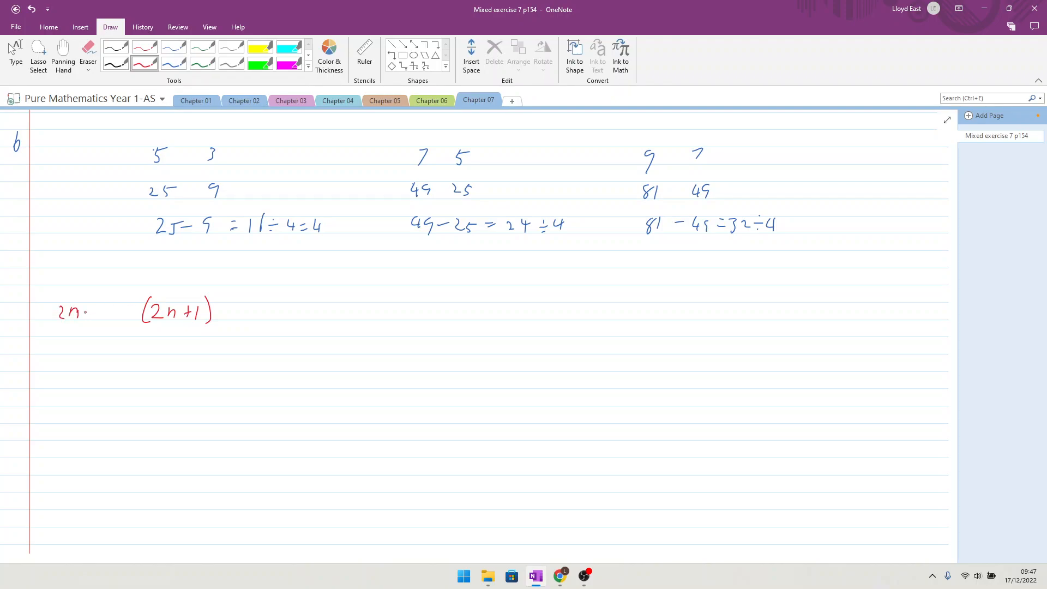
{"action": "left_click_drag", "start_coordinate": [76, 311], "coordinate": [98, 311]}
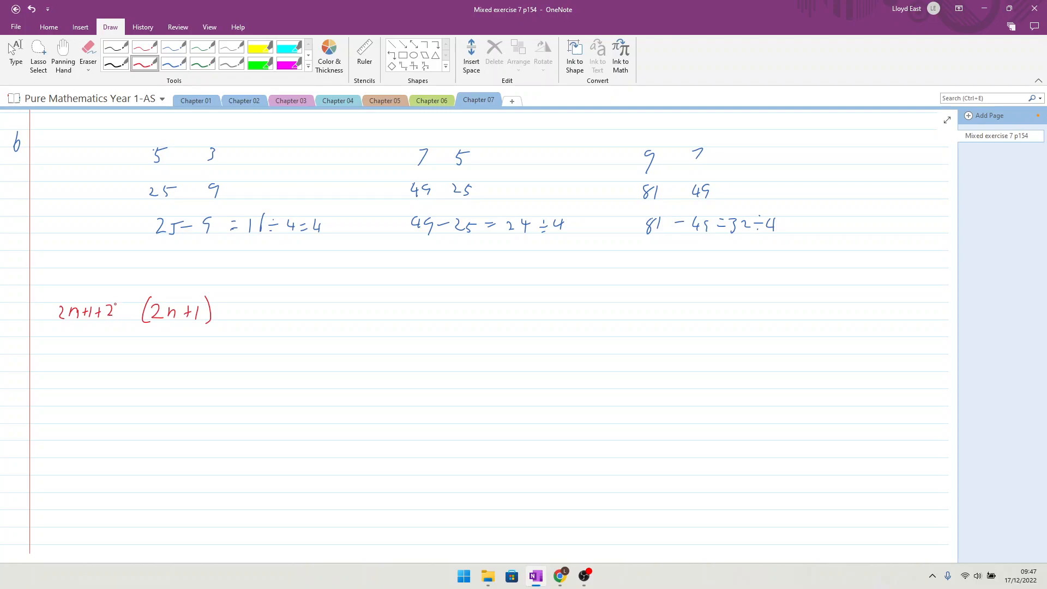
{"action": "left_click_drag", "start_coordinate": [53, 320], "coordinate": [117, 283]}
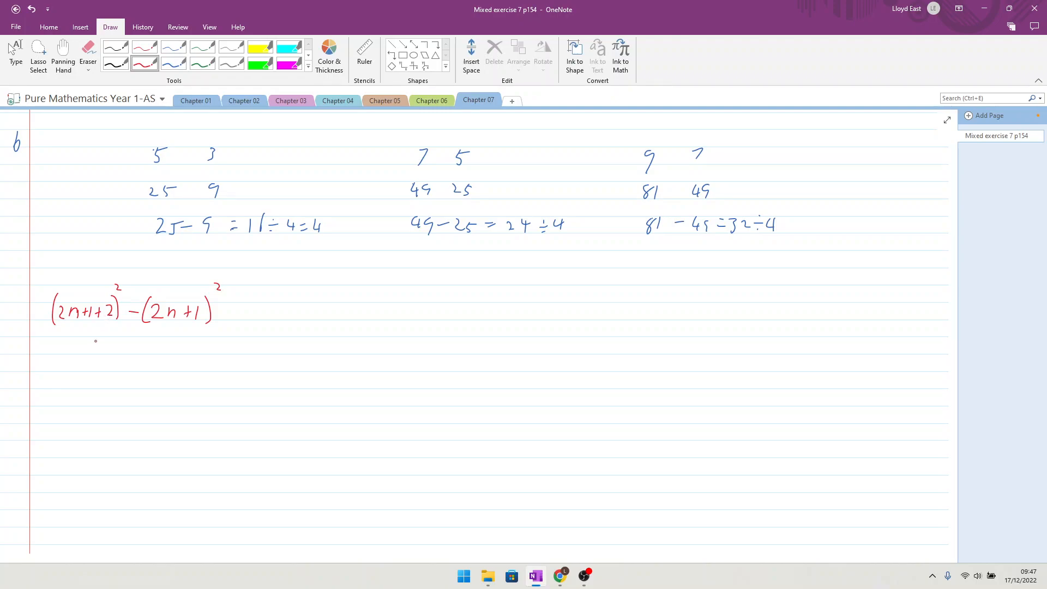
{"action": "mouse_move", "coordinate": [72, 356]}
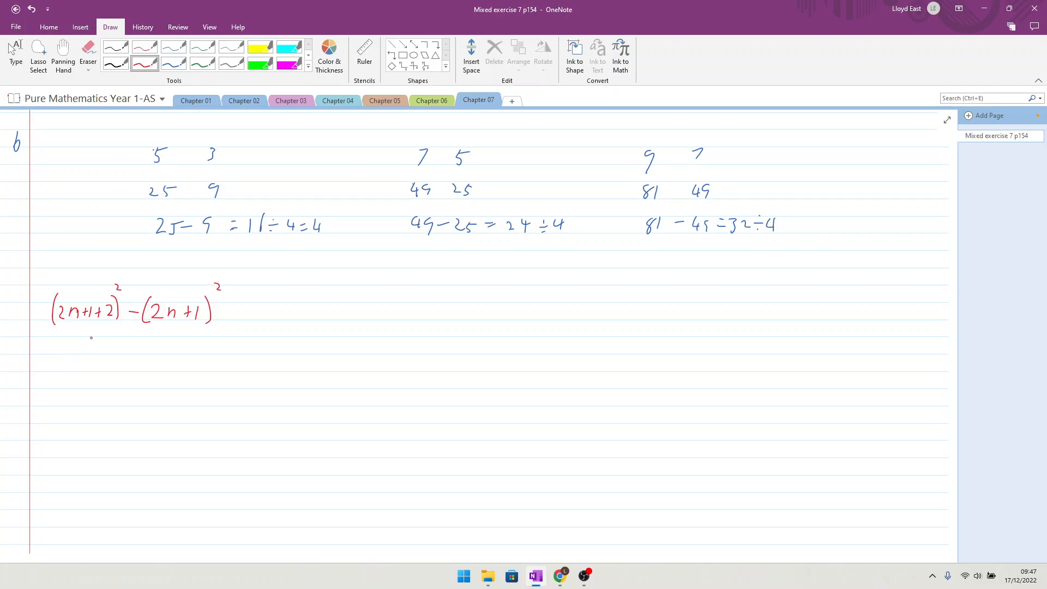
{"action": "mouse_move", "coordinate": [69, 364]}
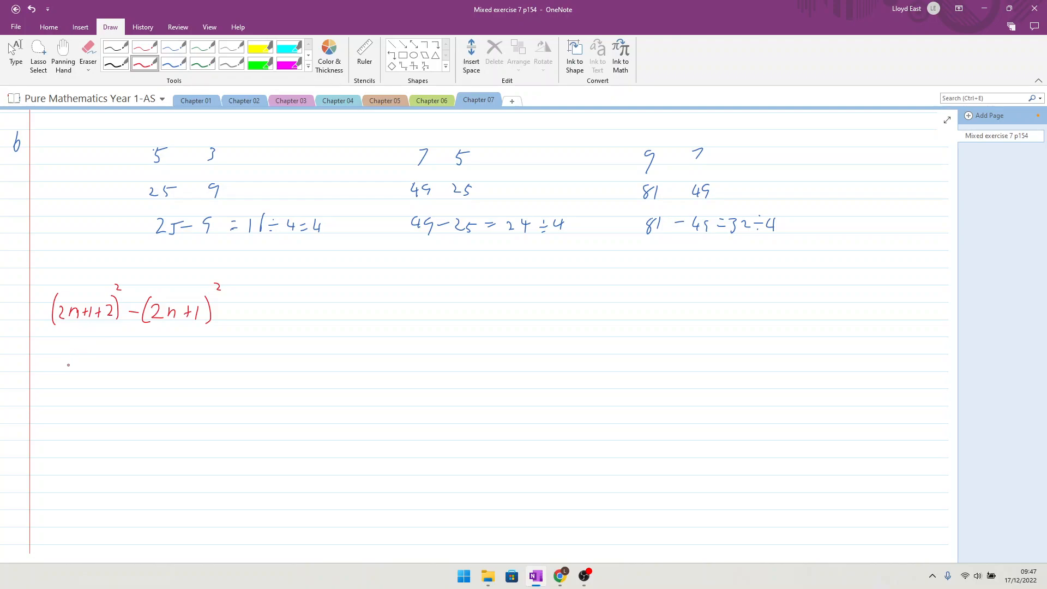
Handwrite the first expansion 4n² + 12n + 9 in red on the next line.
{"action": "left_click_drag", "start_coordinate": [76, 341], "coordinate": [84, 353]}
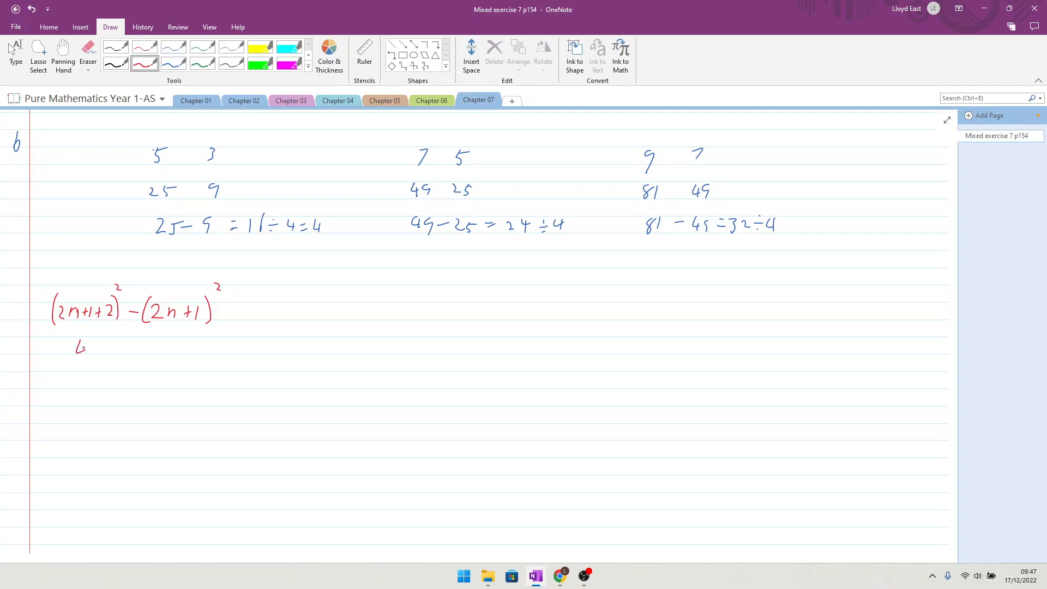
{"action": "left_click_drag", "start_coordinate": [79, 347], "coordinate": [113, 343]}
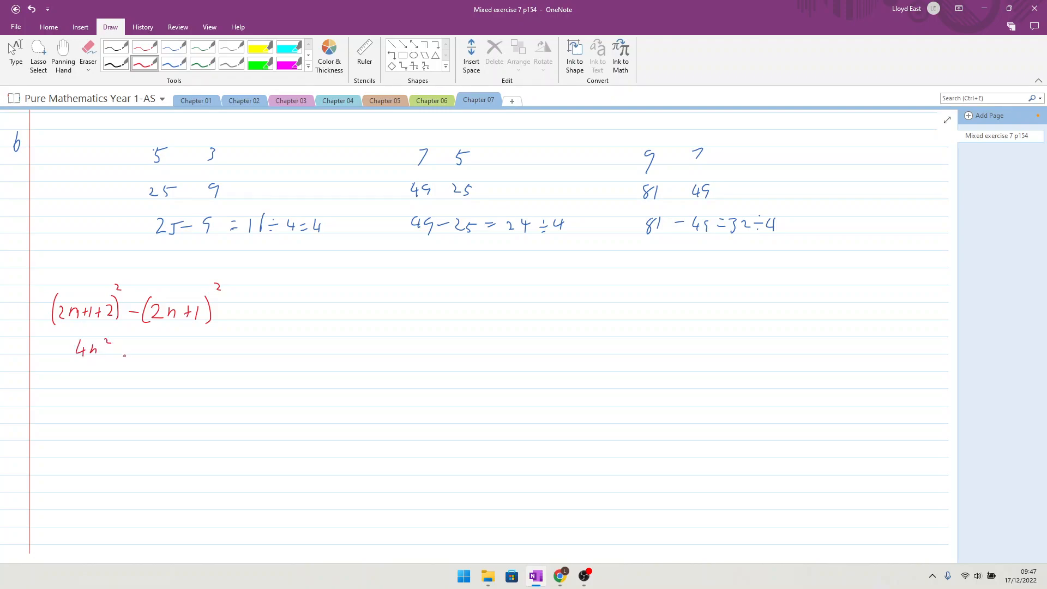
{"action": "left_click_drag", "start_coordinate": [120, 349], "coordinate": [128, 347]}
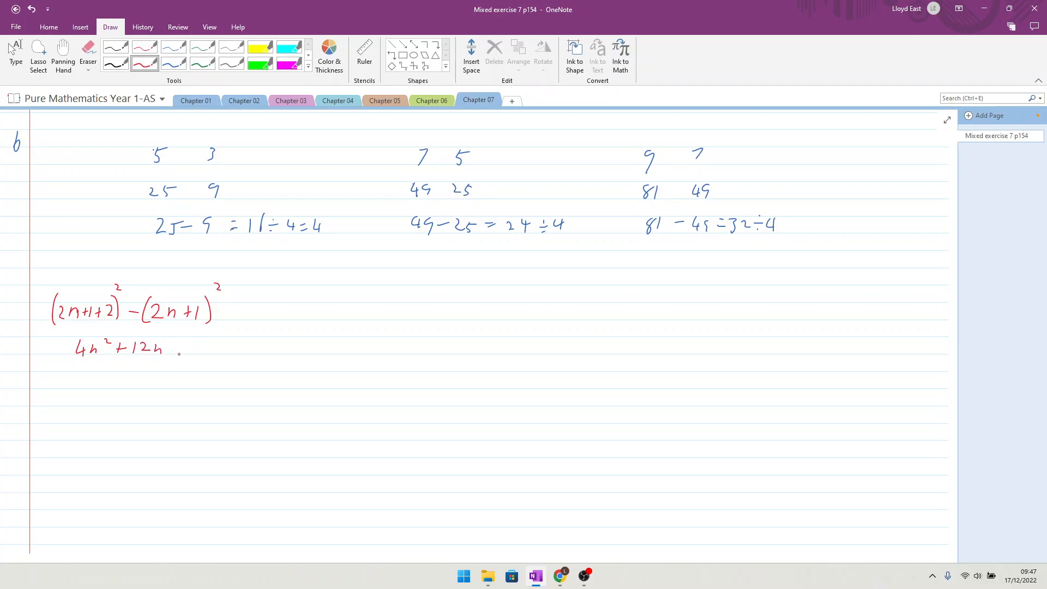
{"action": "left_click_drag", "start_coordinate": [177, 350], "coordinate": [190, 347]}
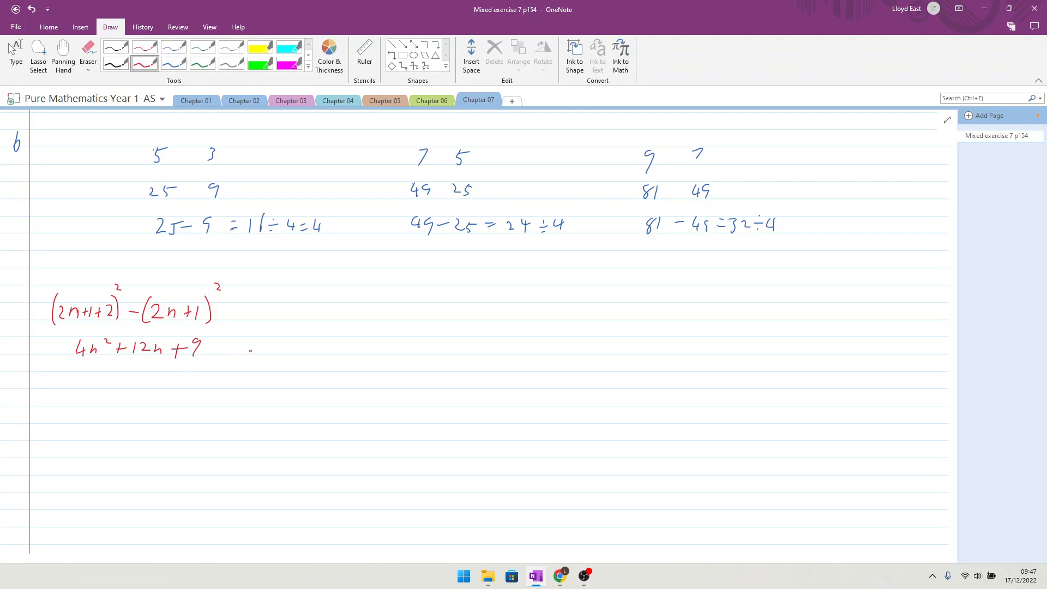
Continue with − {4n² + 4n + 2} as the bracketed second expansion.
{"action": "left_click_drag", "start_coordinate": [211, 347], "coordinate": [227, 347]}
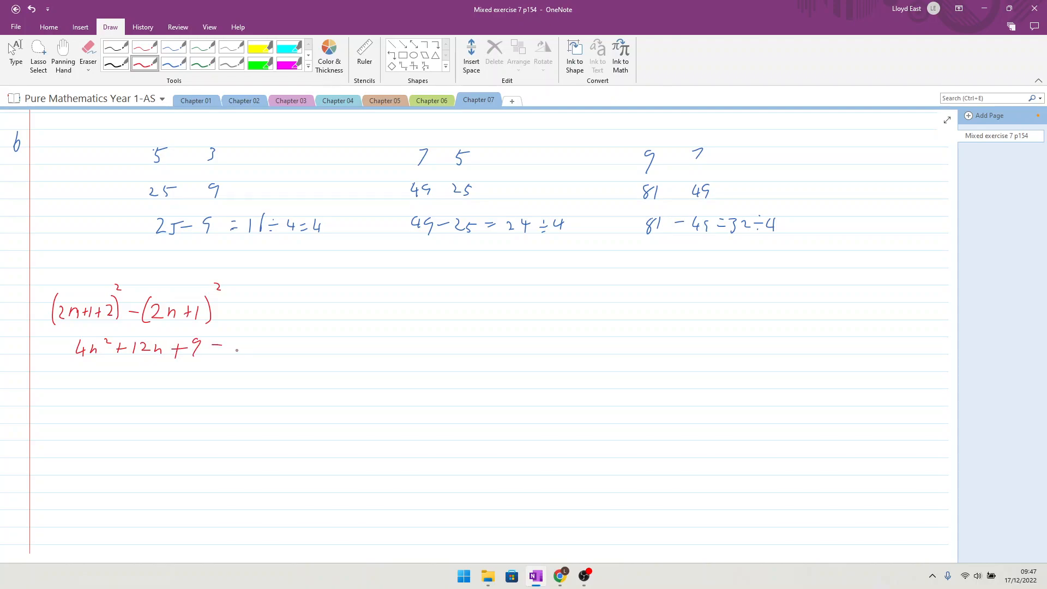
{"action": "left_click_drag", "start_coordinate": [223, 337], "coordinate": [230, 357]}
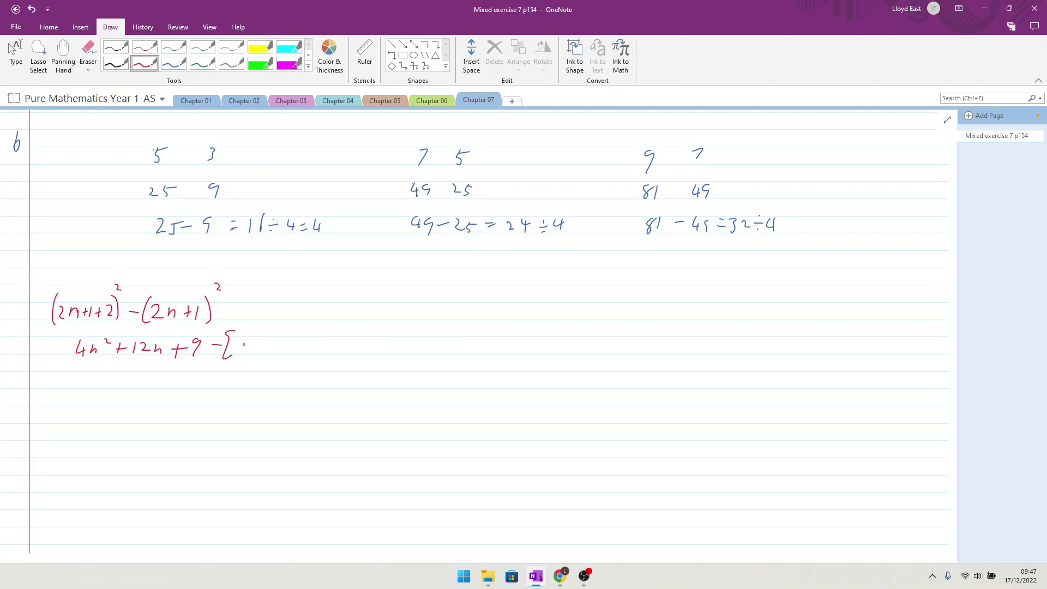
{"action": "left_click_drag", "start_coordinate": [239, 350], "coordinate": [273, 340]}
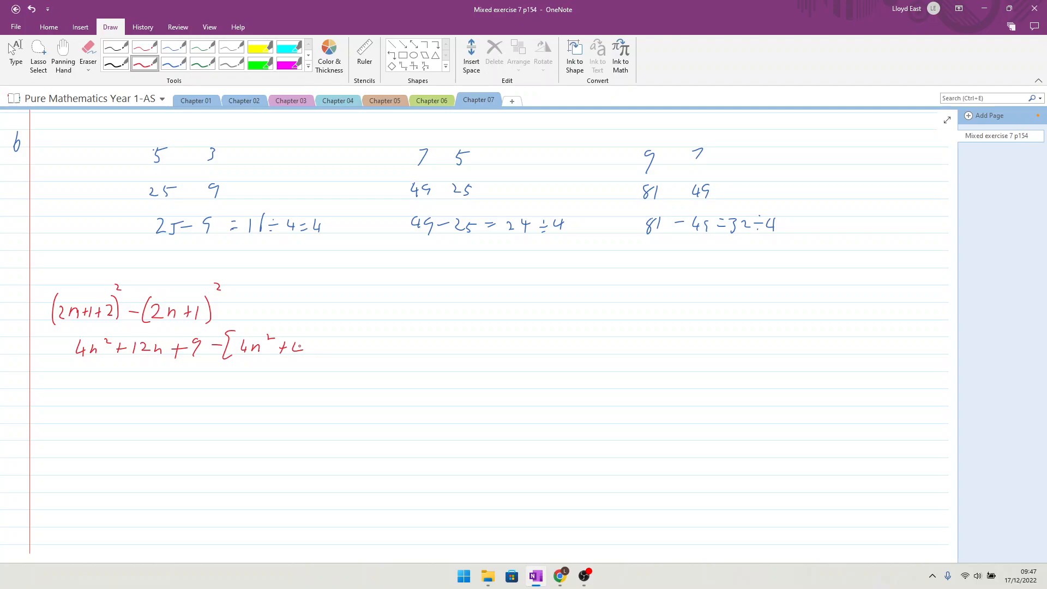
{"action": "left_click_drag", "start_coordinate": [294, 346], "coordinate": [314, 346]}
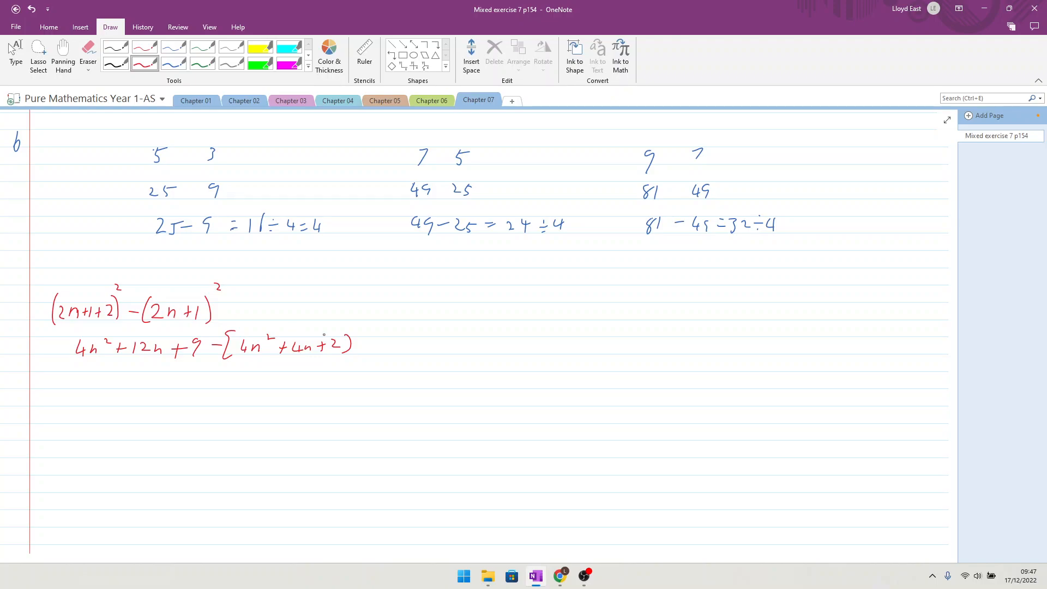
{"action": "left_click_drag", "start_coordinate": [345, 337], "coordinate": [346, 357]}
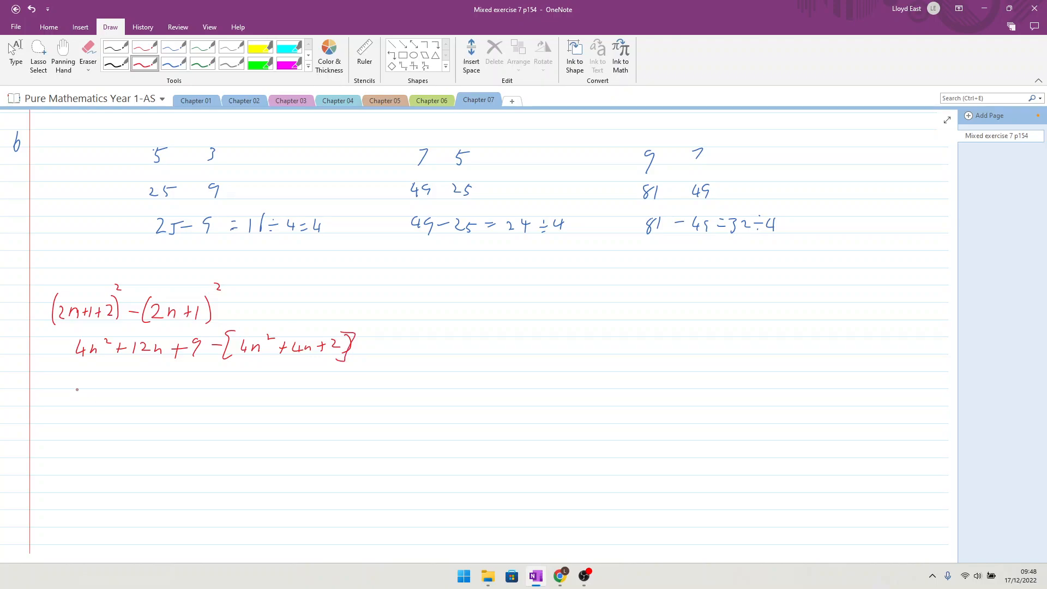
Handwrite the removed-bracket line 4n² + 12n + 9 − 4n² − 4n − 2.
{"action": "left_click_drag", "start_coordinate": [94, 374], "coordinate": [101, 387]}
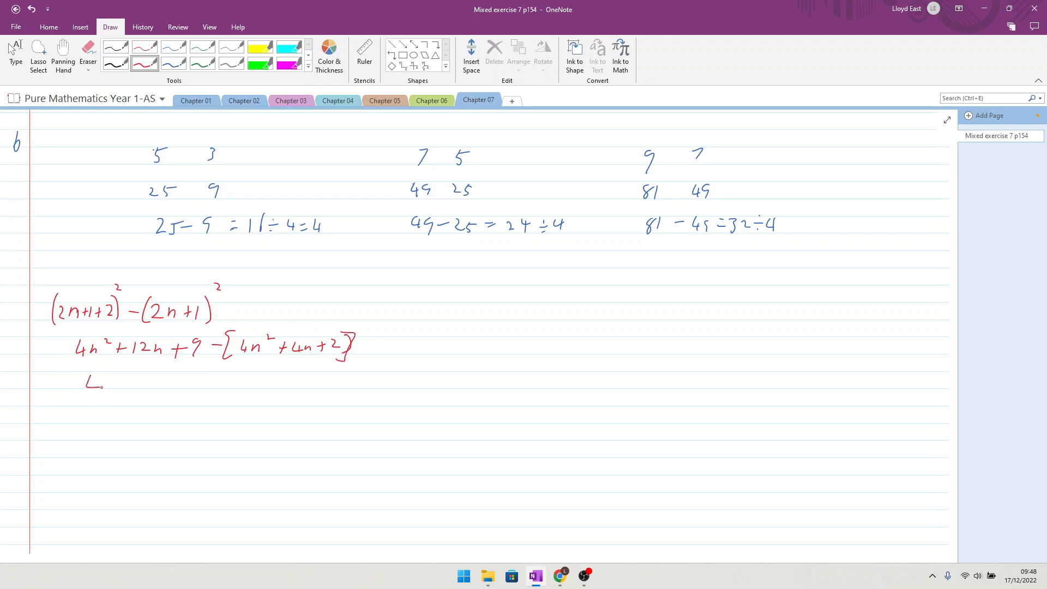
{"action": "left_click_drag", "start_coordinate": [94, 384], "coordinate": [129, 374]}
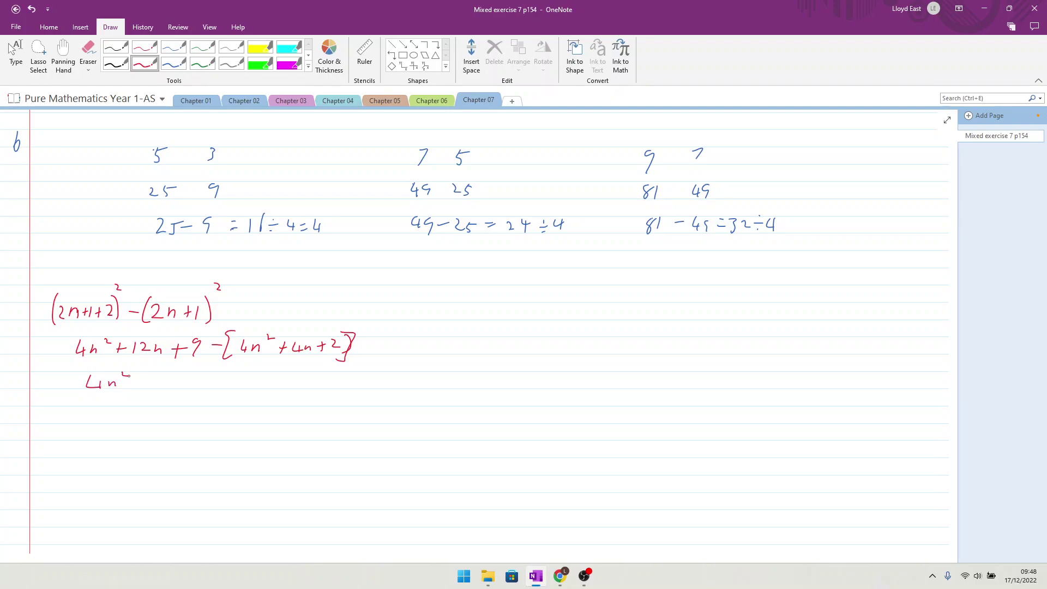
{"action": "left_click_drag", "start_coordinate": [133, 384], "coordinate": [176, 384]}
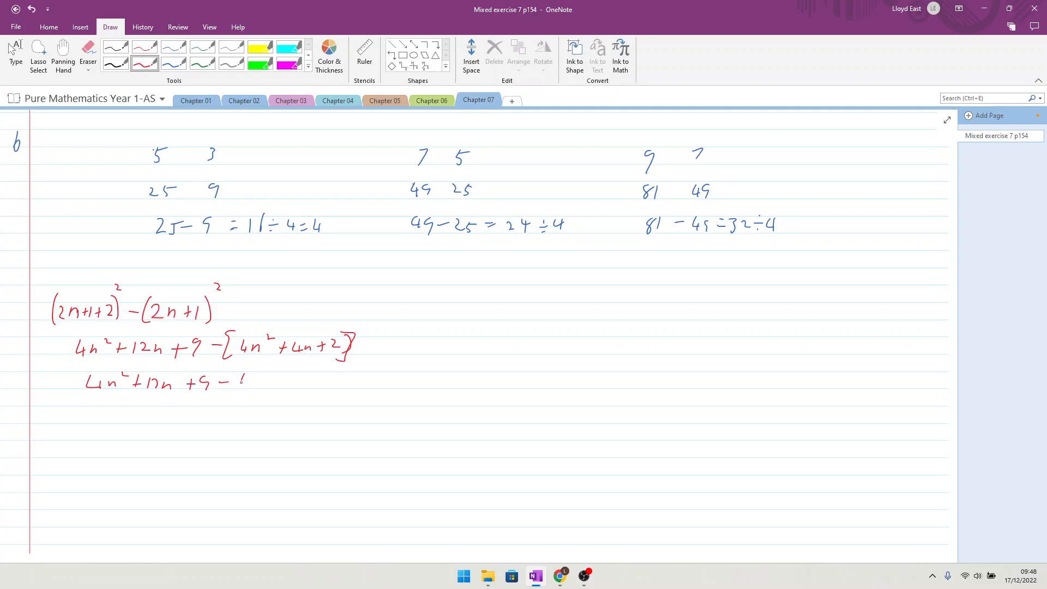
{"action": "left_click_drag", "start_coordinate": [251, 382], "coordinate": [274, 382]}
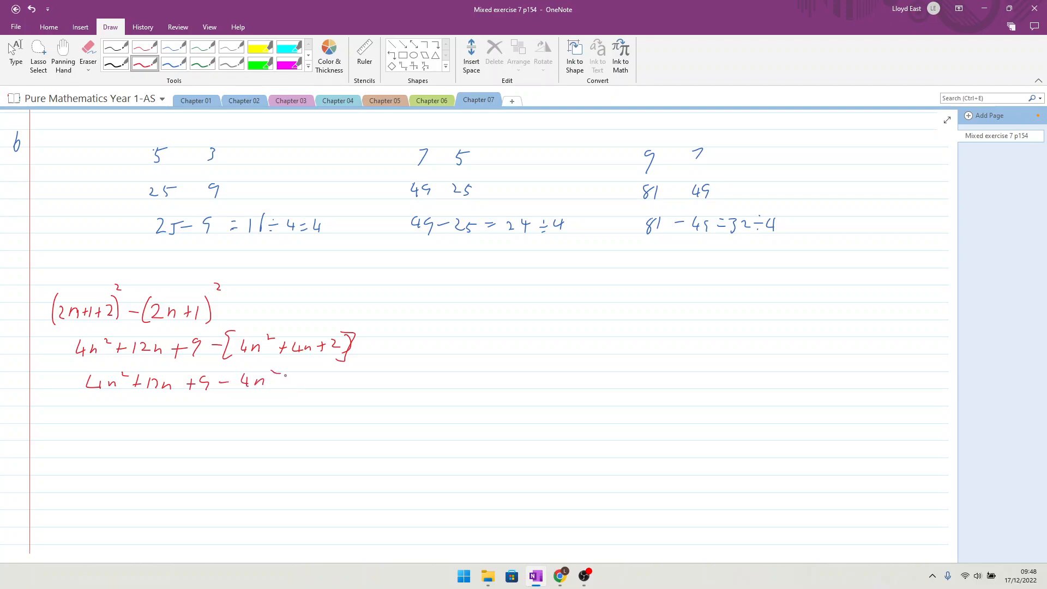
{"action": "left_click_drag", "start_coordinate": [274, 382], "coordinate": [347, 380]}
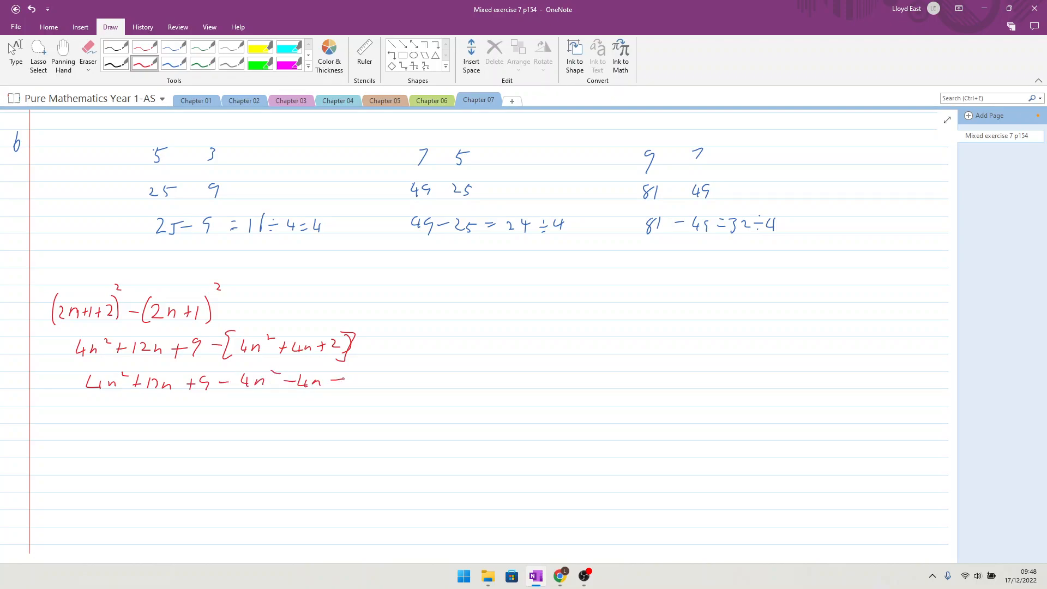
{"action": "left_click_drag", "start_coordinate": [340, 380], "coordinate": [350, 386]}
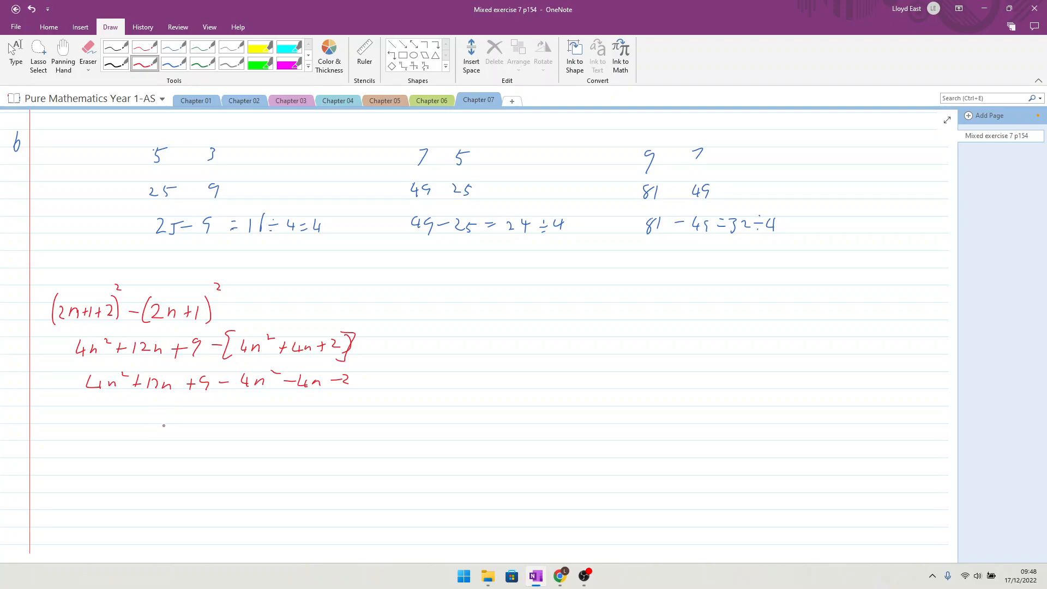
Handwrite the simplified result 8n + 7 with an arrow beside it.
{"action": "left_click_drag", "start_coordinate": [160, 411], "coordinate": [163, 421]}
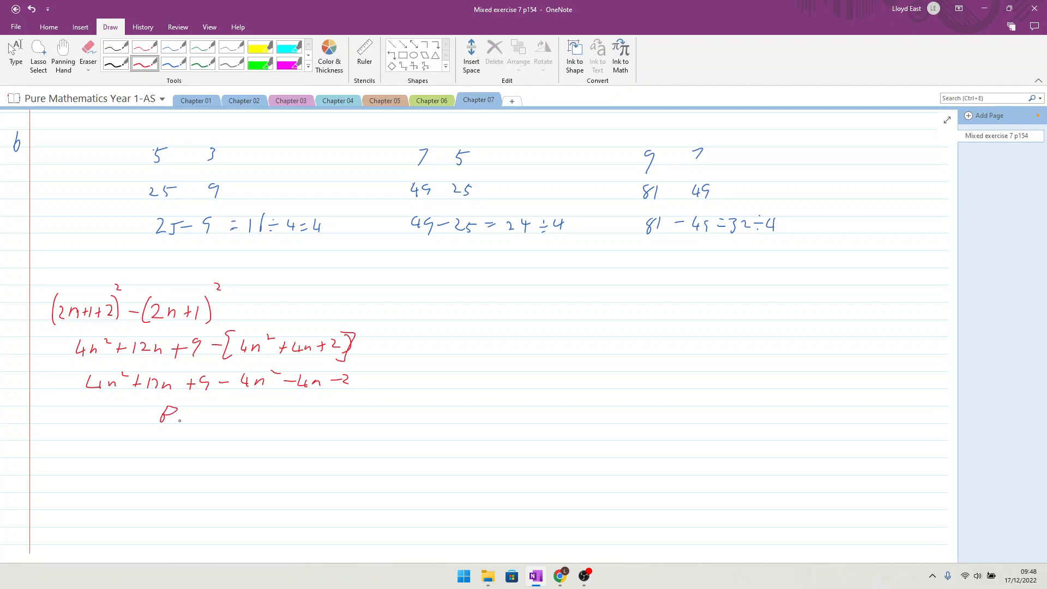
{"action": "left_click_drag", "start_coordinate": [180, 414], "coordinate": [198, 418]}
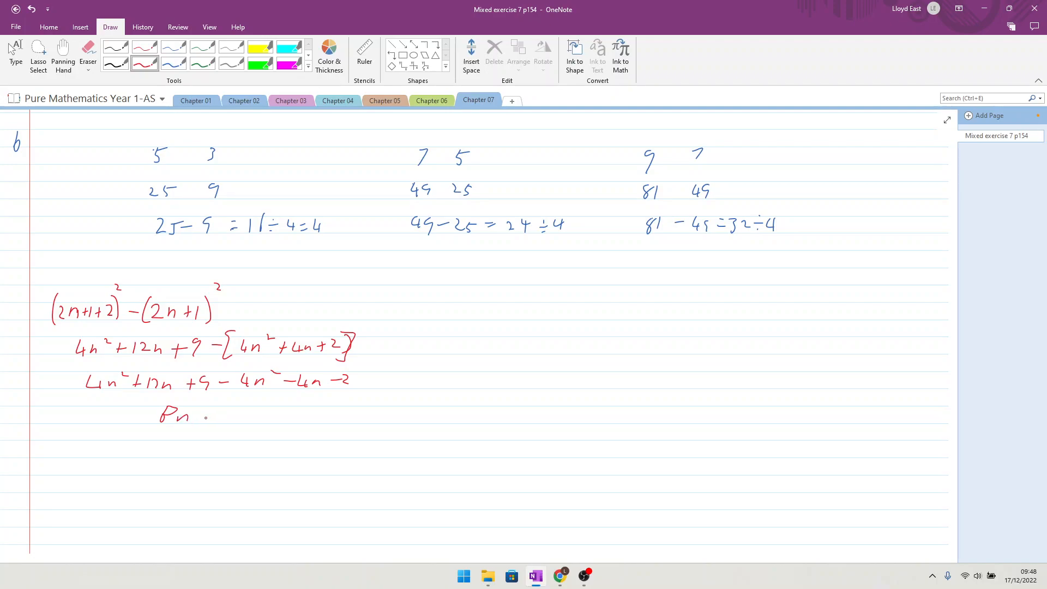
{"action": "left_click_drag", "start_coordinate": [200, 414], "coordinate": [223, 414]}
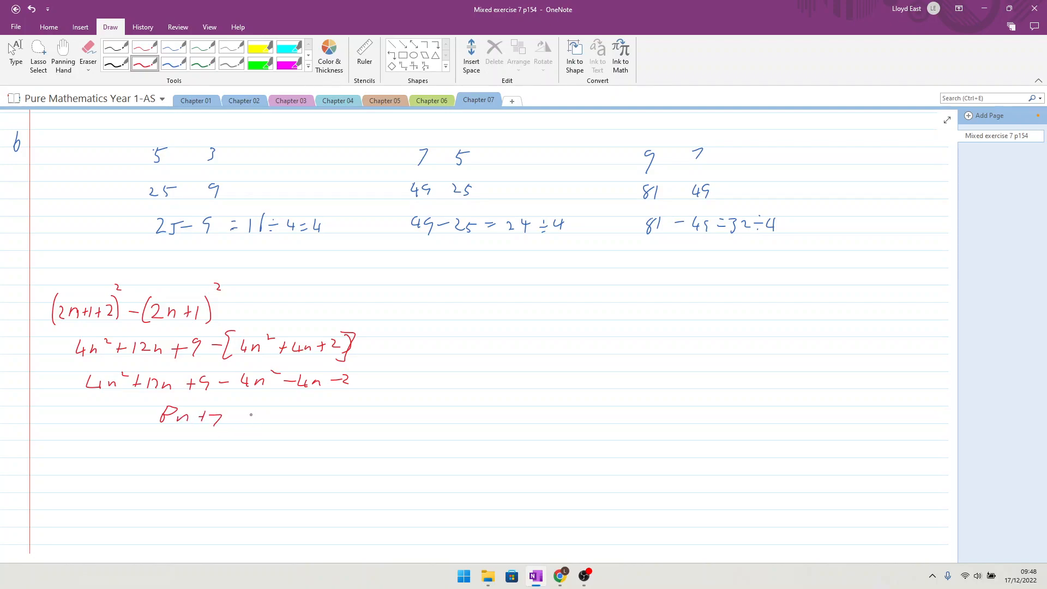
{"action": "left_click_drag", "start_coordinate": [240, 417], "coordinate": [307, 417]}
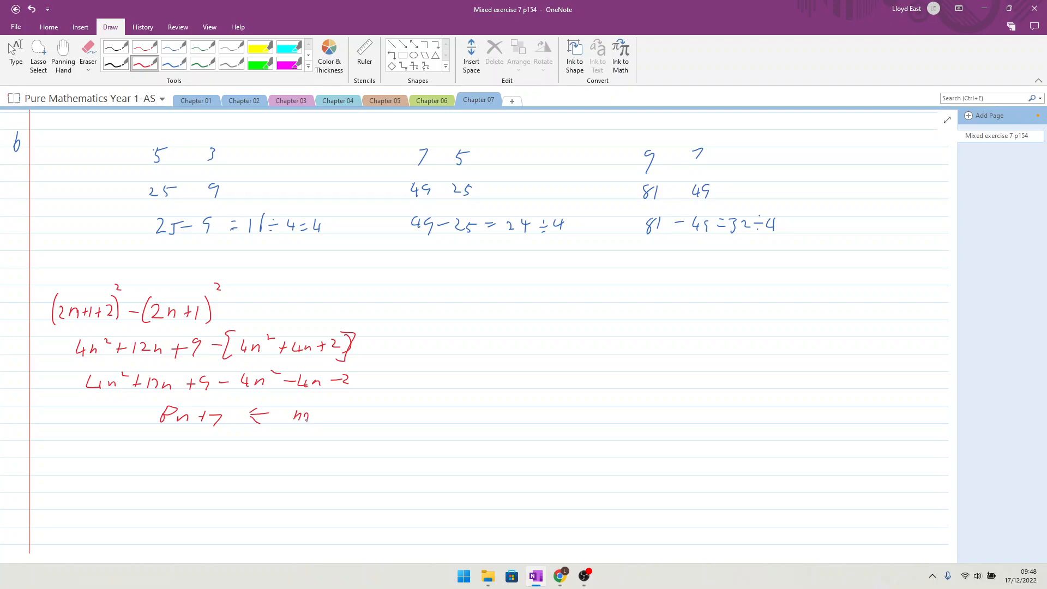
Handwrite the note 'not a factor of' after the arrow.
{"action": "left_click_drag", "start_coordinate": [293, 414], "coordinate": [387, 414]}
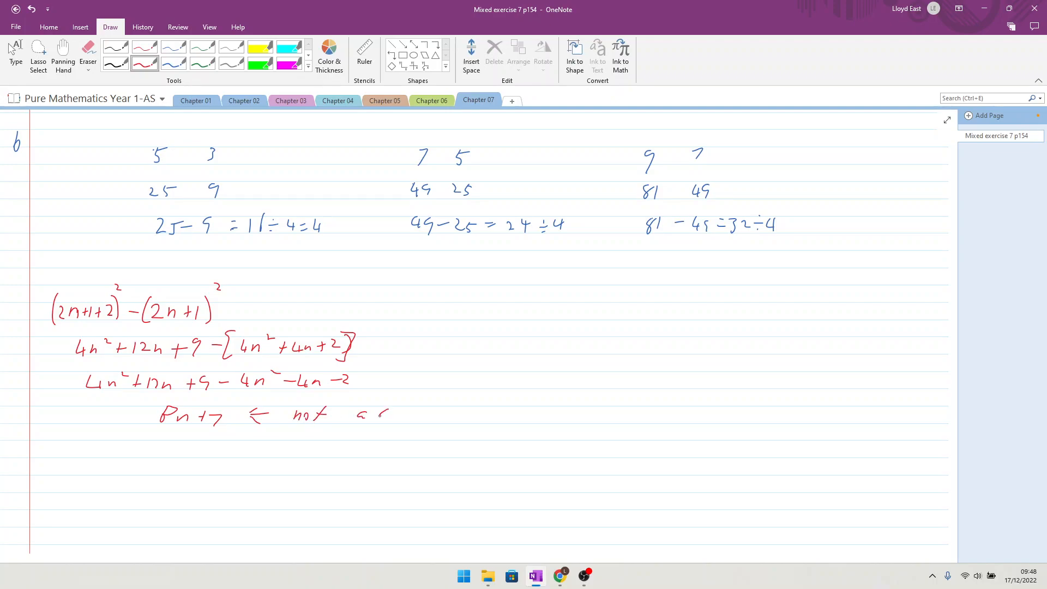
{"action": "left_click_drag", "start_coordinate": [358, 414], "coordinate": [427, 415]}
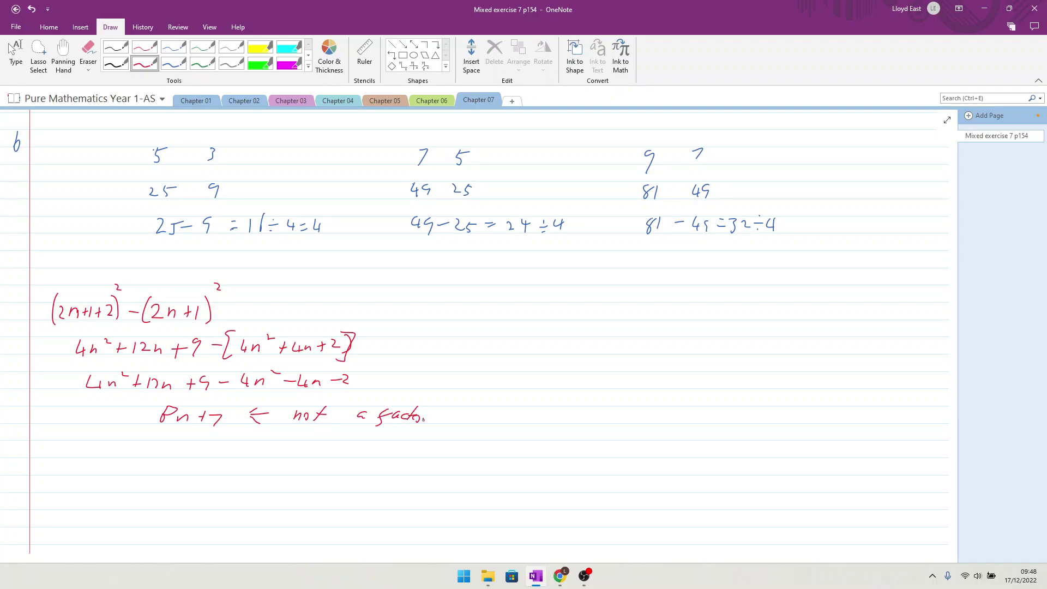
{"action": "left_click_drag", "start_coordinate": [454, 414], "coordinate": [484, 417]}
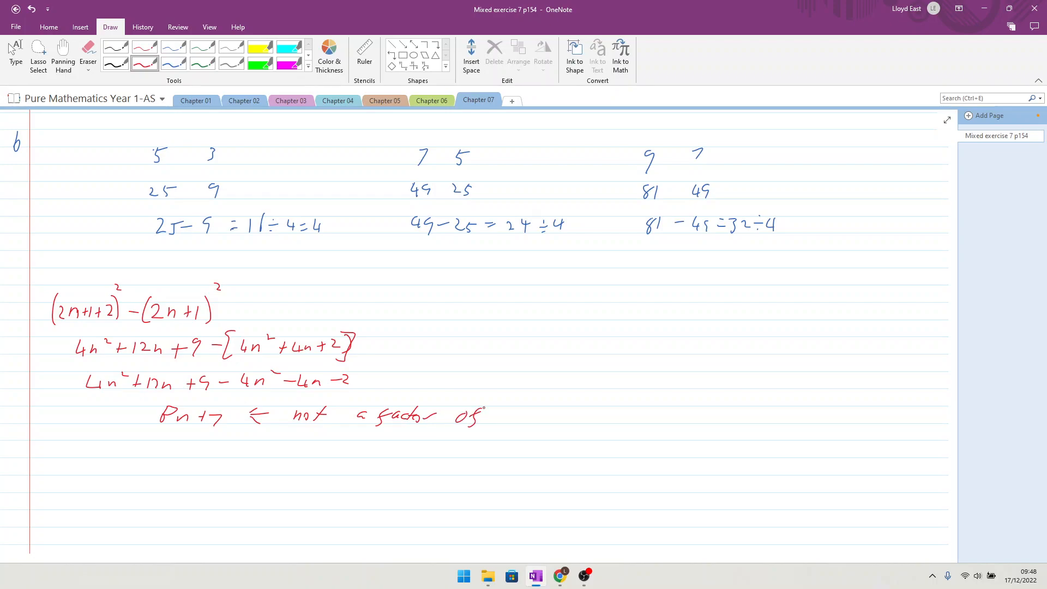